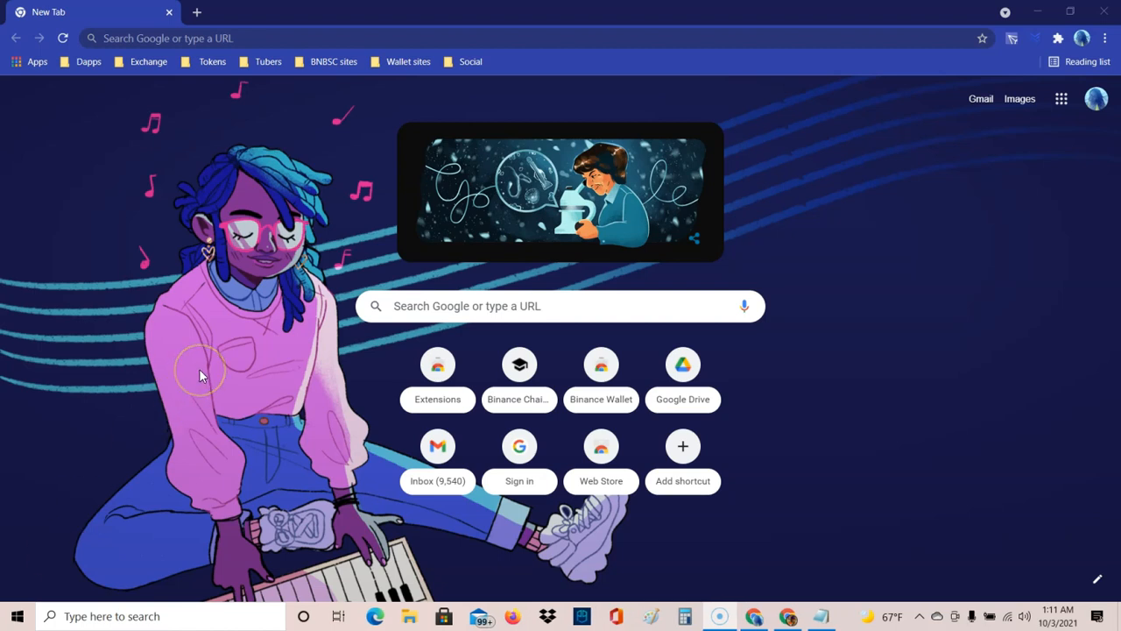
pyautogui.moveTo(214, 332)
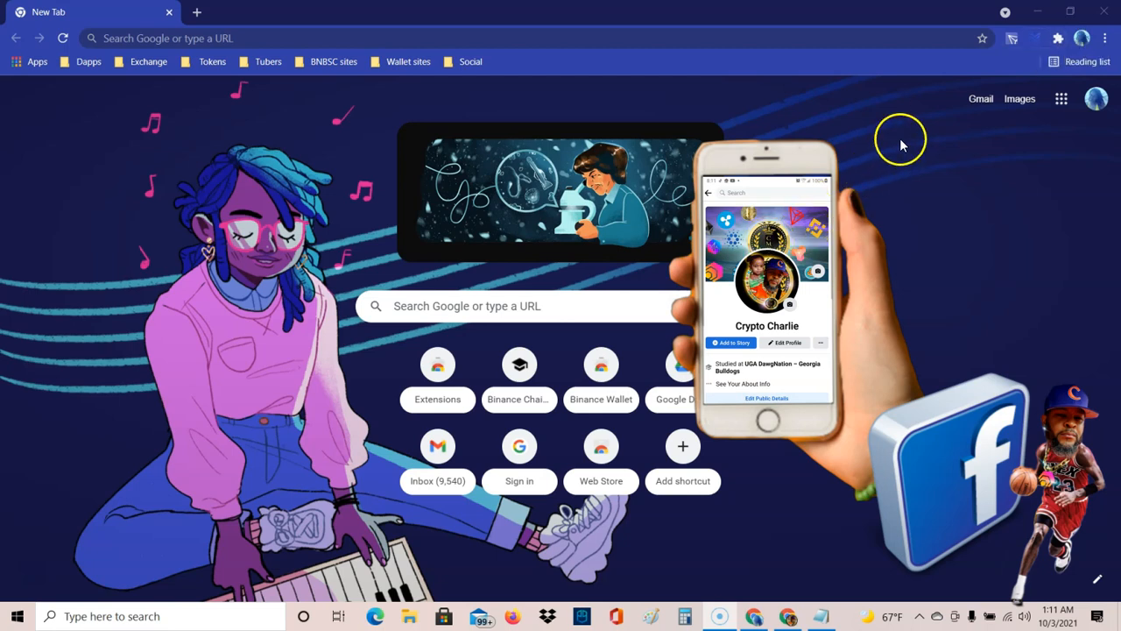
pyautogui.moveTo(930, 115)
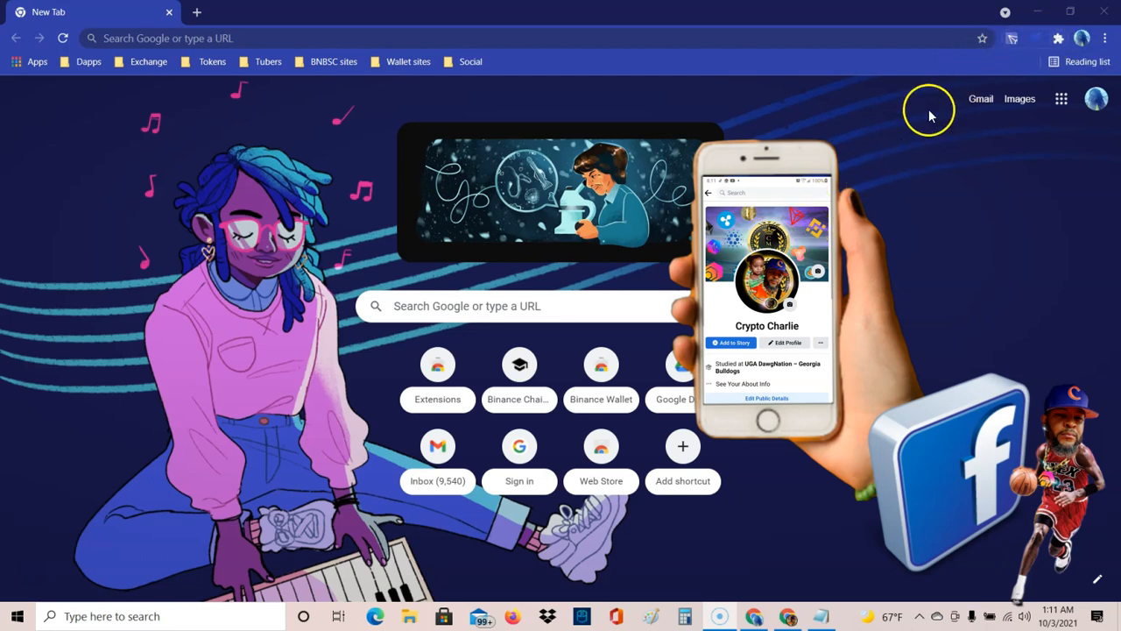
pyautogui.moveTo(880, 195)
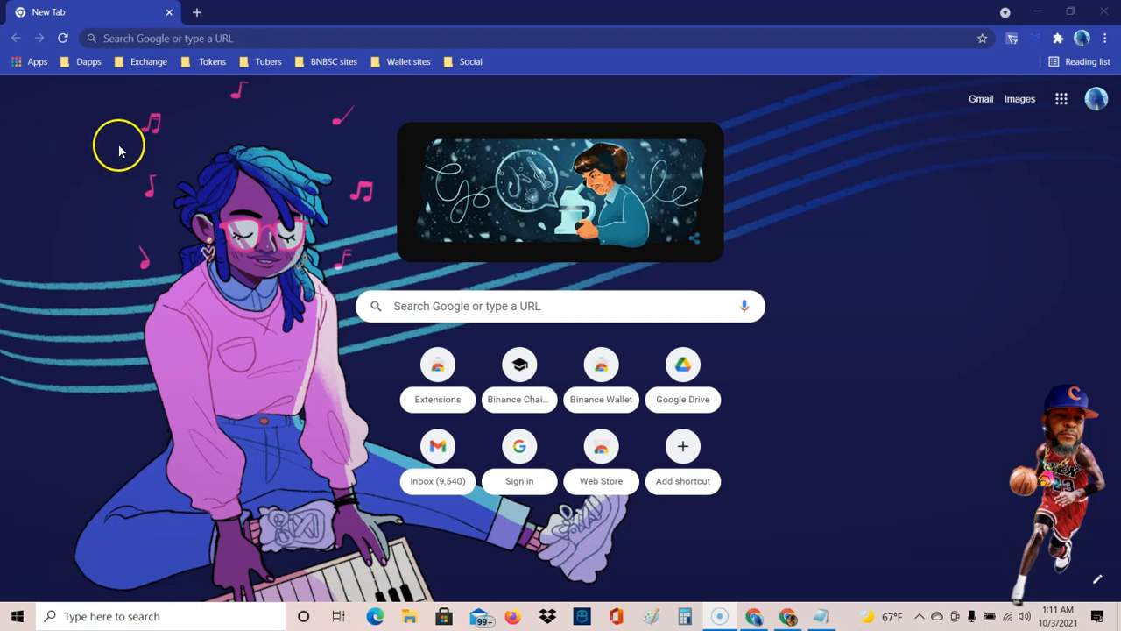
pyautogui.moveTo(196, 238)
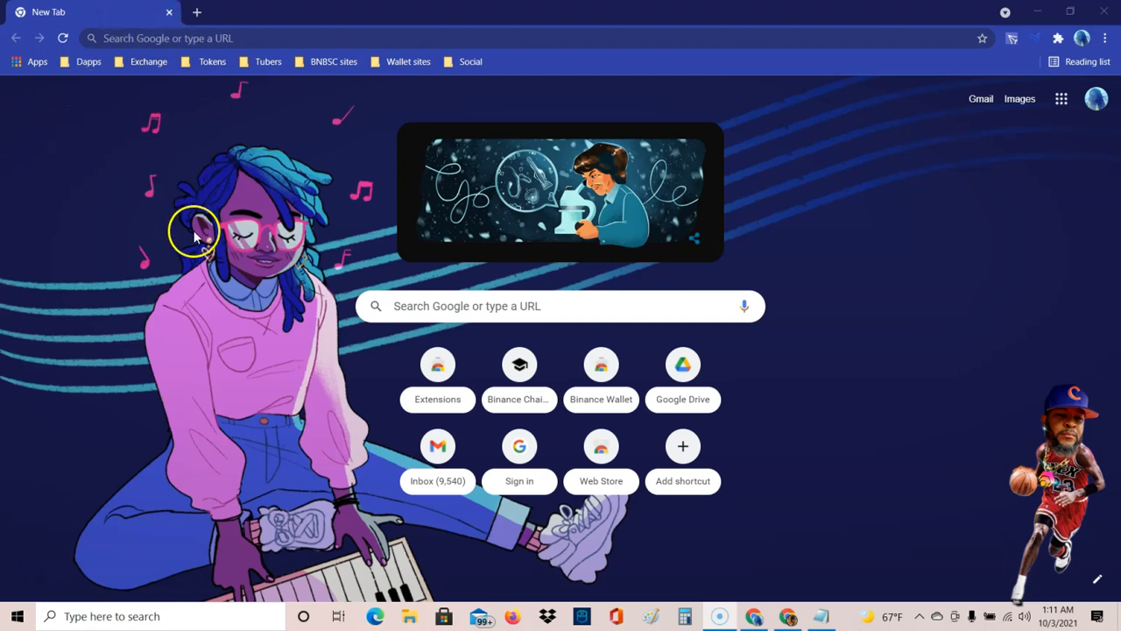
pyautogui.moveTo(31, 61)
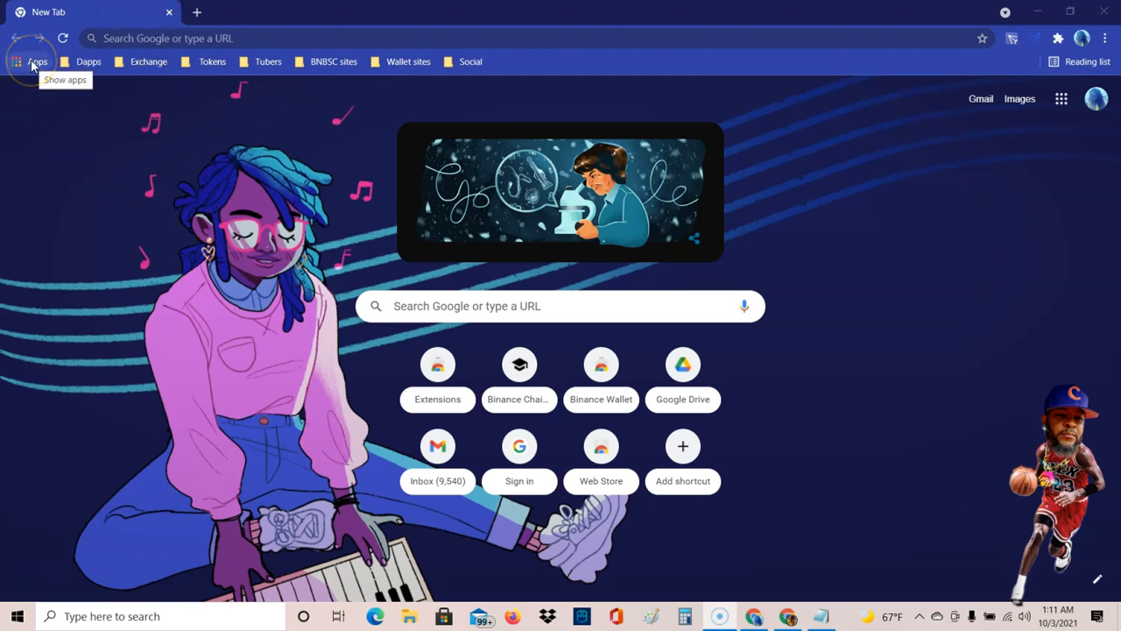
# Step: Open the Chrome Web Store from Apps and search it for 'binance'
pyautogui.click(16, 61)
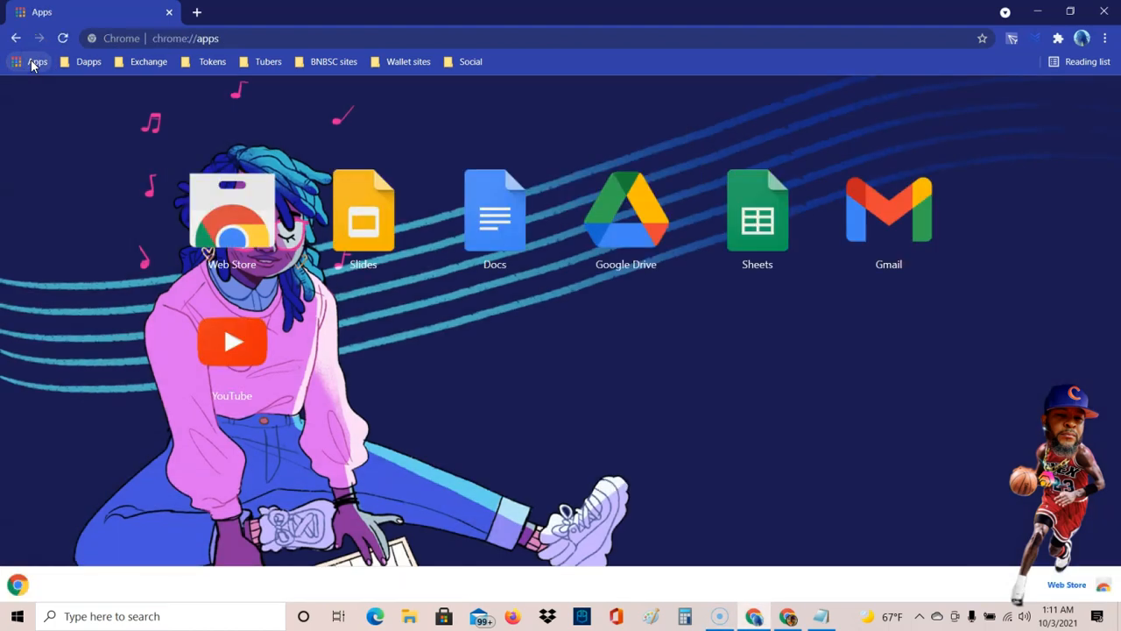
pyautogui.moveTo(232, 219)
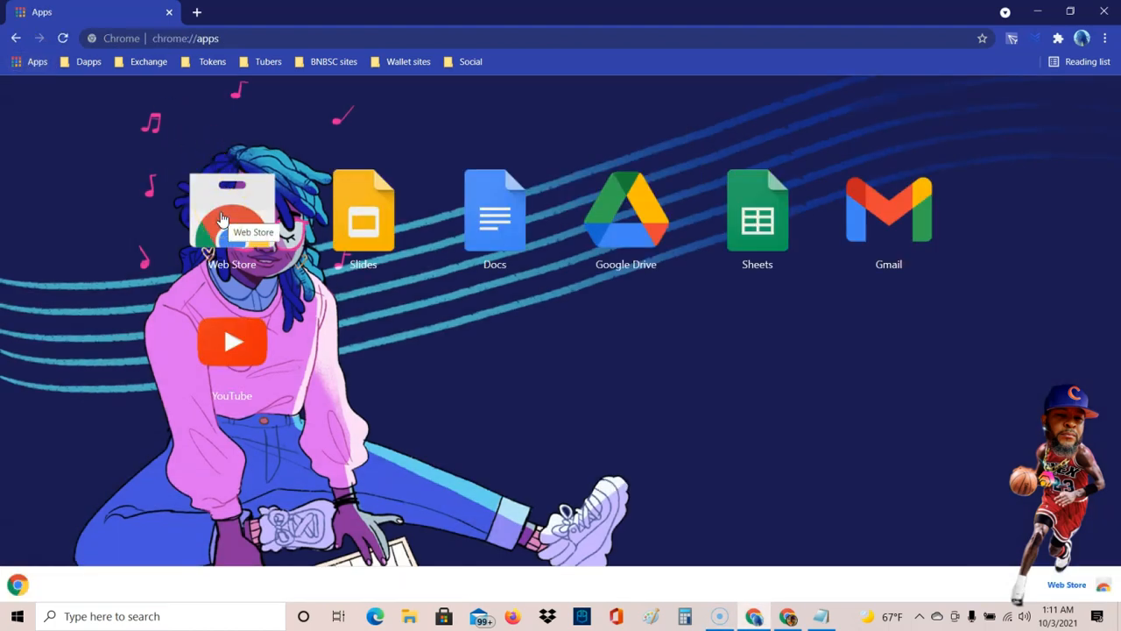
pyautogui.click(232, 211)
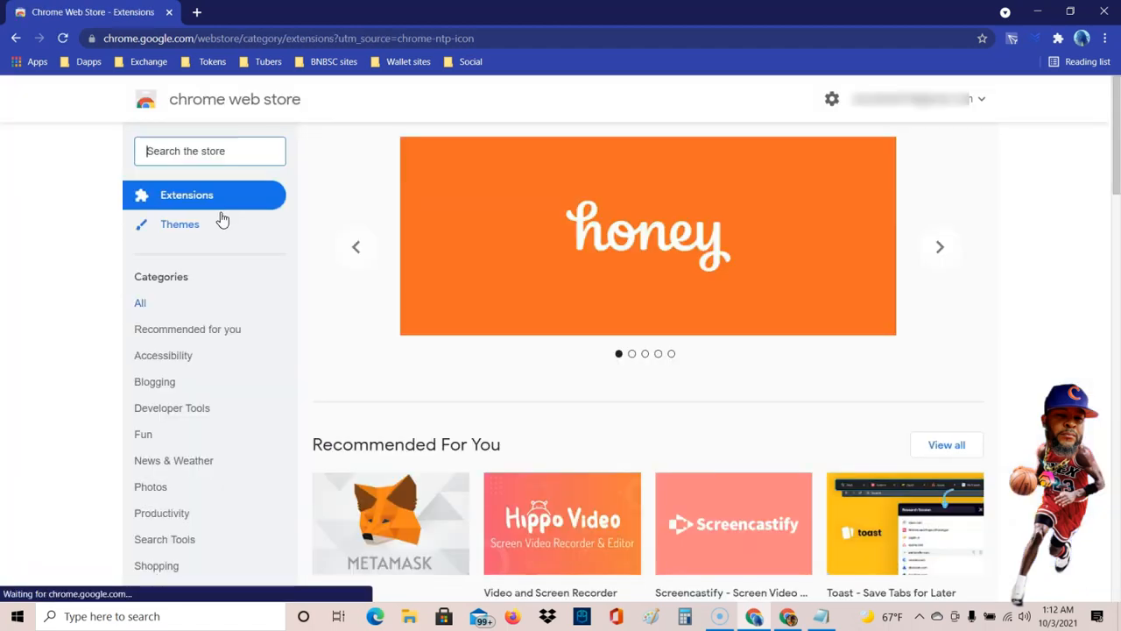
pyautogui.click(193, 151)
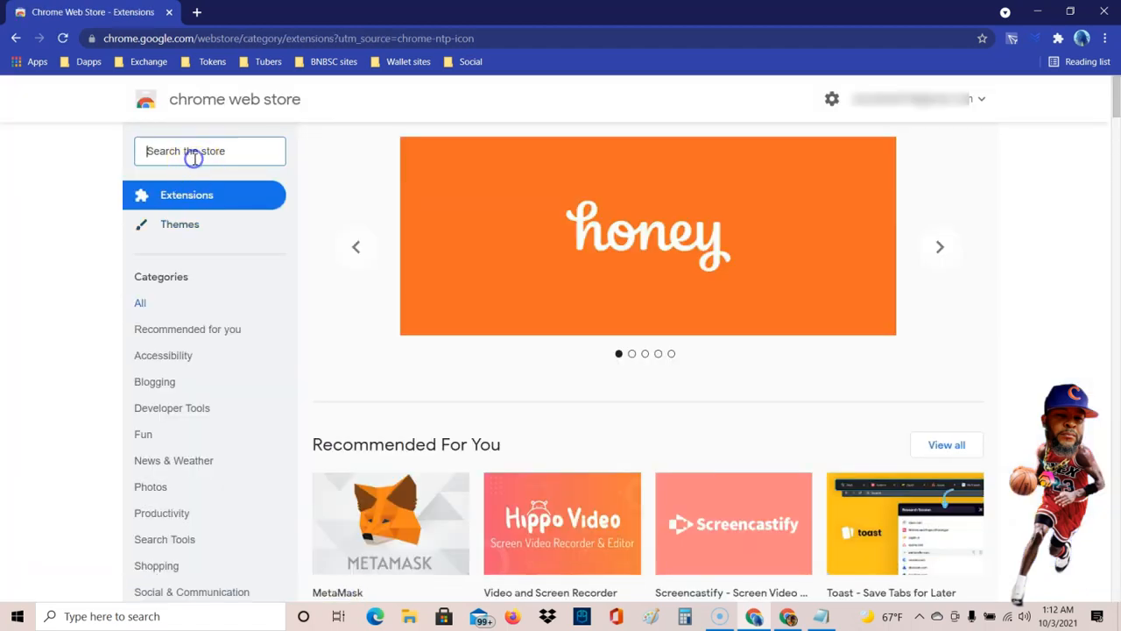
pyautogui.write('v')
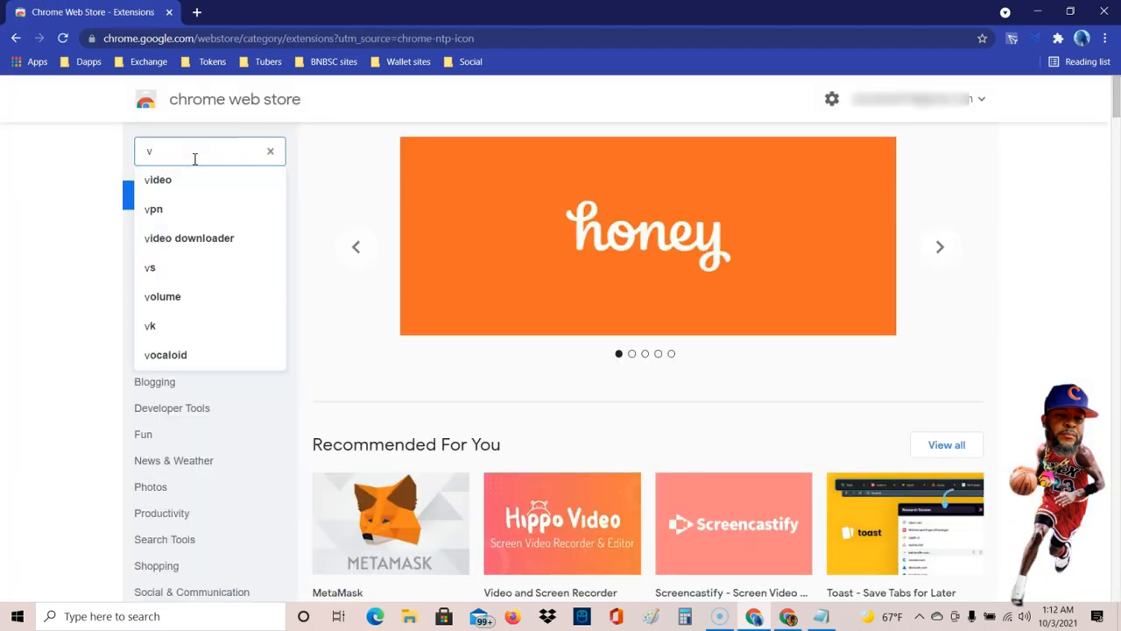
pyautogui.write('bl')
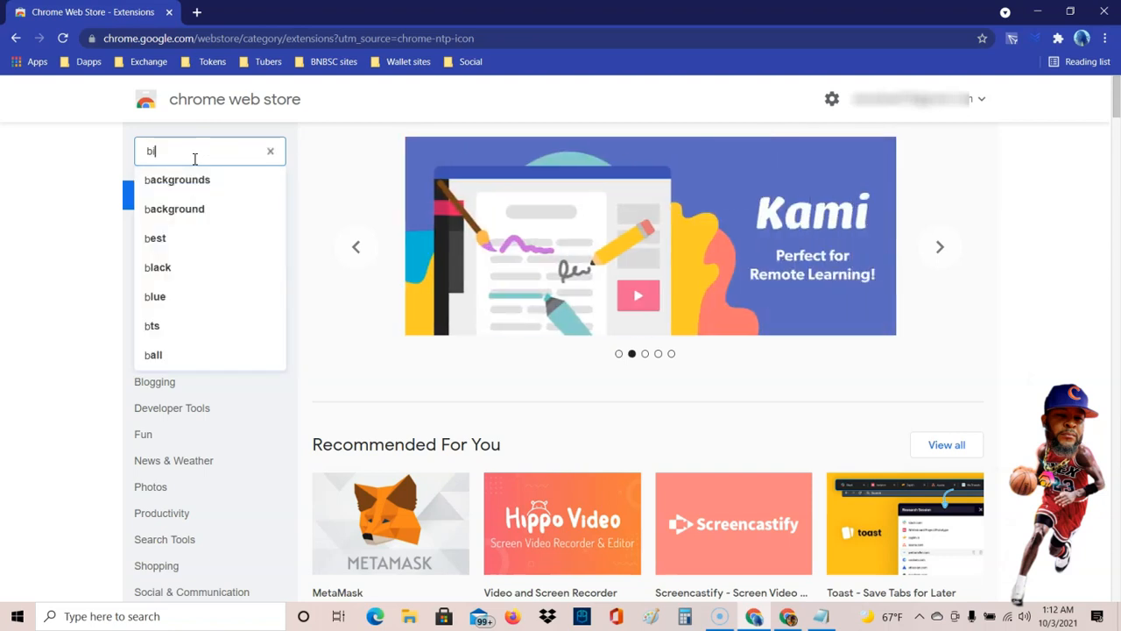
pyautogui.write('inance')
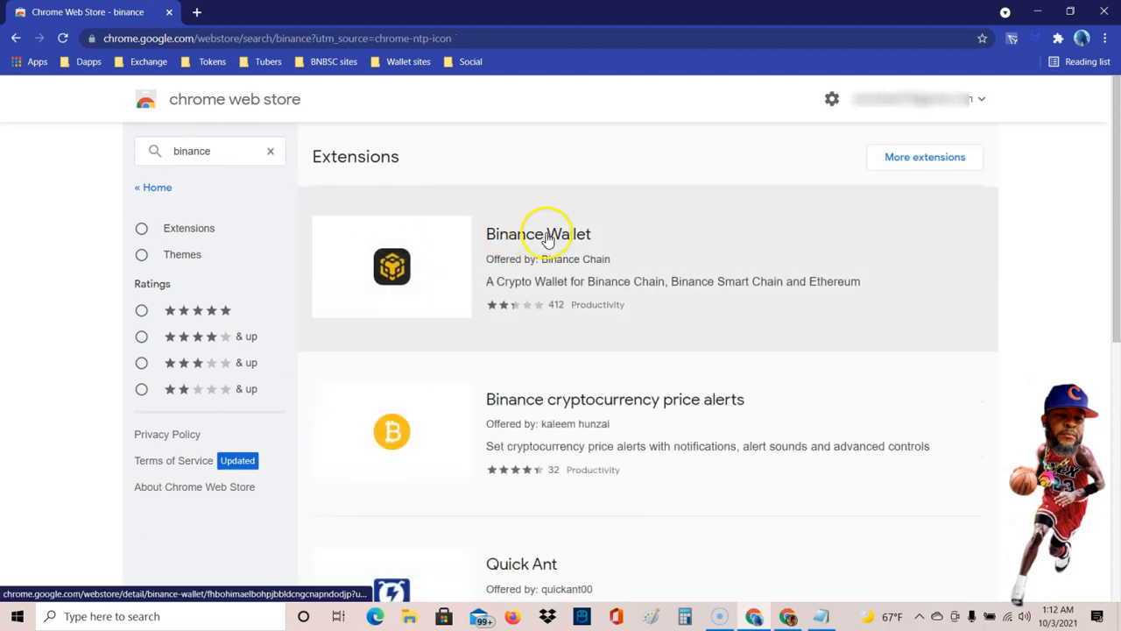
# Step: Open the Binance Wallet search result's extension detail page
pyautogui.click(537, 234)
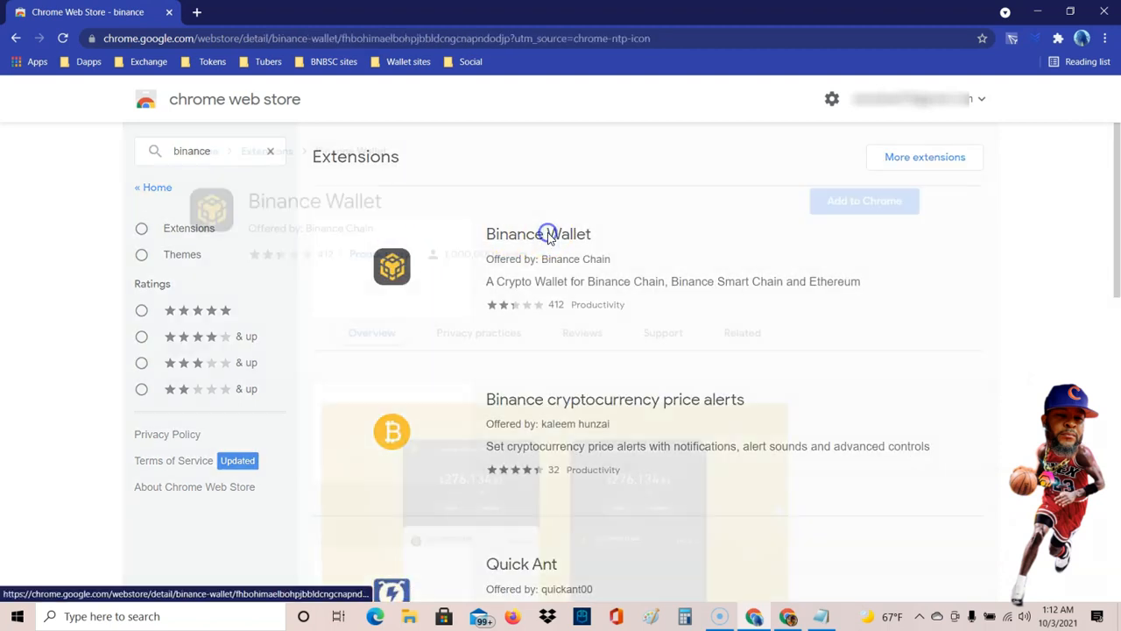
pyautogui.click(538, 234)
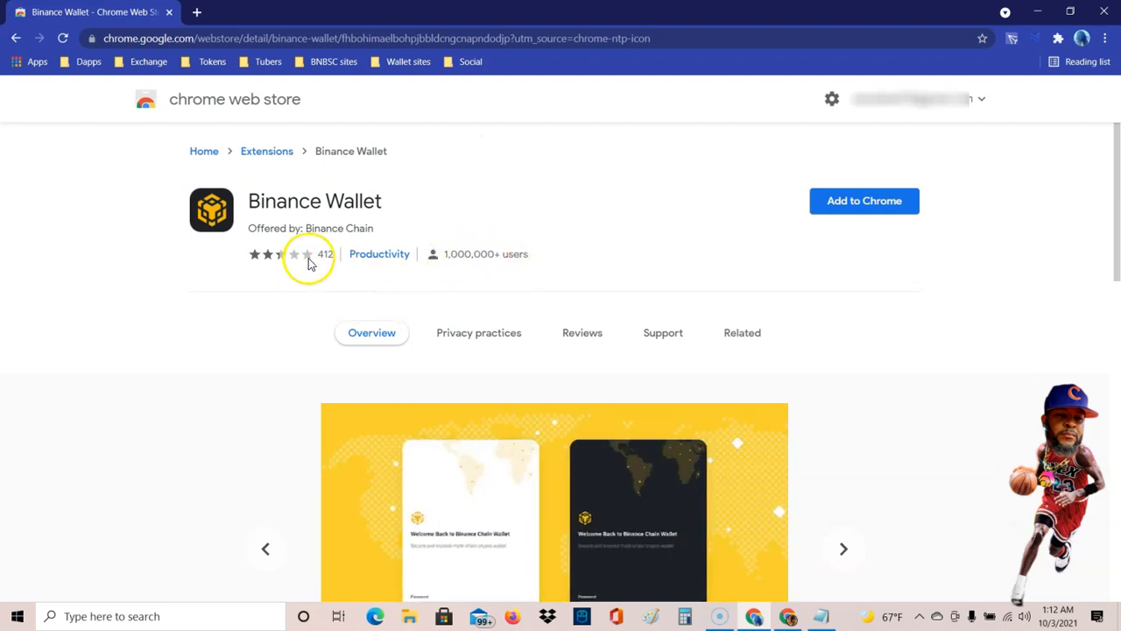
pyautogui.moveTo(298, 293)
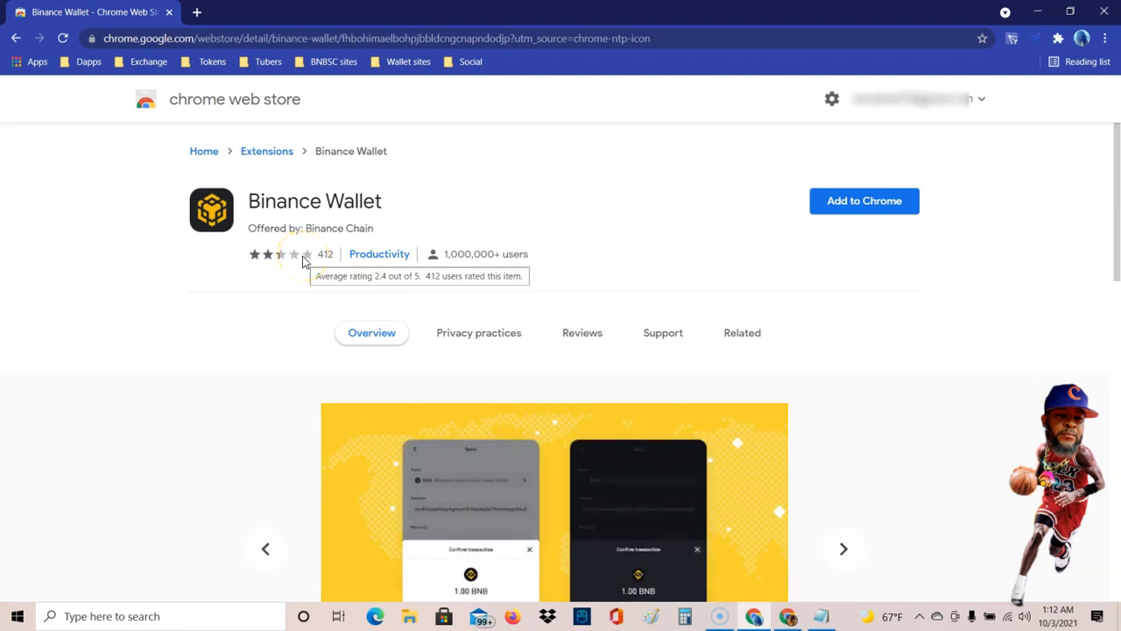
pyautogui.moveTo(486, 254)
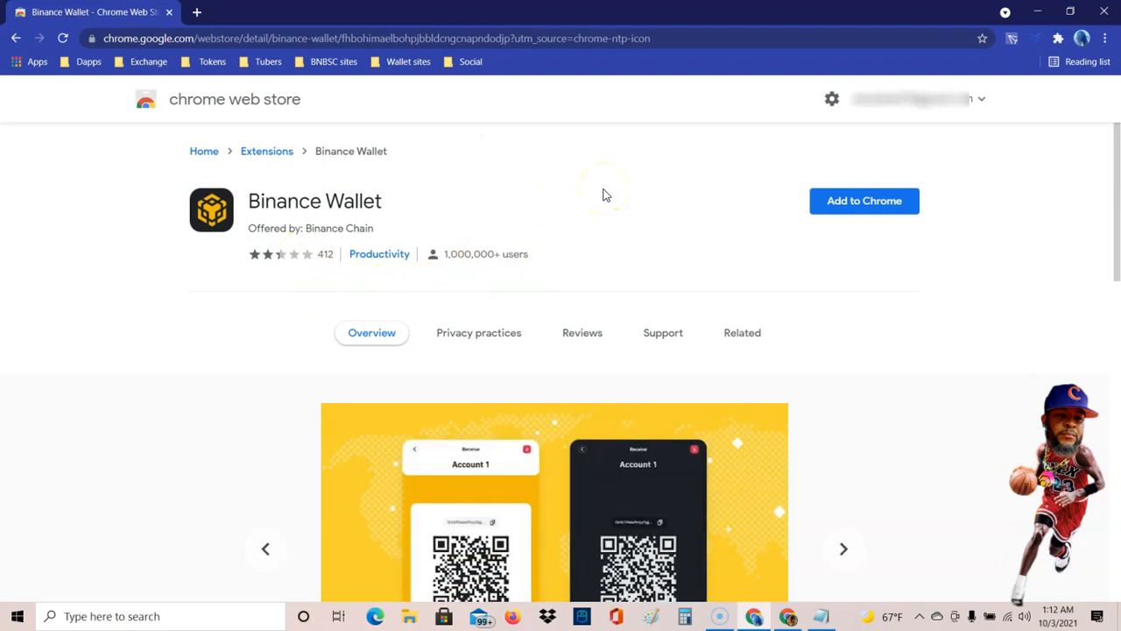
pyautogui.moveTo(700, 166)
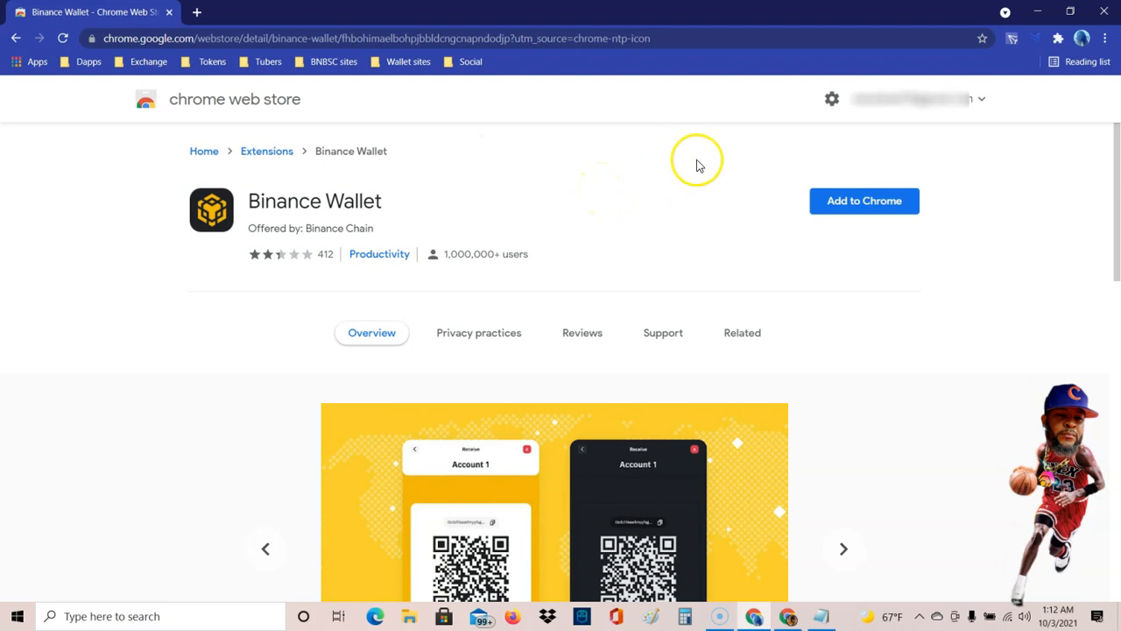
pyautogui.moveTo(686, 165)
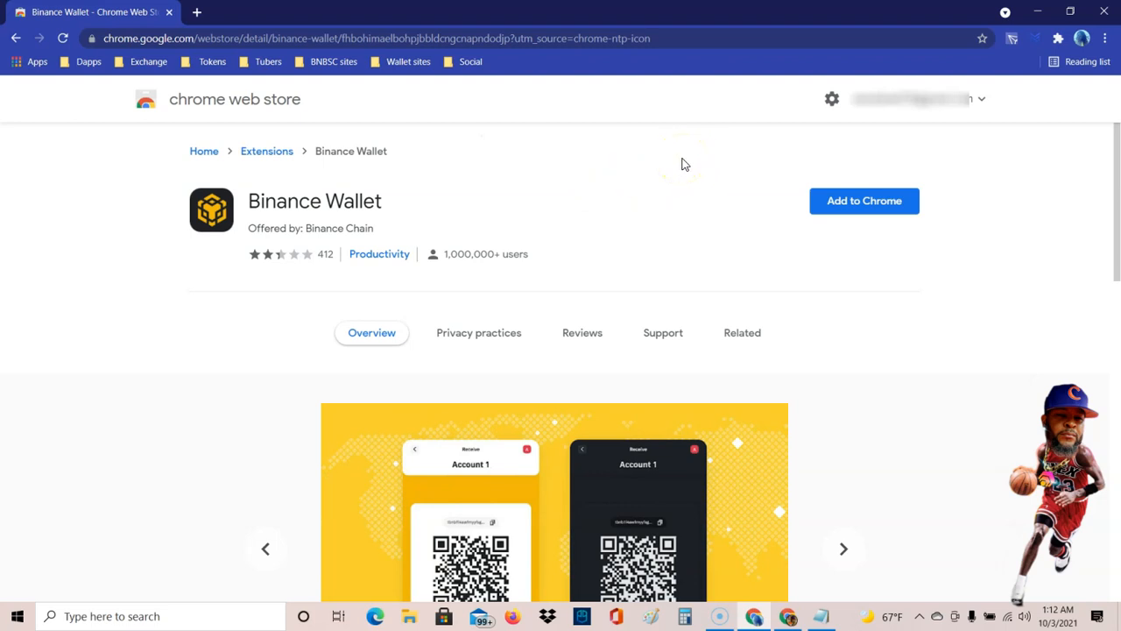
pyautogui.moveTo(784, 208)
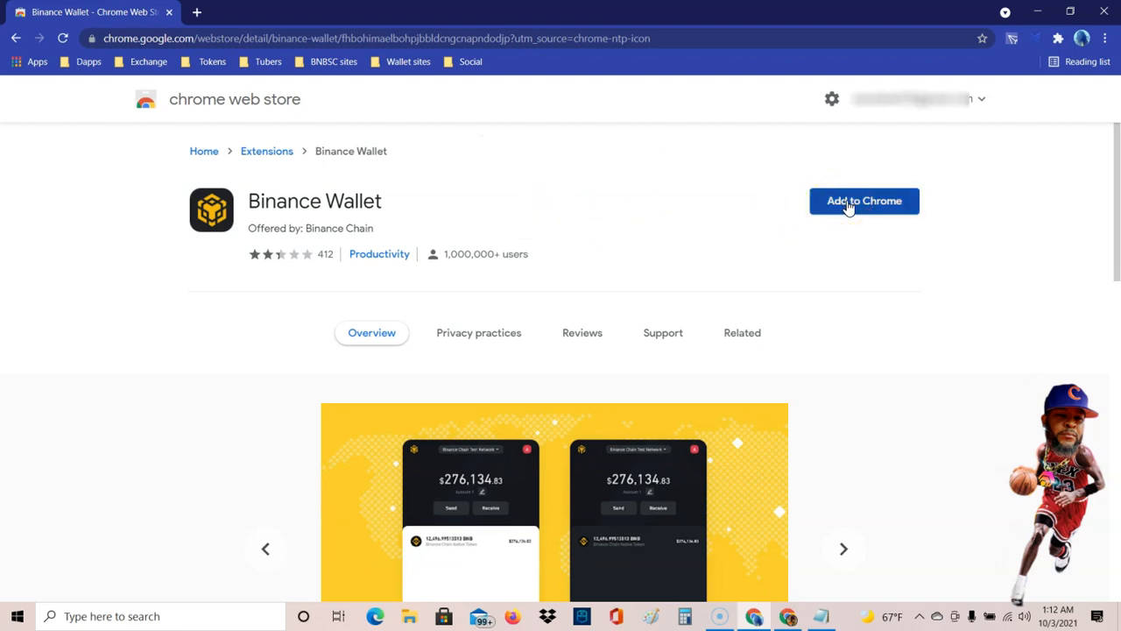
# Step: Add the Binance Wallet extension to Chrome, pin it, and open a new tab
pyautogui.click(863, 200)
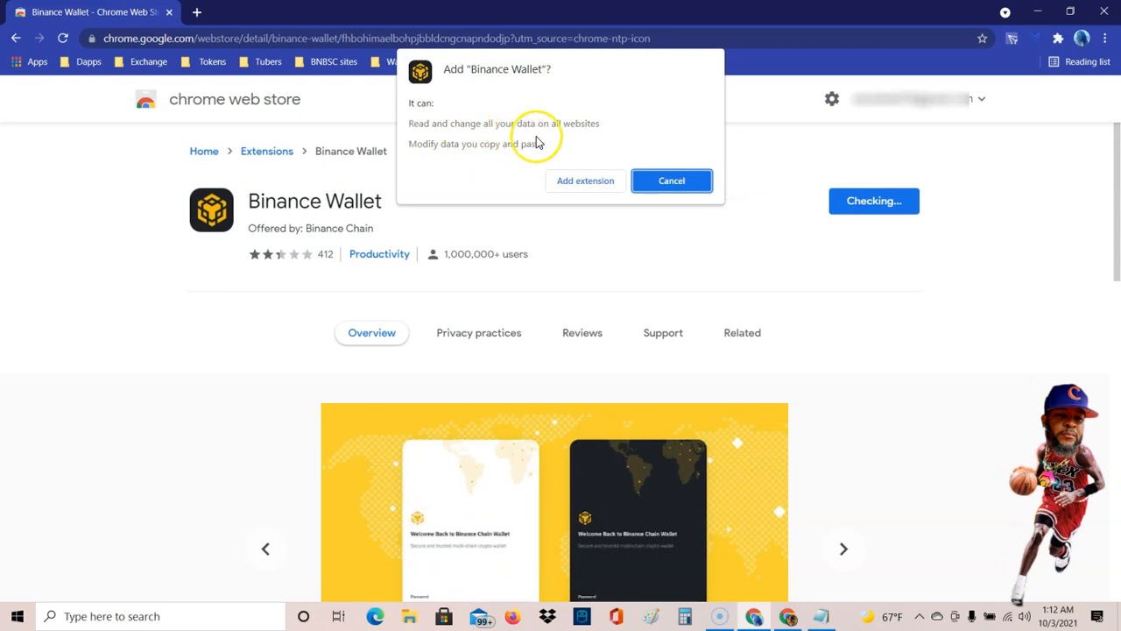
pyautogui.moveTo(585, 180)
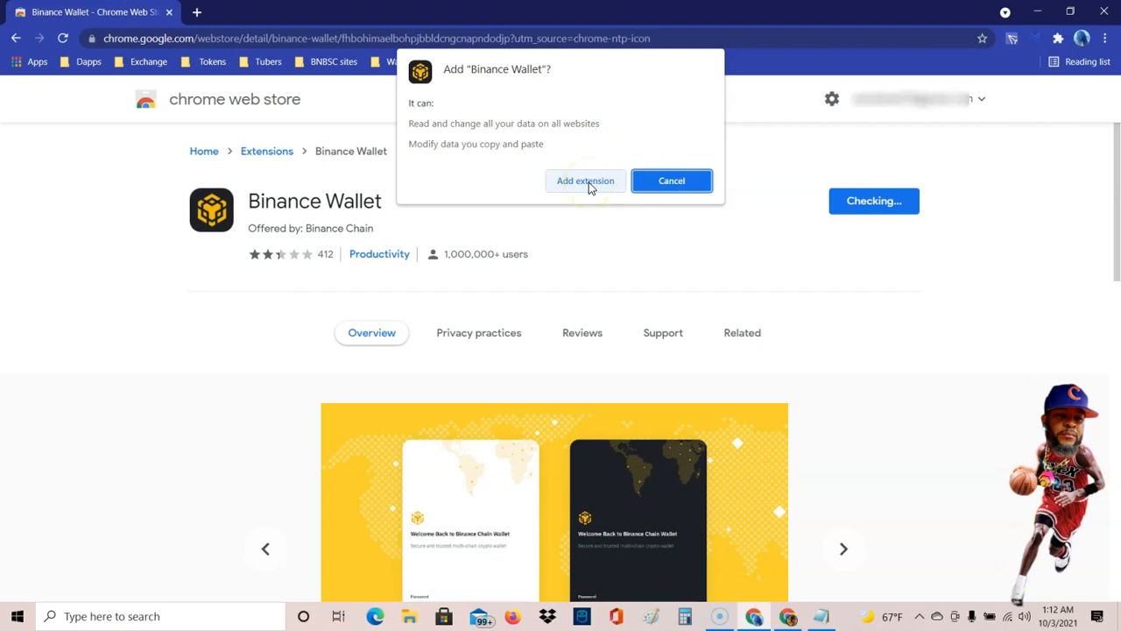
pyautogui.click(585, 180)
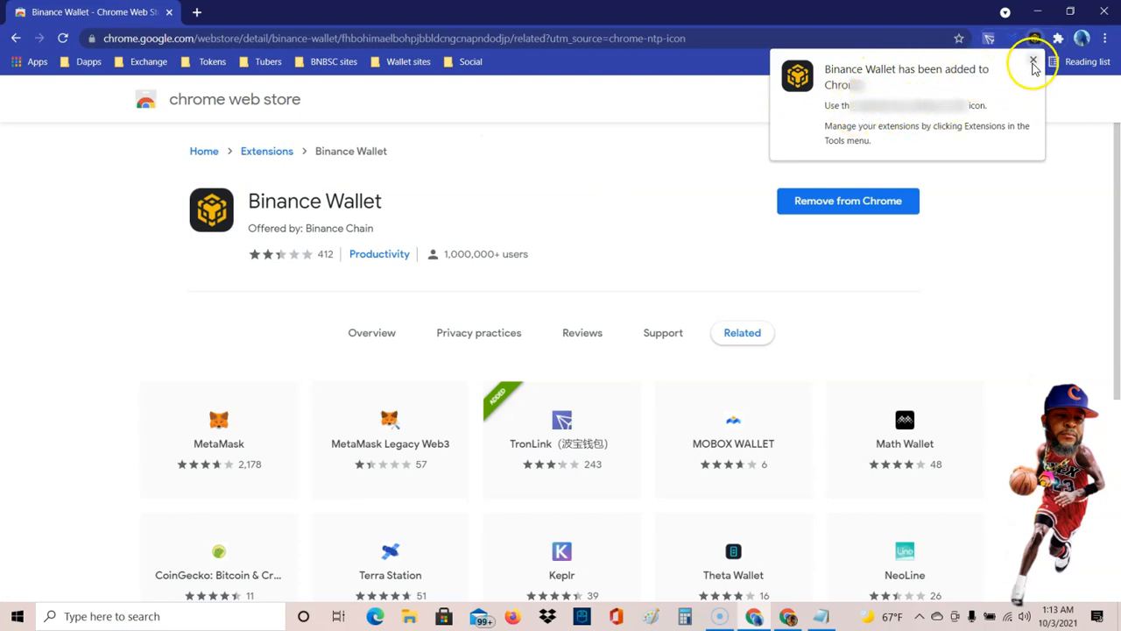
pyautogui.click(1033, 60)
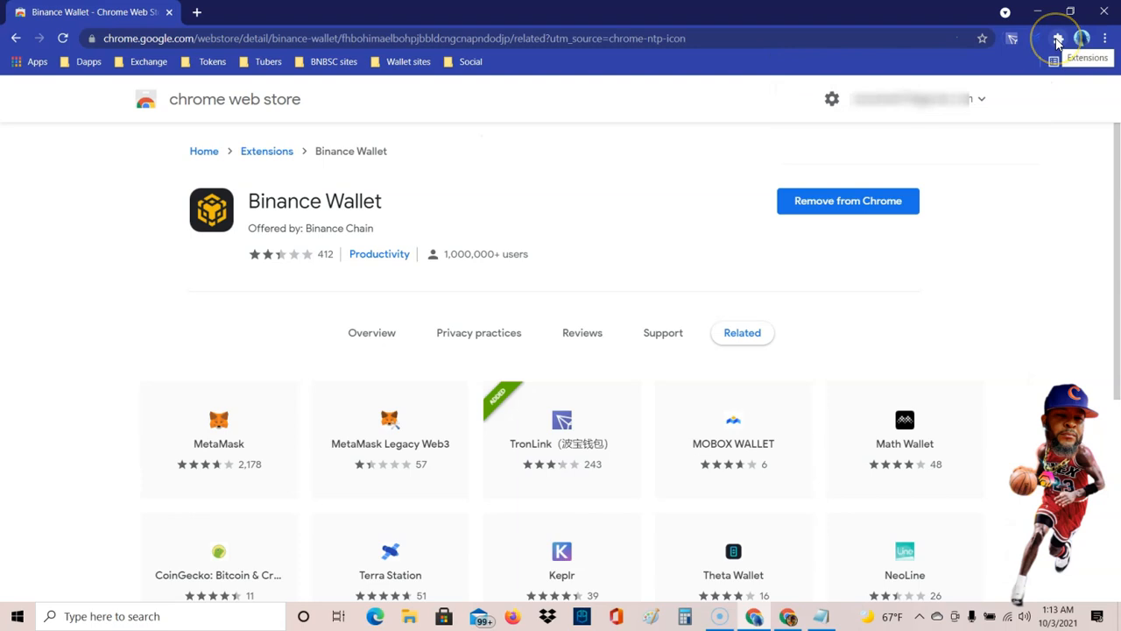
pyautogui.click(1058, 39)
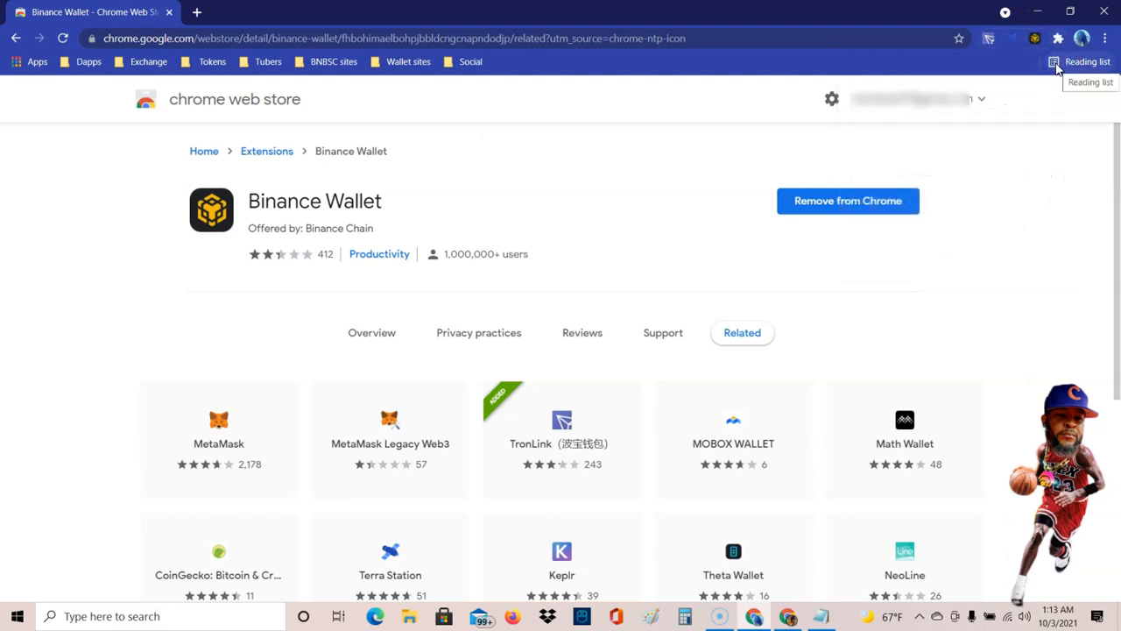
pyautogui.moveTo(1003, 143)
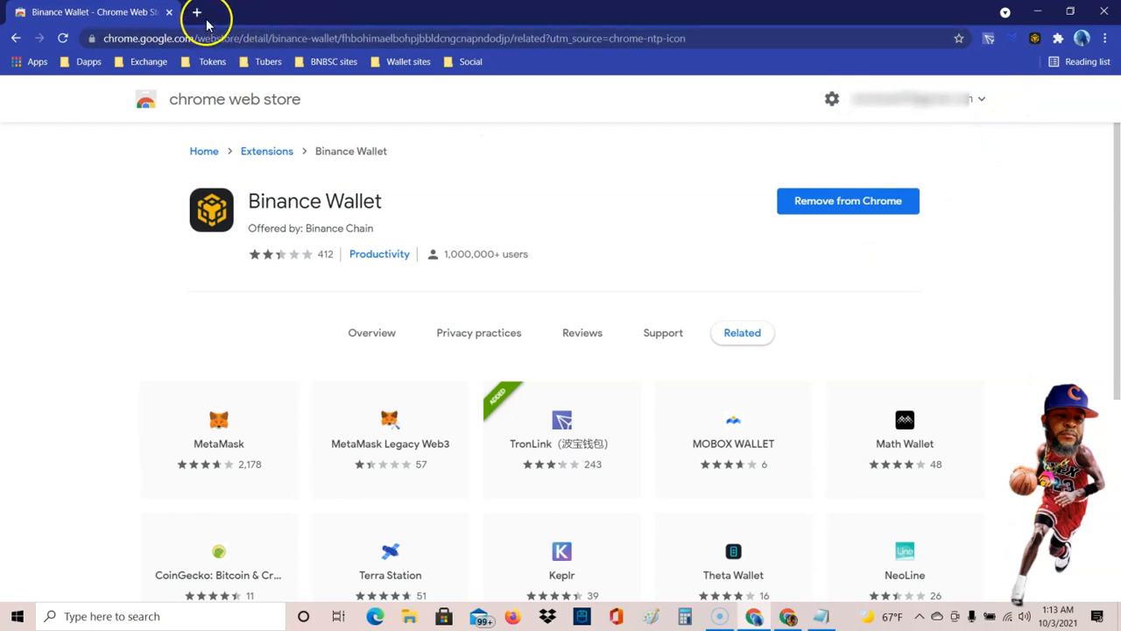
pyautogui.click(197, 12)
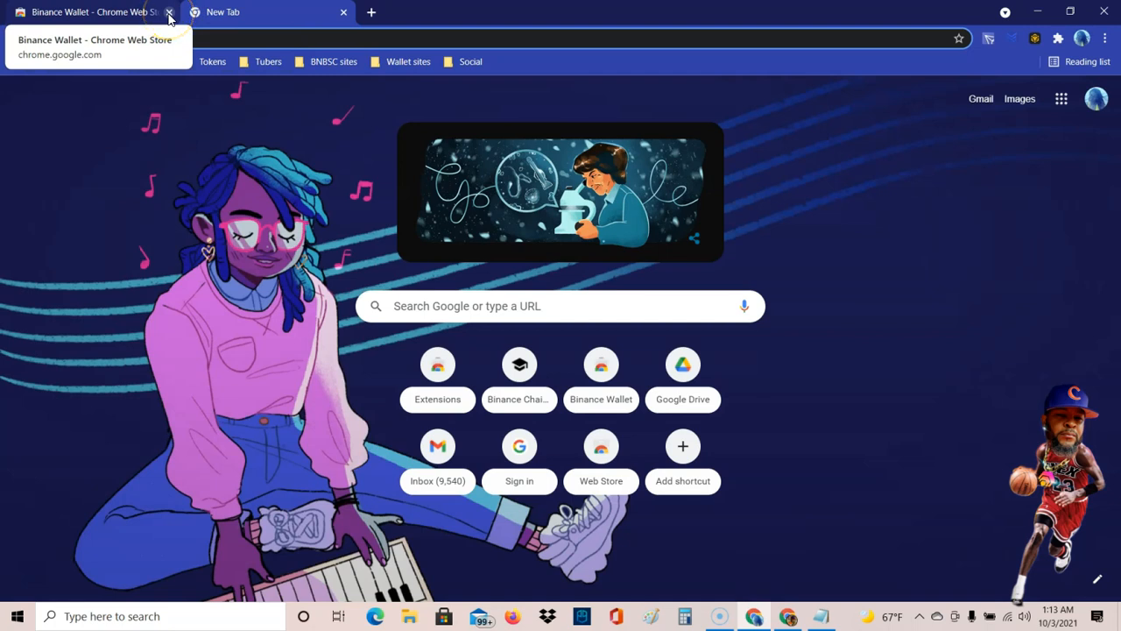
# Step: Close the store tab, launch Binance Wallet, and choose Create wallet
pyautogui.click(170, 11)
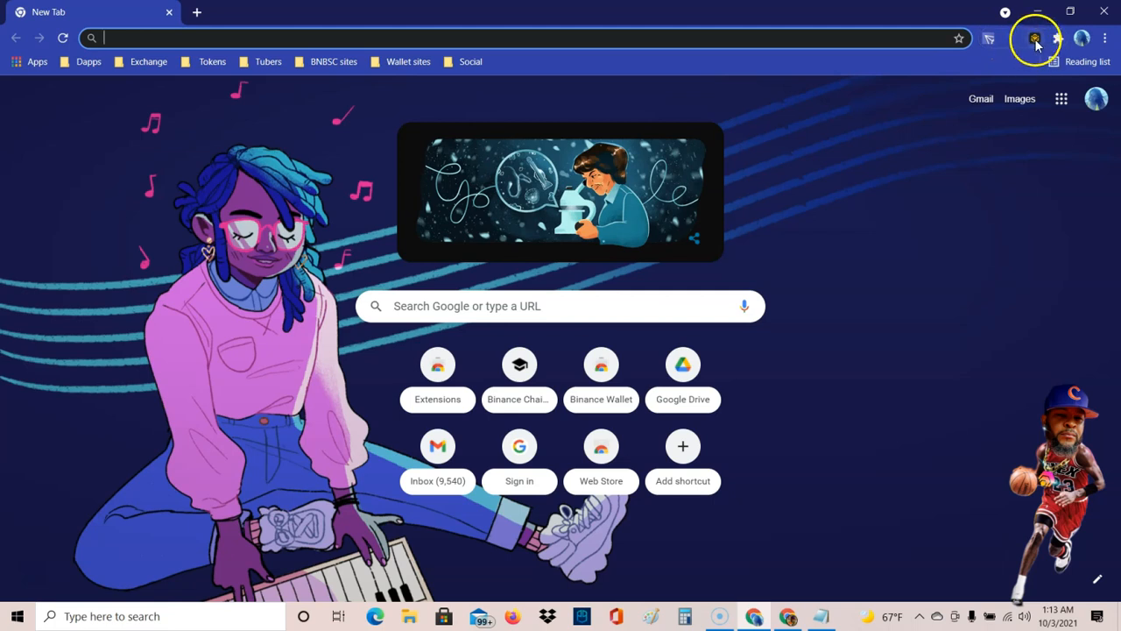
pyautogui.click(1034, 38)
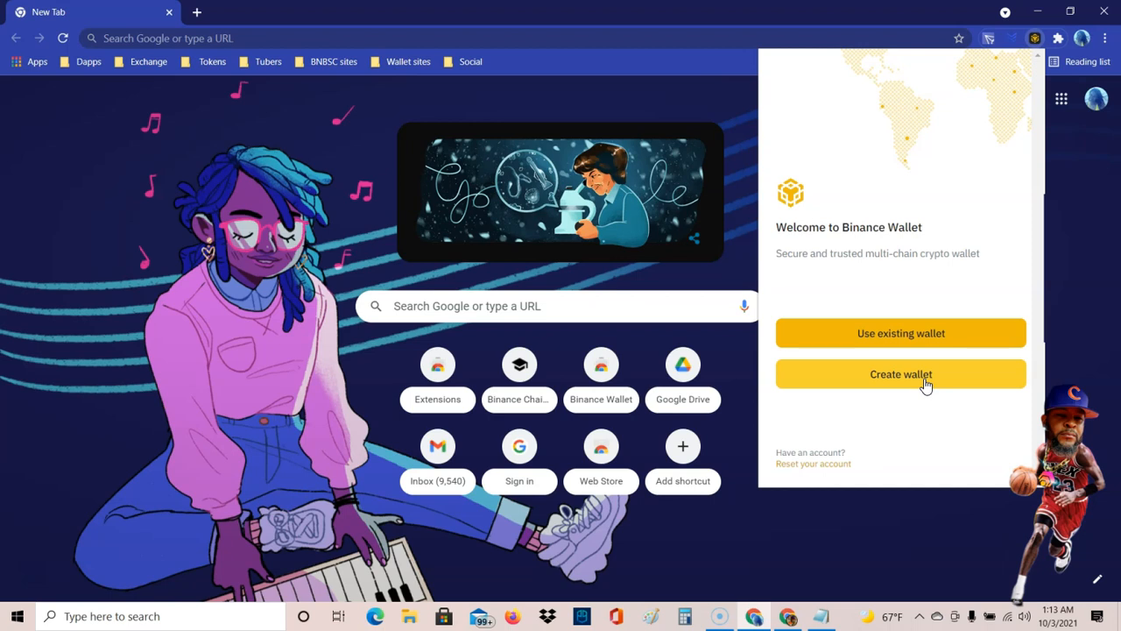
pyautogui.moveTo(900, 333)
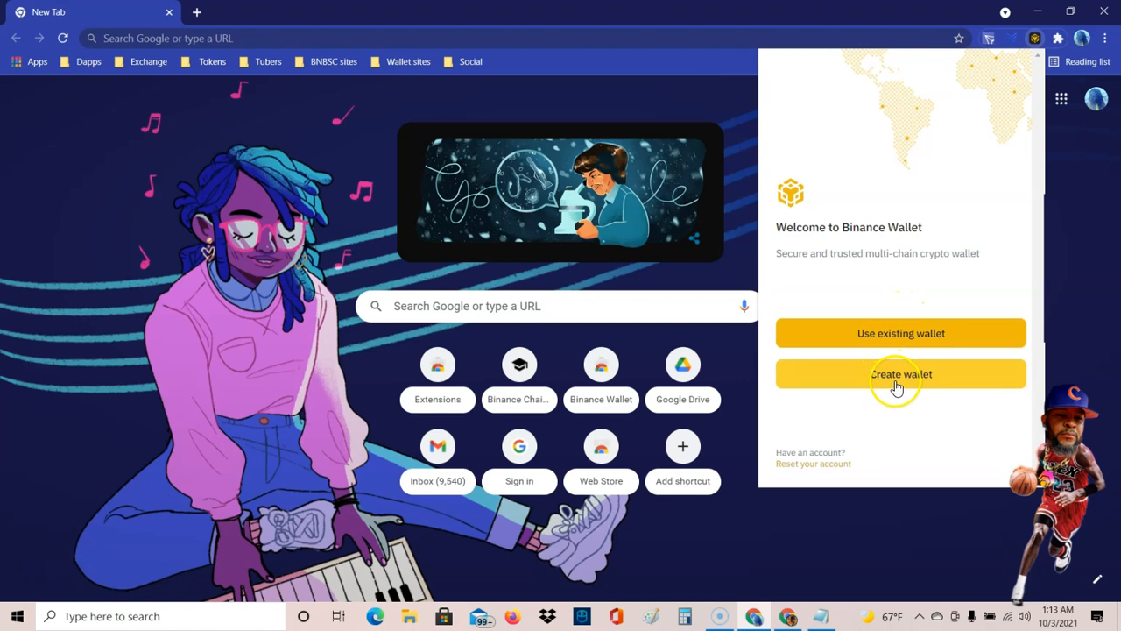
pyautogui.moveTo(900, 333)
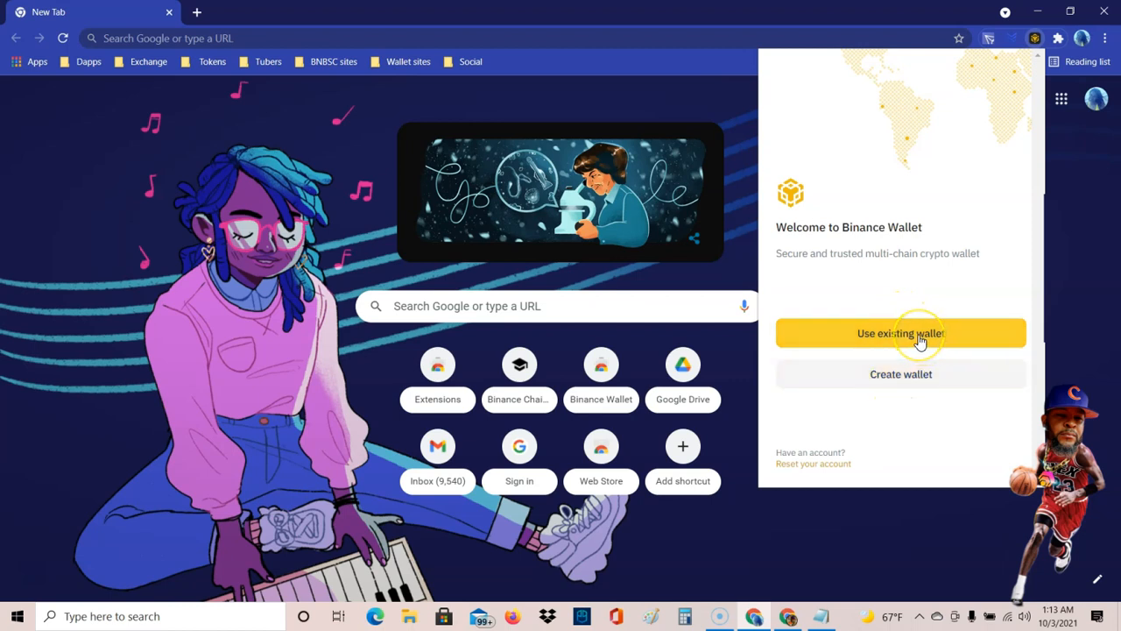
pyautogui.moveTo(900, 333)
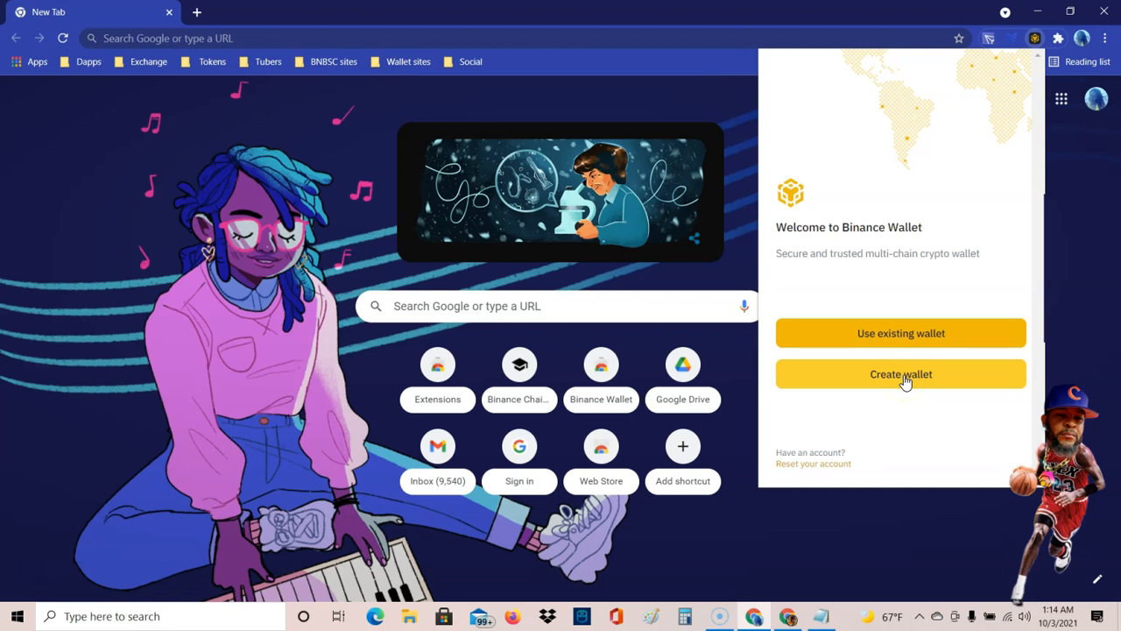
pyautogui.click(901, 374)
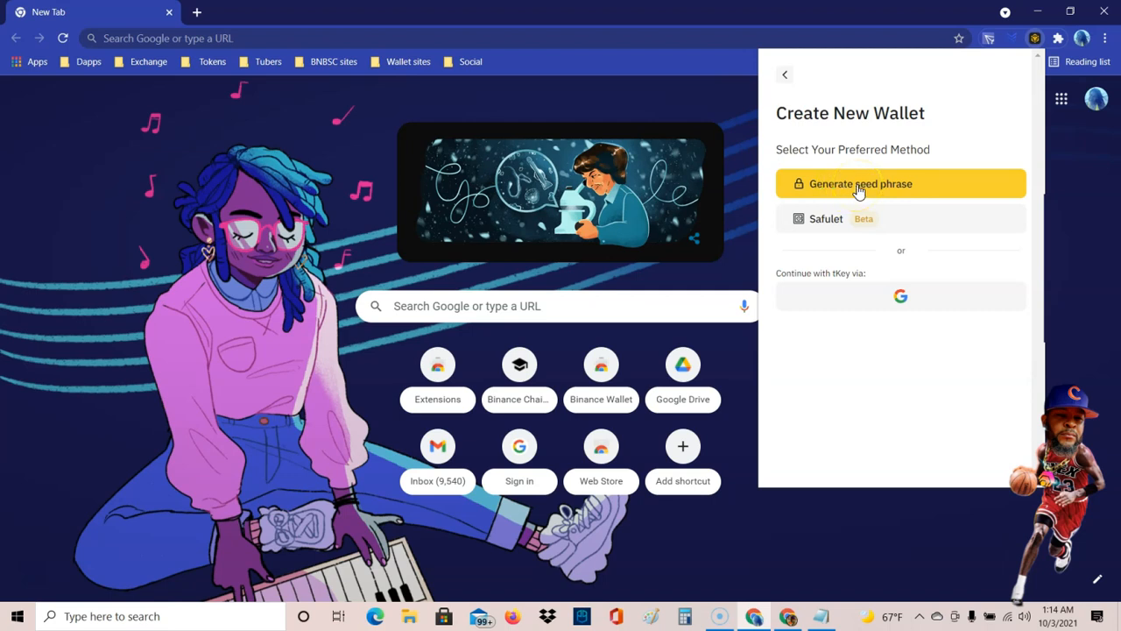
# Step: Pick Generate seed phrase and enter a strong password in both fields
pyautogui.click(860, 183)
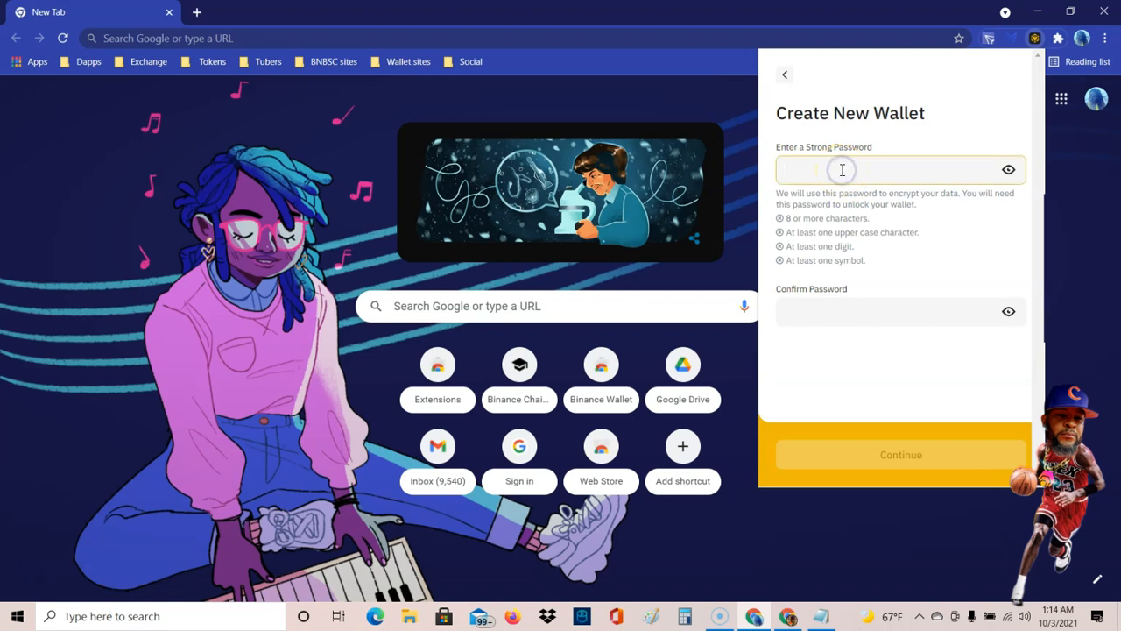
pyautogui.moveTo(909, 130)
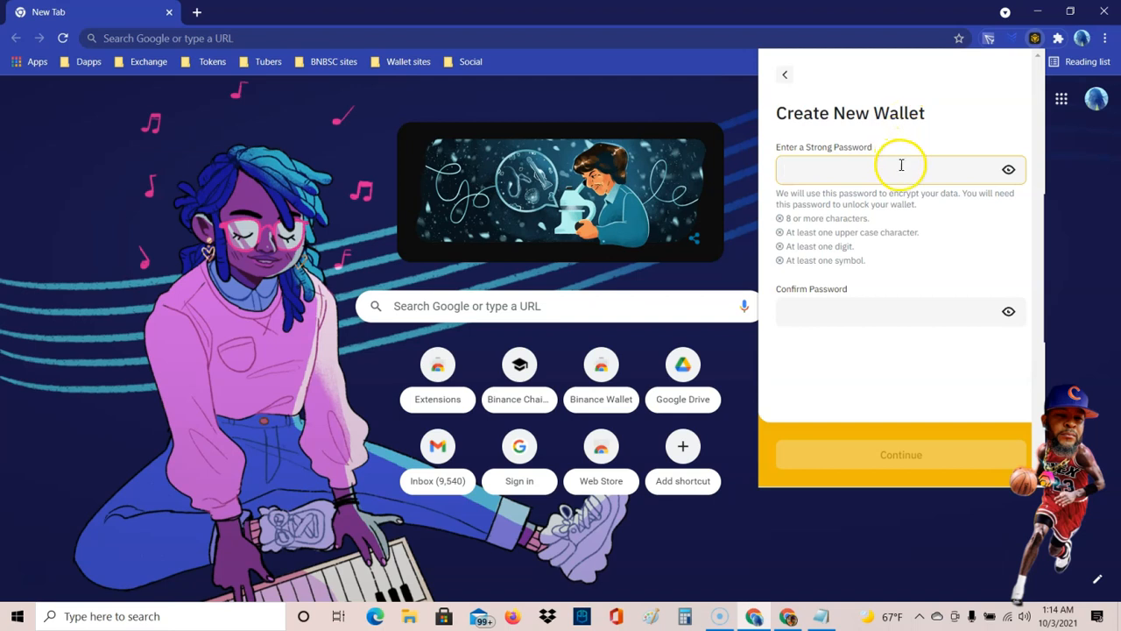
pyautogui.click(875, 169)
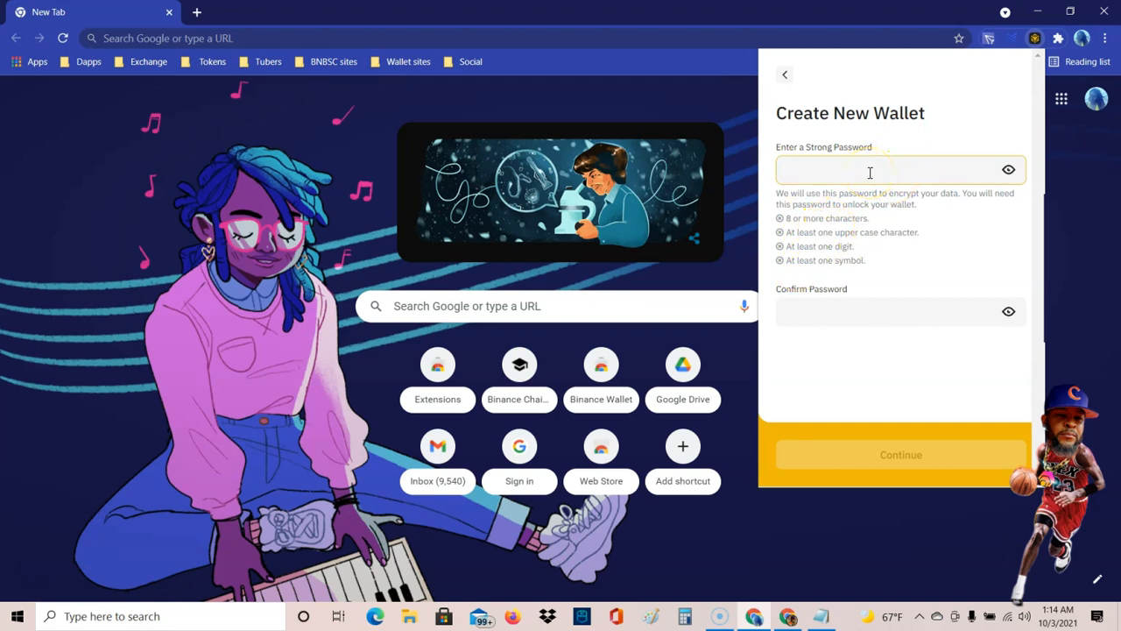
pyautogui.click(875, 170)
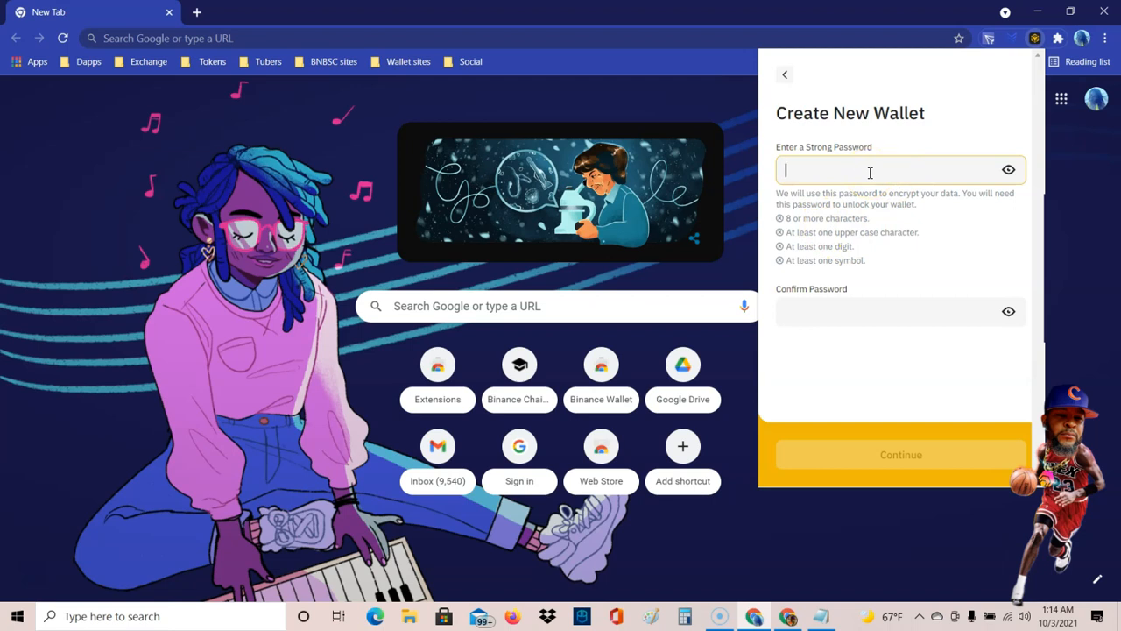
pyautogui.moveTo(870, 171)
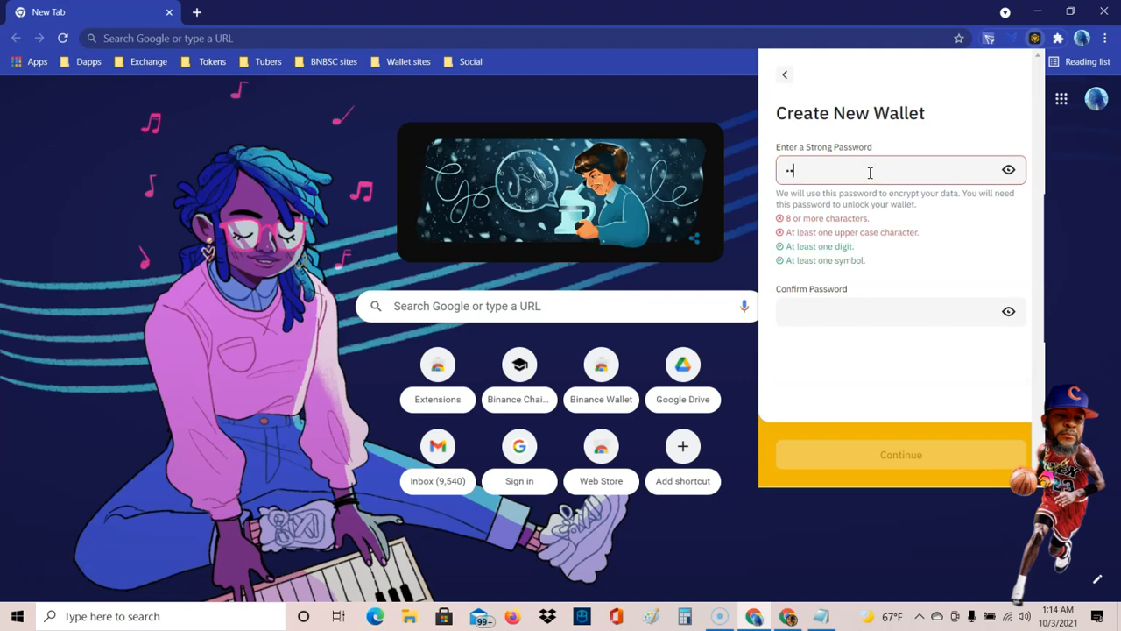
pyautogui.write('password')
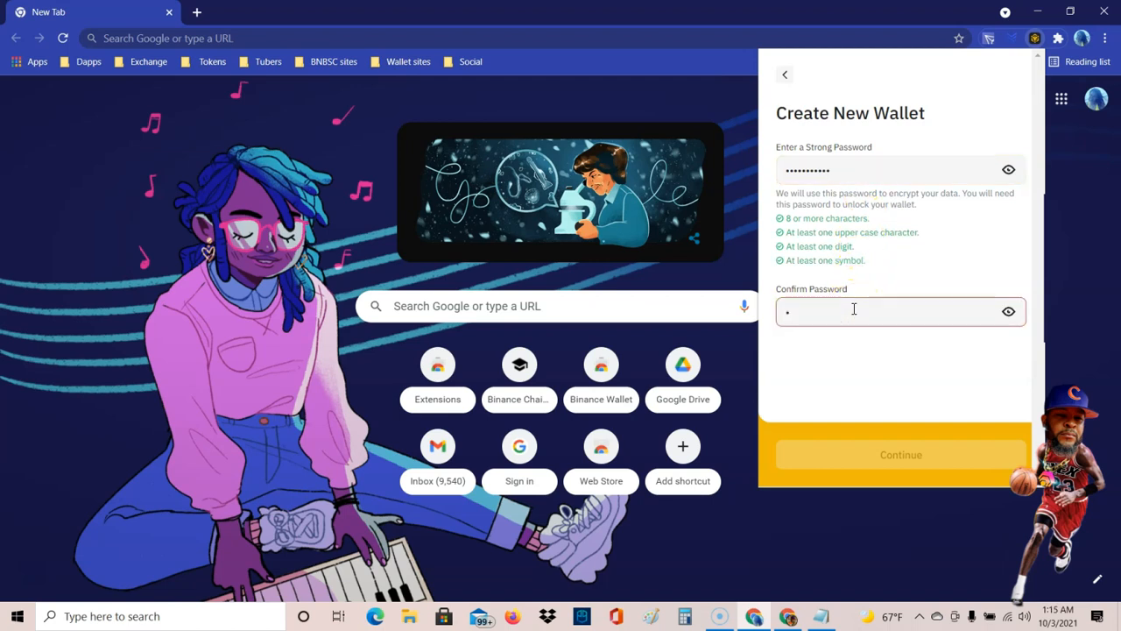
pyautogui.write('••')
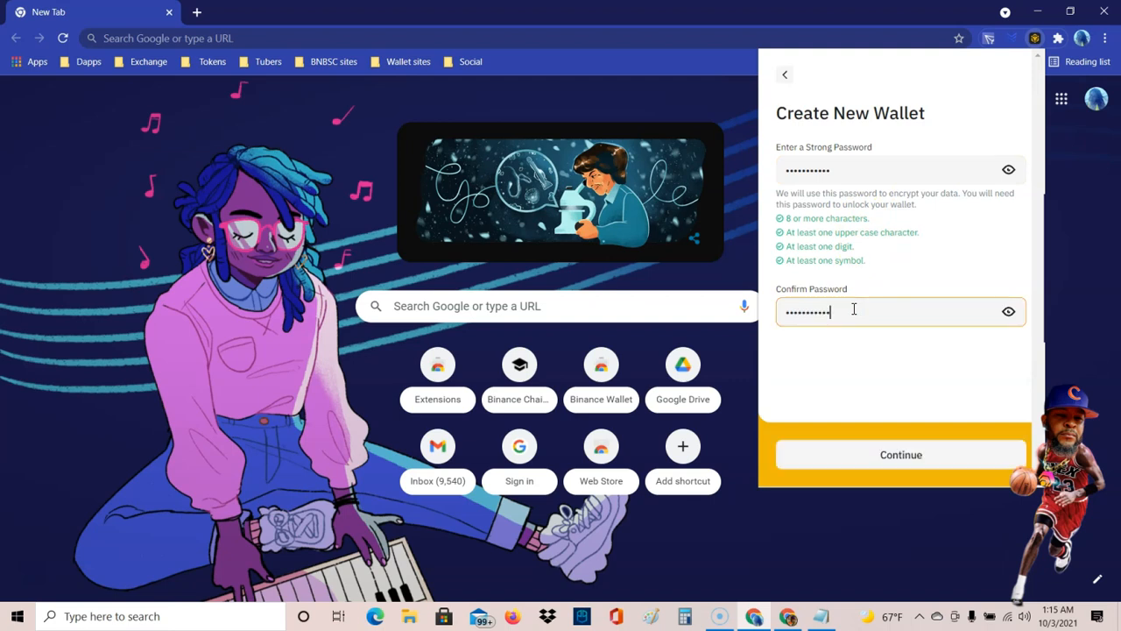
pyautogui.click(900, 454)
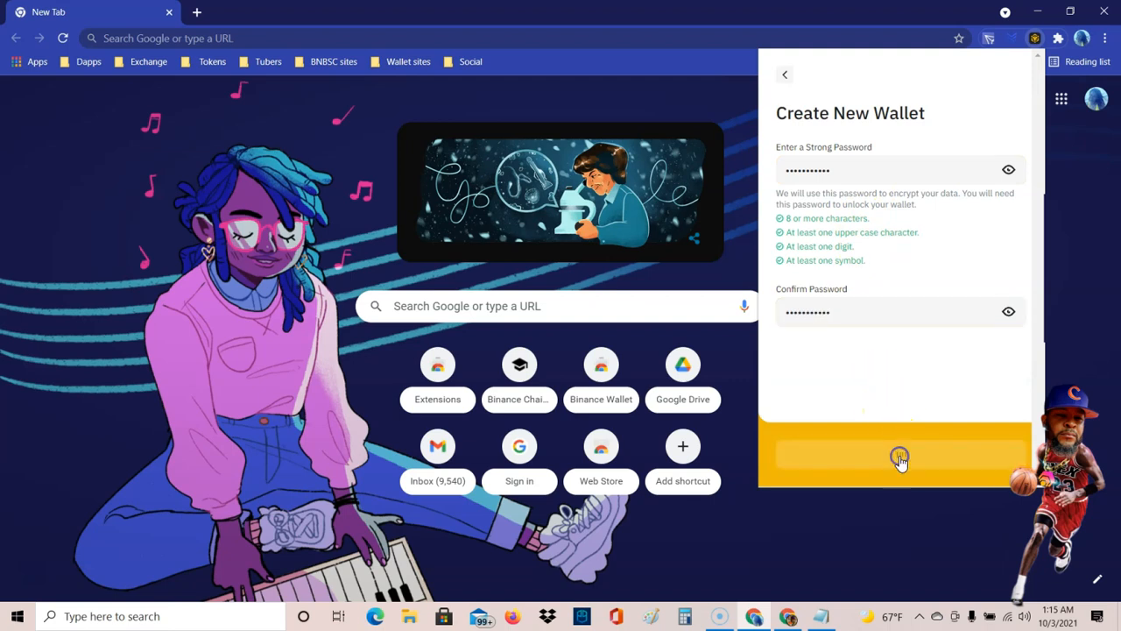
pyautogui.click(901, 454)
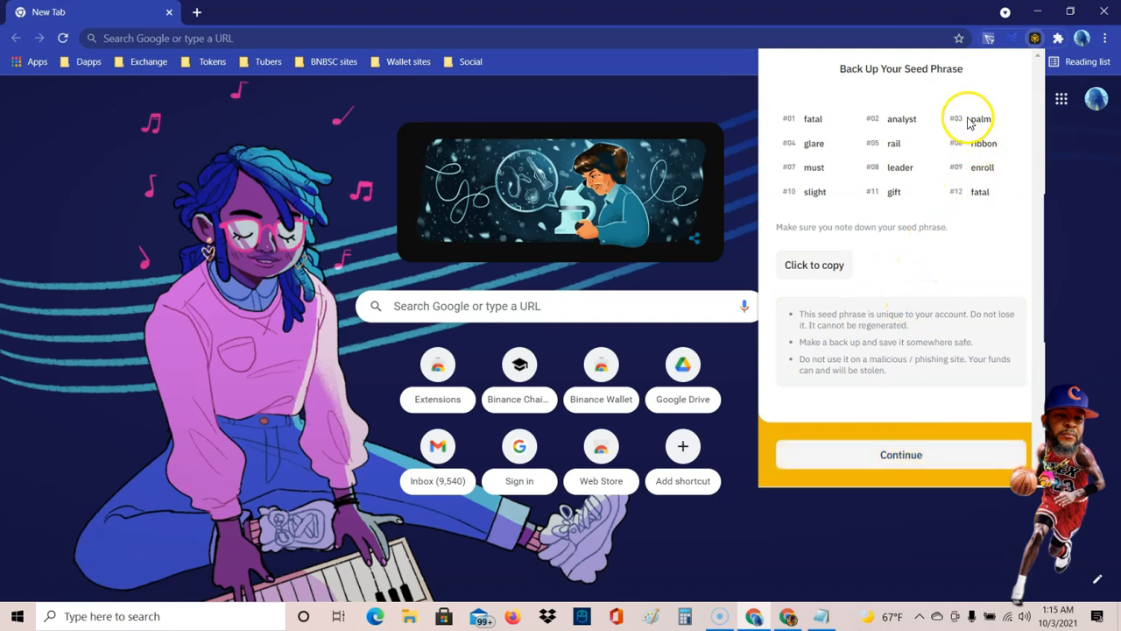
pyautogui.moveTo(961, 205)
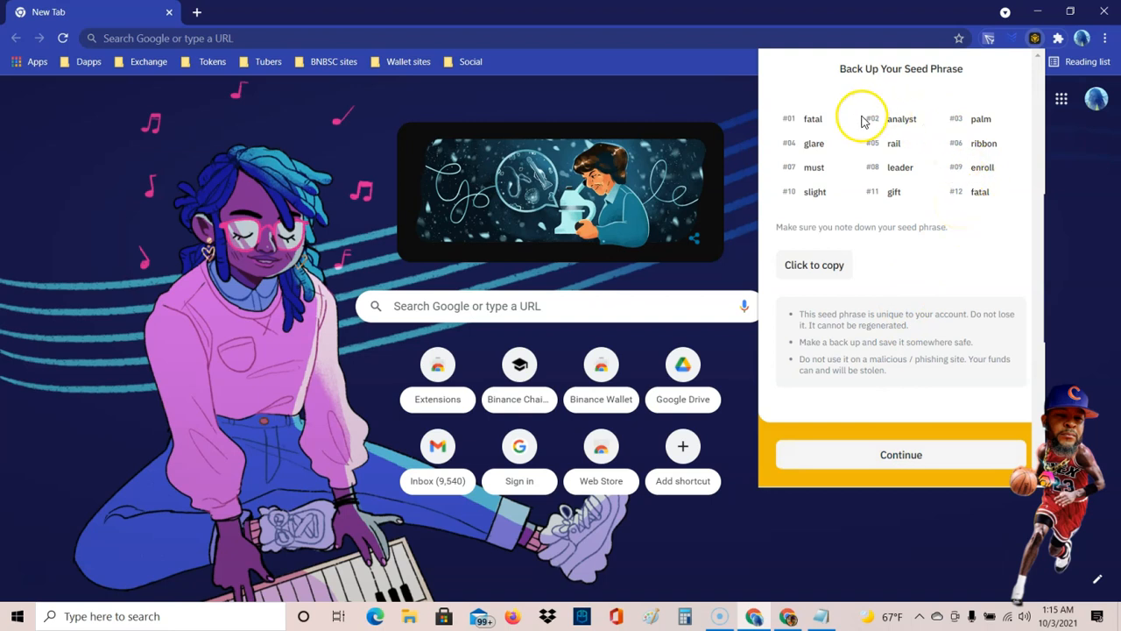
pyautogui.moveTo(889, 147)
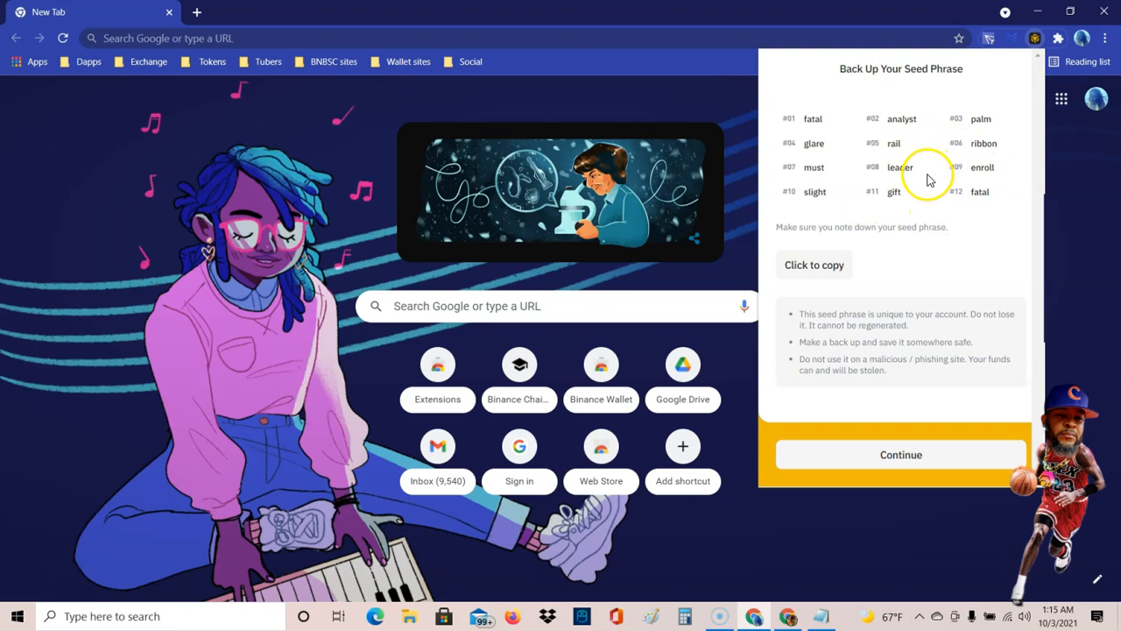
pyautogui.moveTo(797, 138)
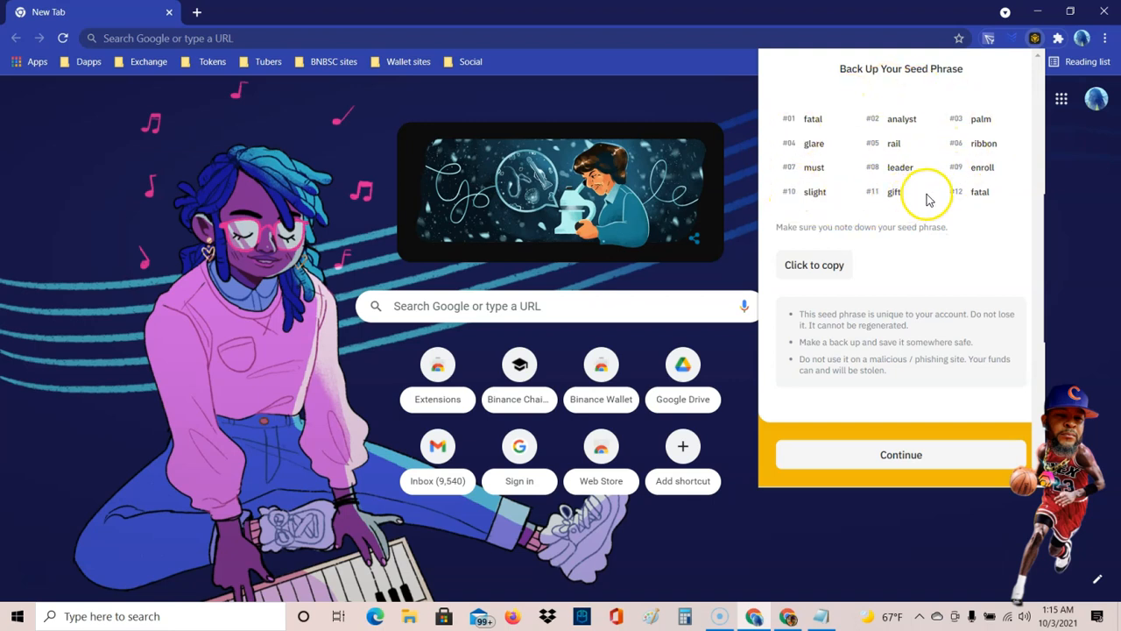
pyautogui.moveTo(857, 199)
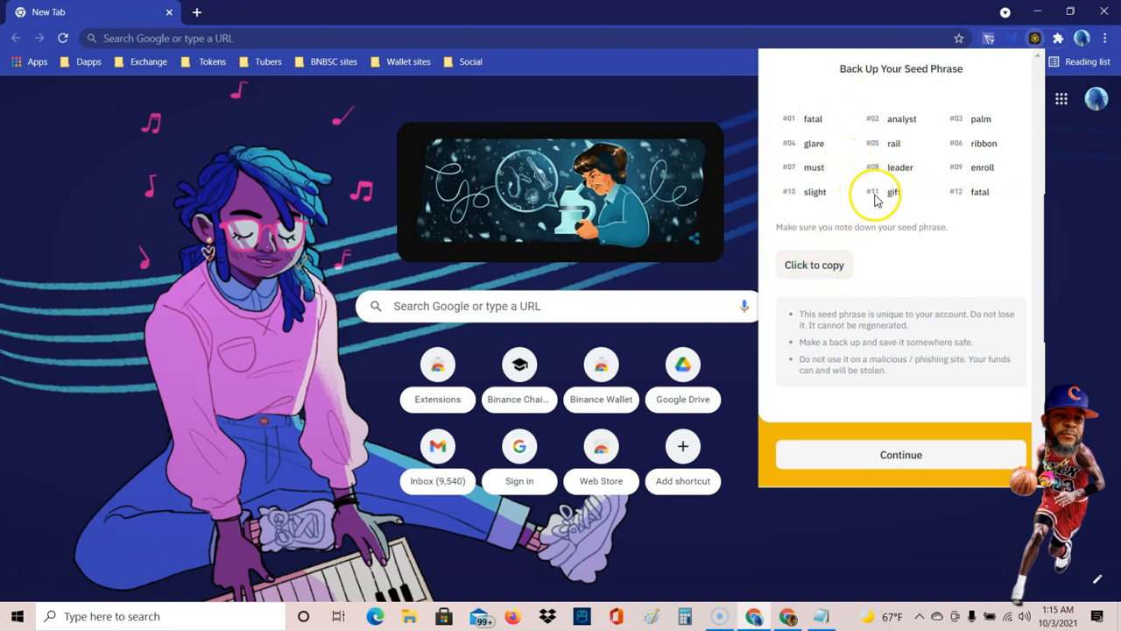
pyautogui.moveTo(959, 158)
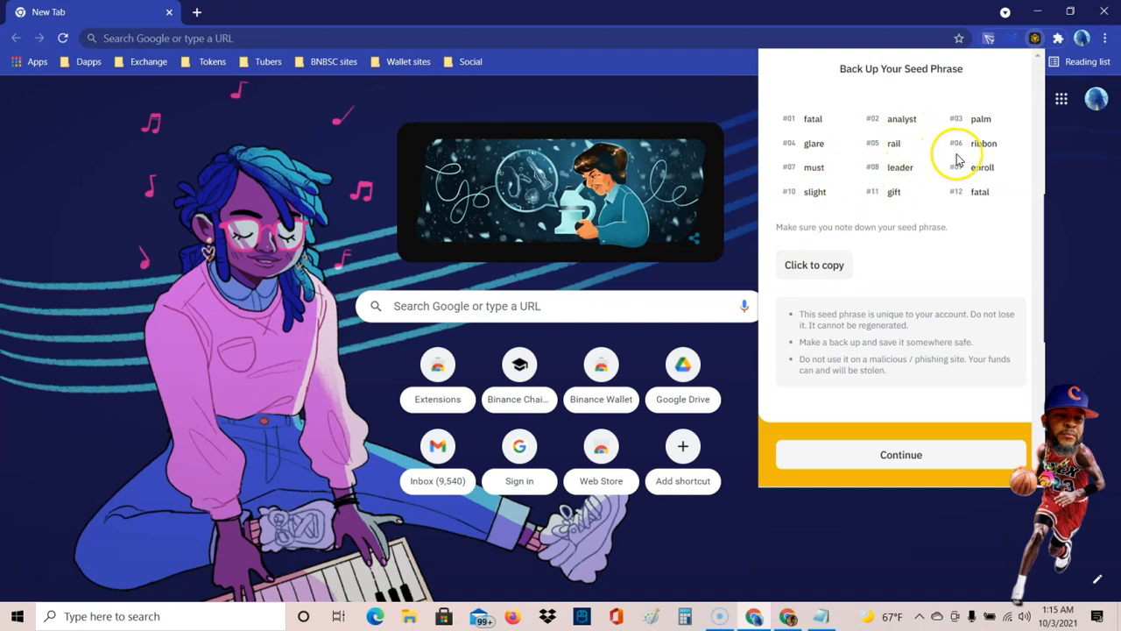
pyautogui.moveTo(896, 188)
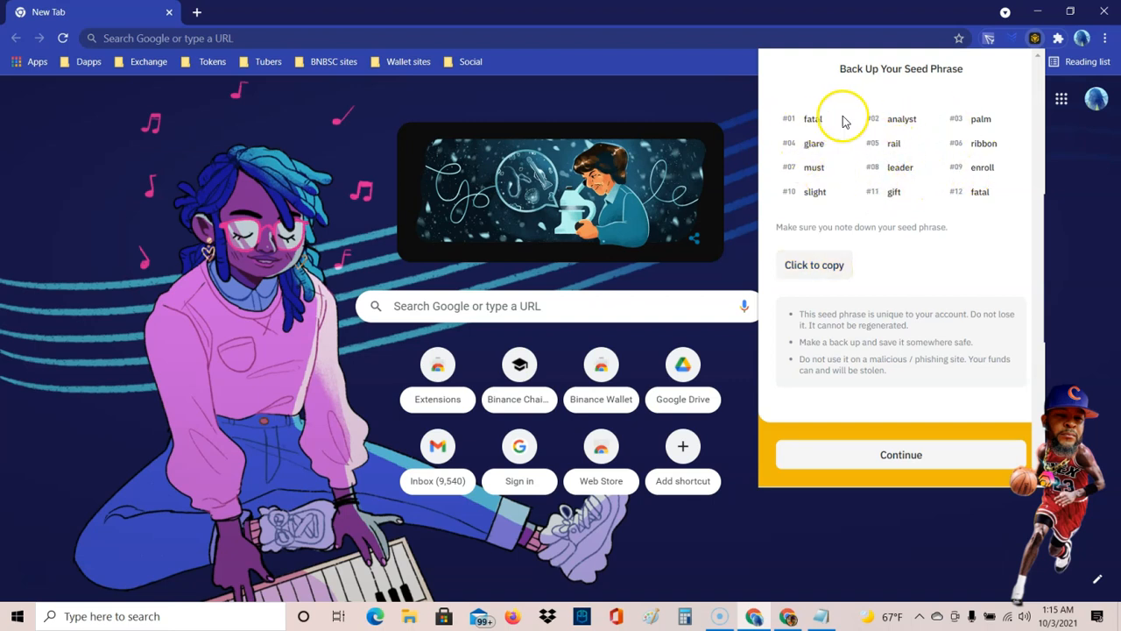
pyautogui.moveTo(814, 105)
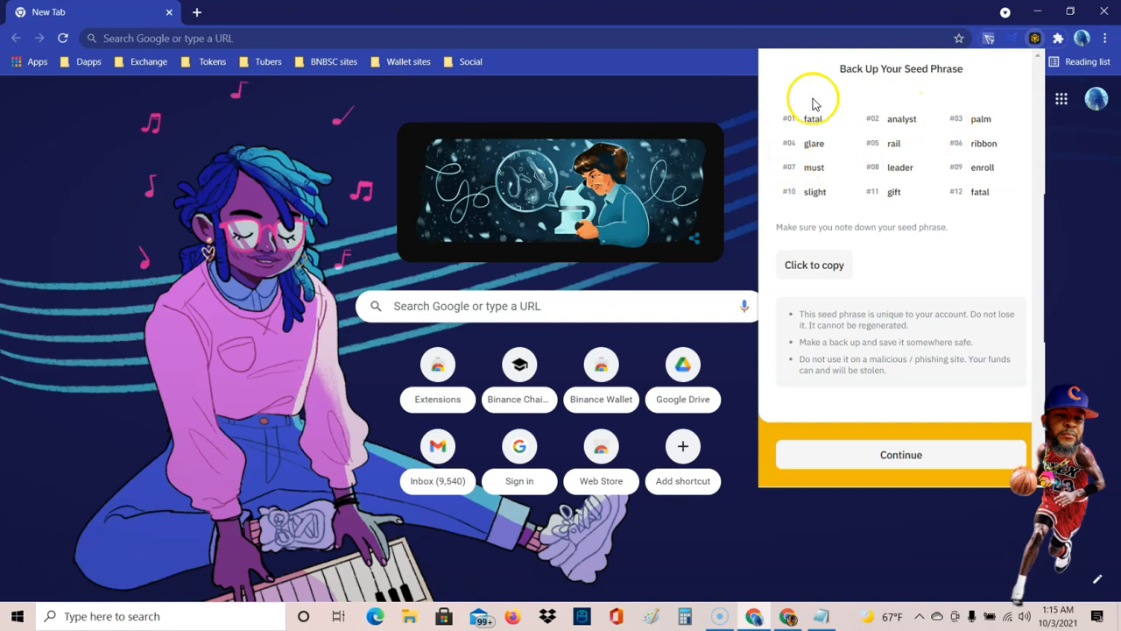
pyautogui.moveTo(959, 123)
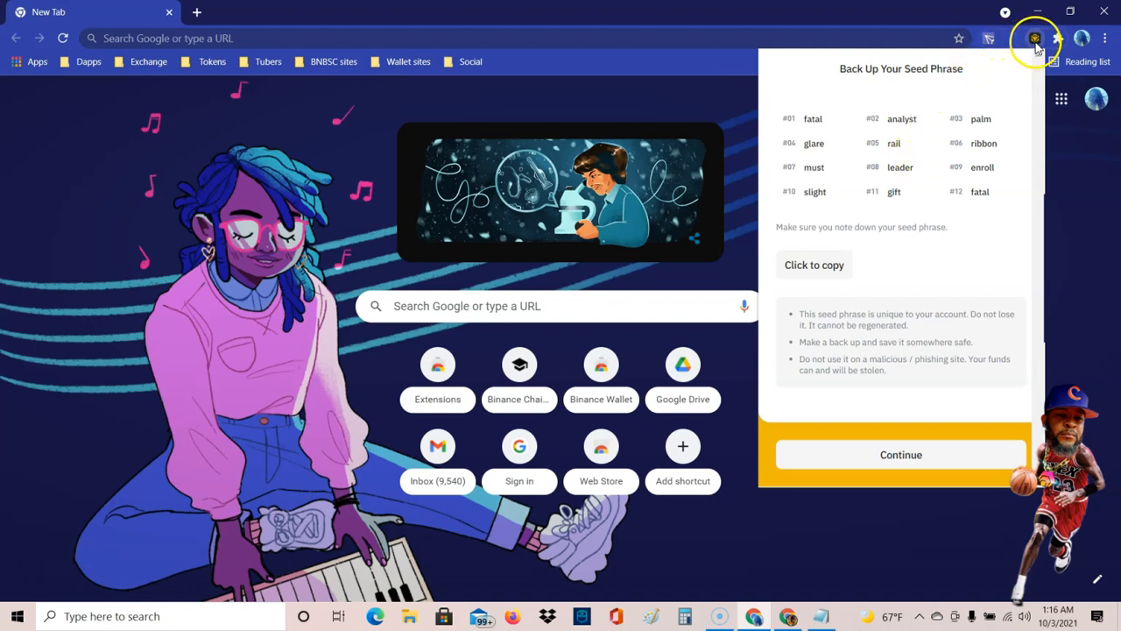
pyautogui.moveTo(861, 167)
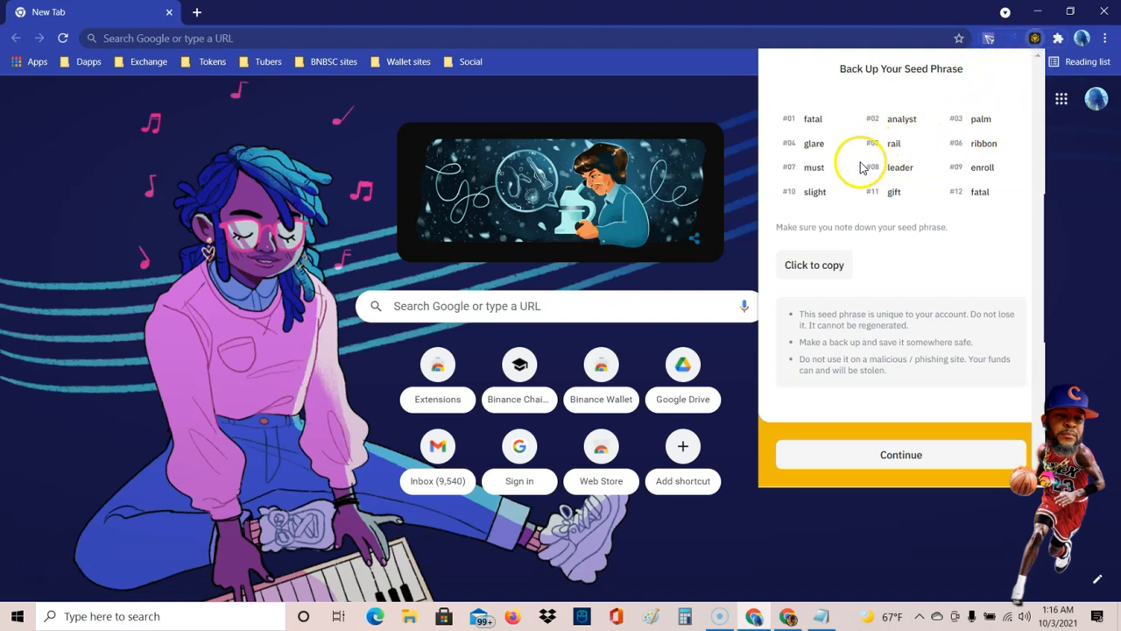
pyautogui.moveTo(975, 192)
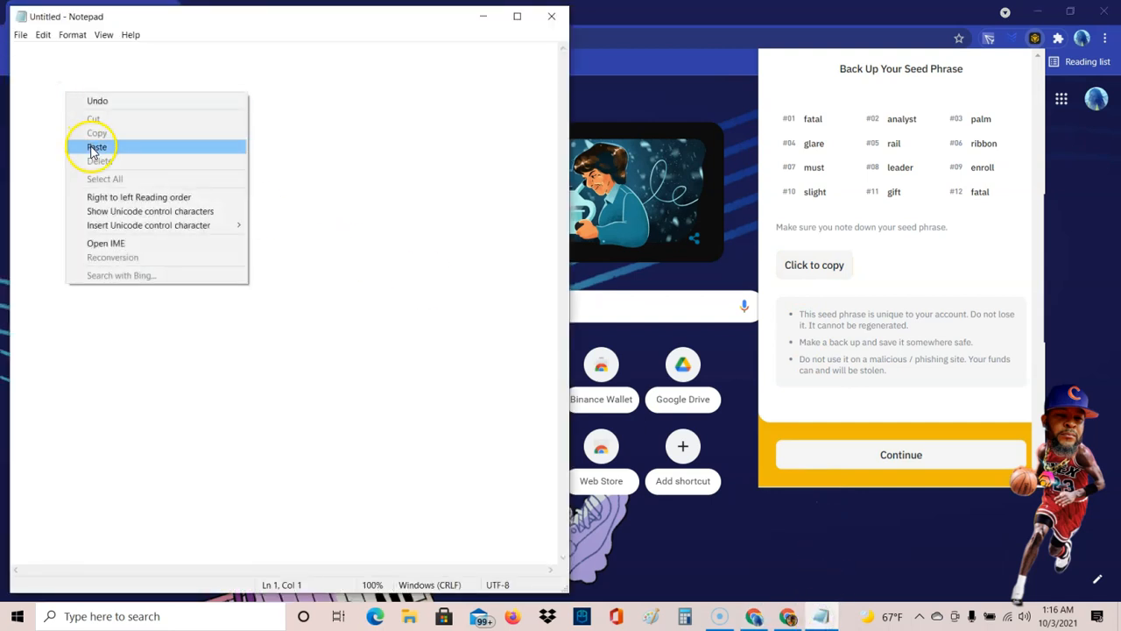
# Step: Paste the seed phrase into Notepad and proceed to confirming words 10–12
pyautogui.click(96, 147)
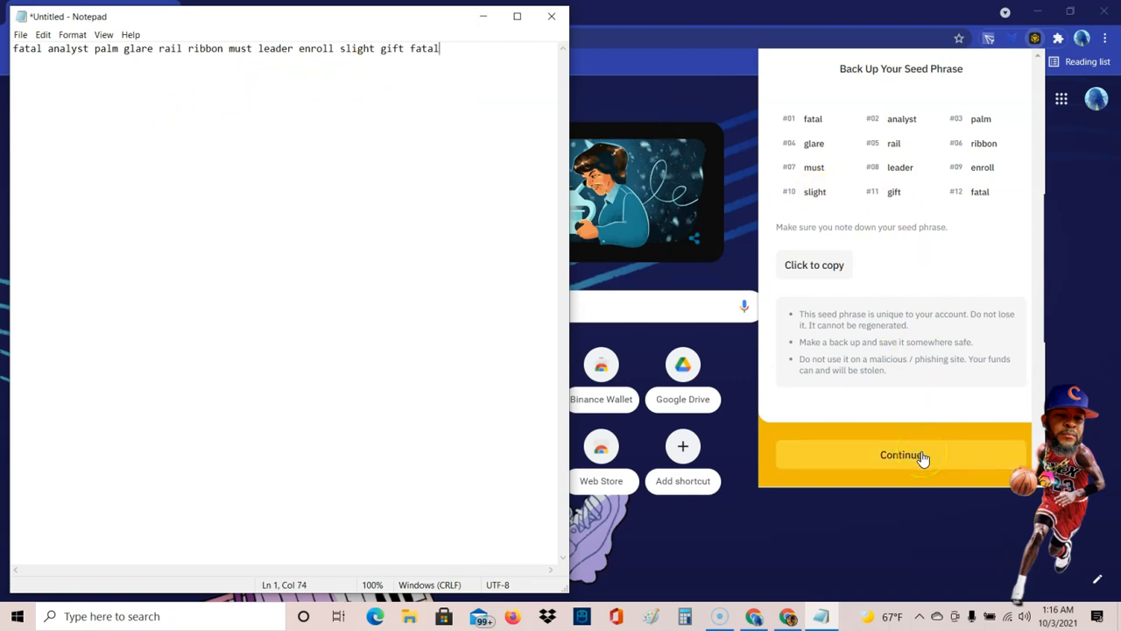
pyautogui.click(901, 455)
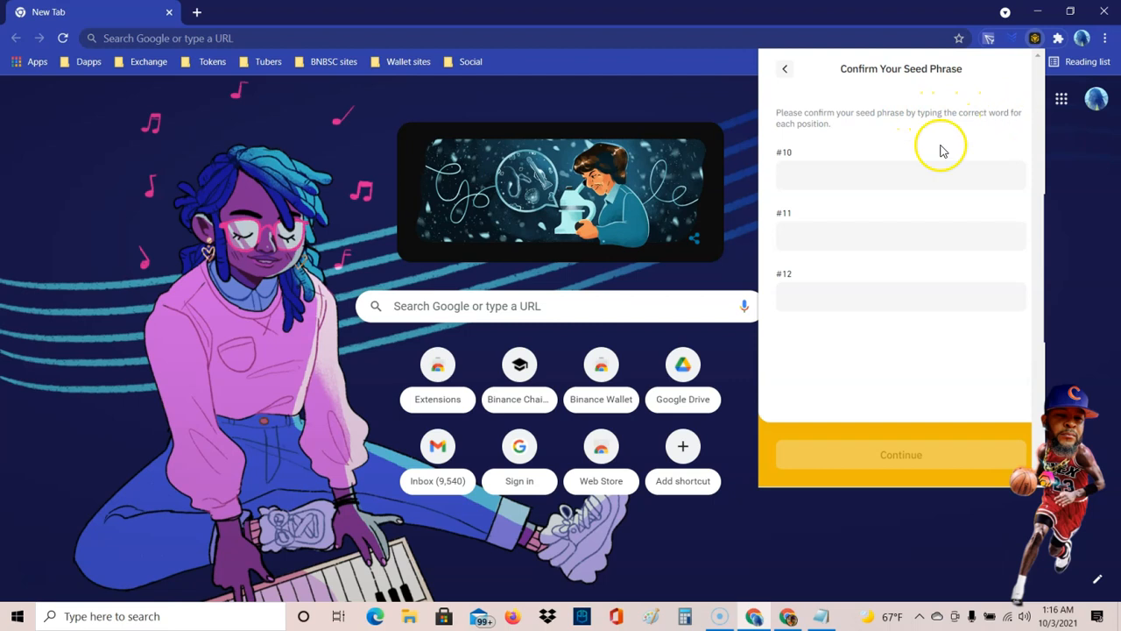
pyautogui.moveTo(797, 216)
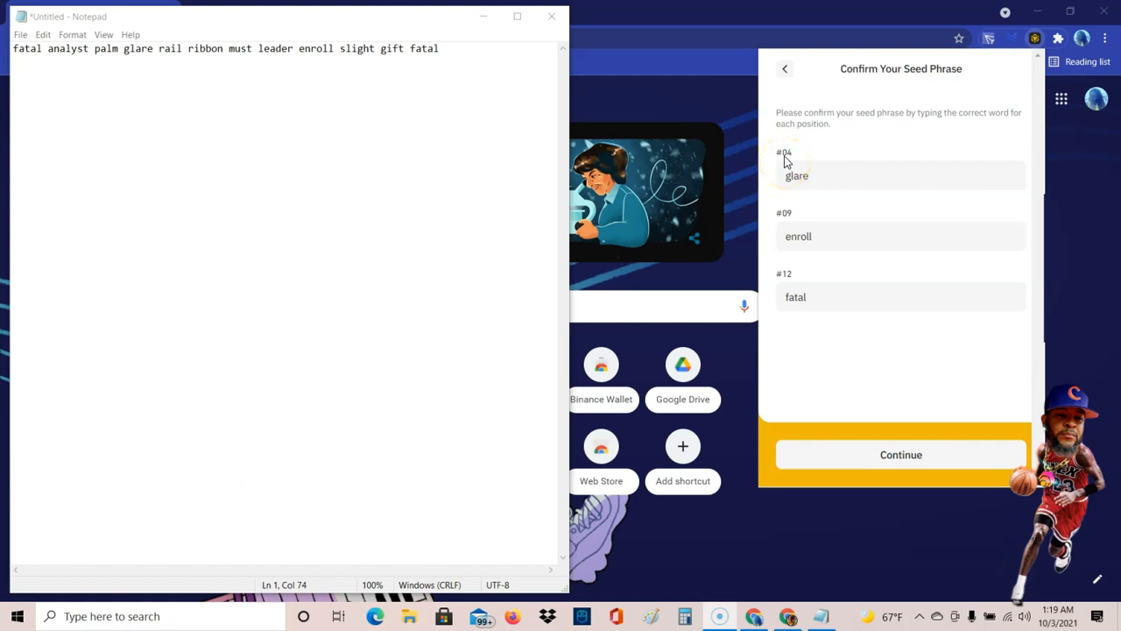
pyautogui.moveTo(783, 161)
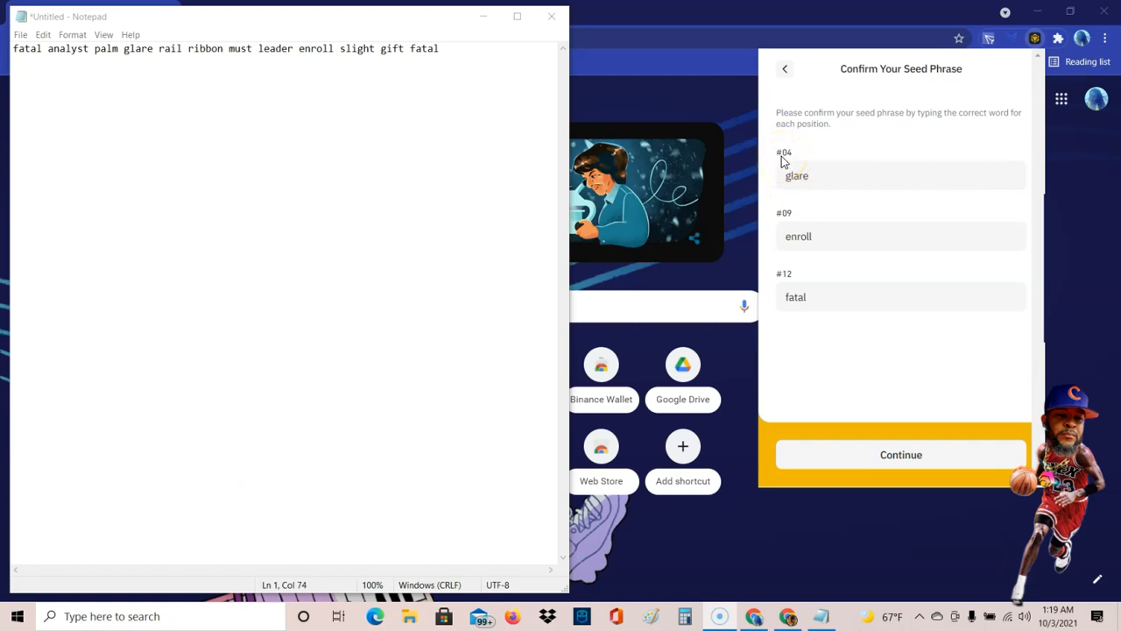
pyautogui.moveTo(775, 303)
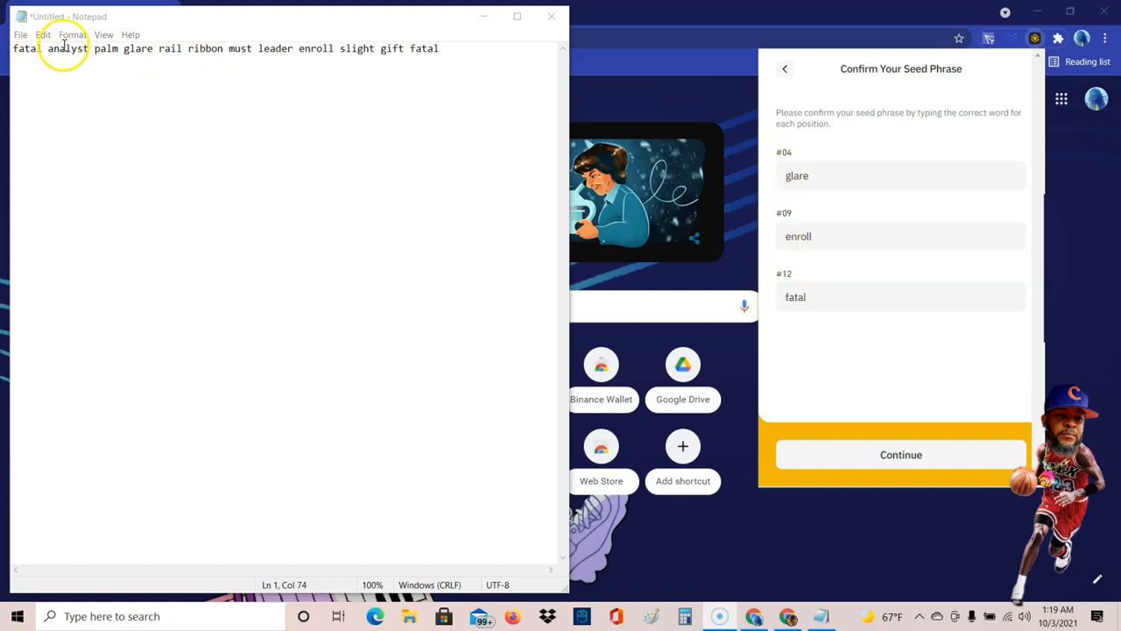
pyautogui.moveTo(727, 429)
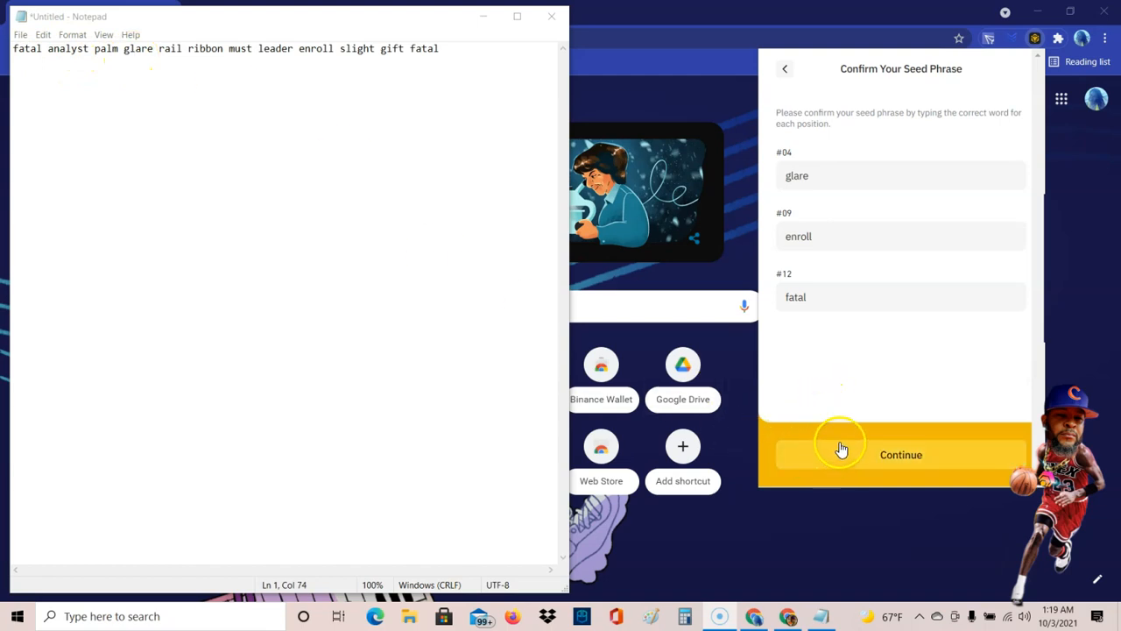
pyautogui.moveTo(804, 265)
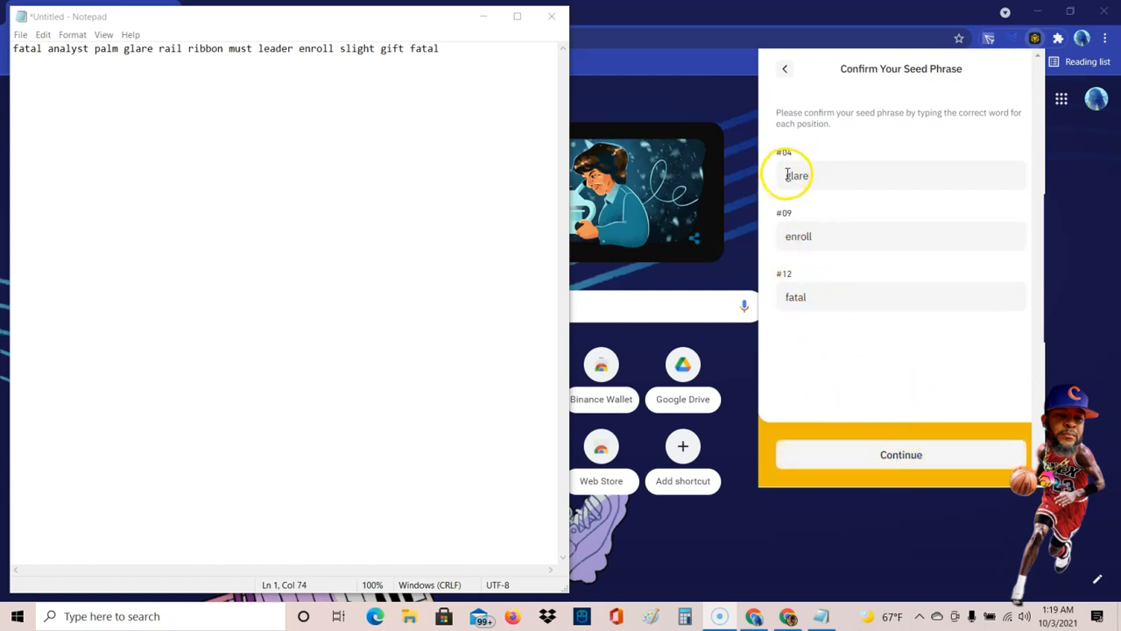
pyautogui.moveTo(806, 367)
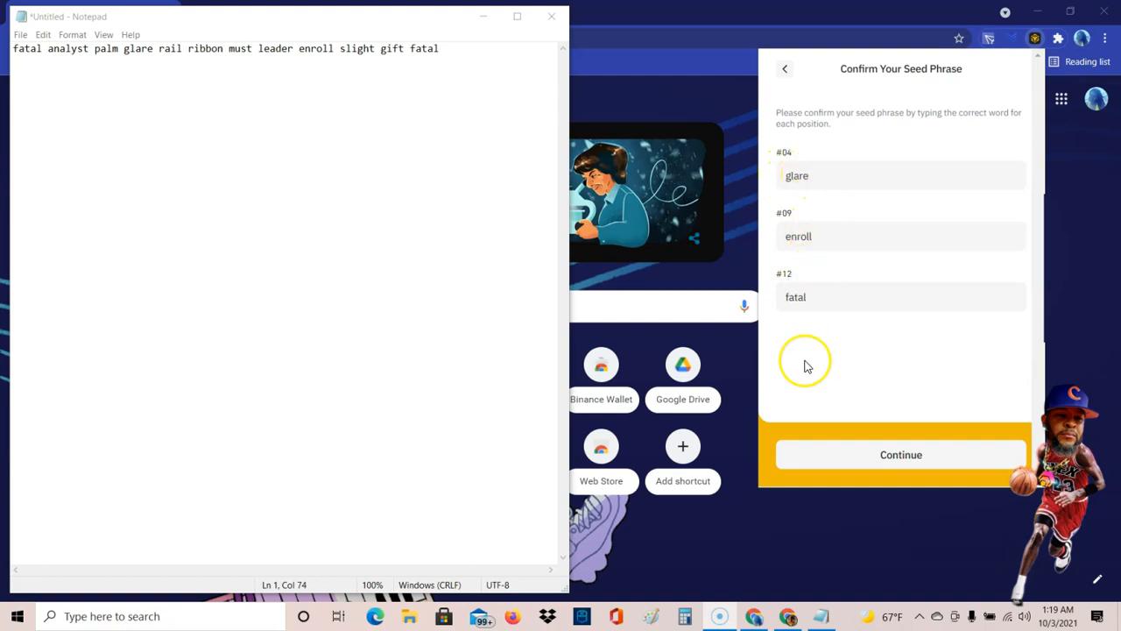
pyautogui.moveTo(552, 40)
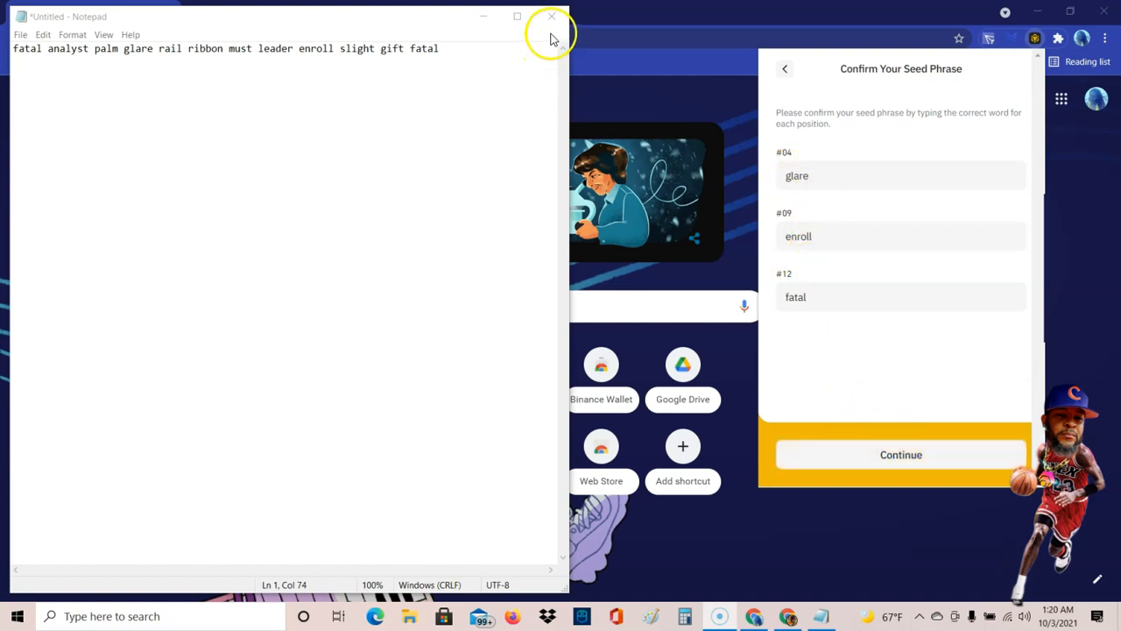
# Step: Confirm the seed phrase to reach Account 0 holding 0 BNB
pyautogui.click(901, 453)
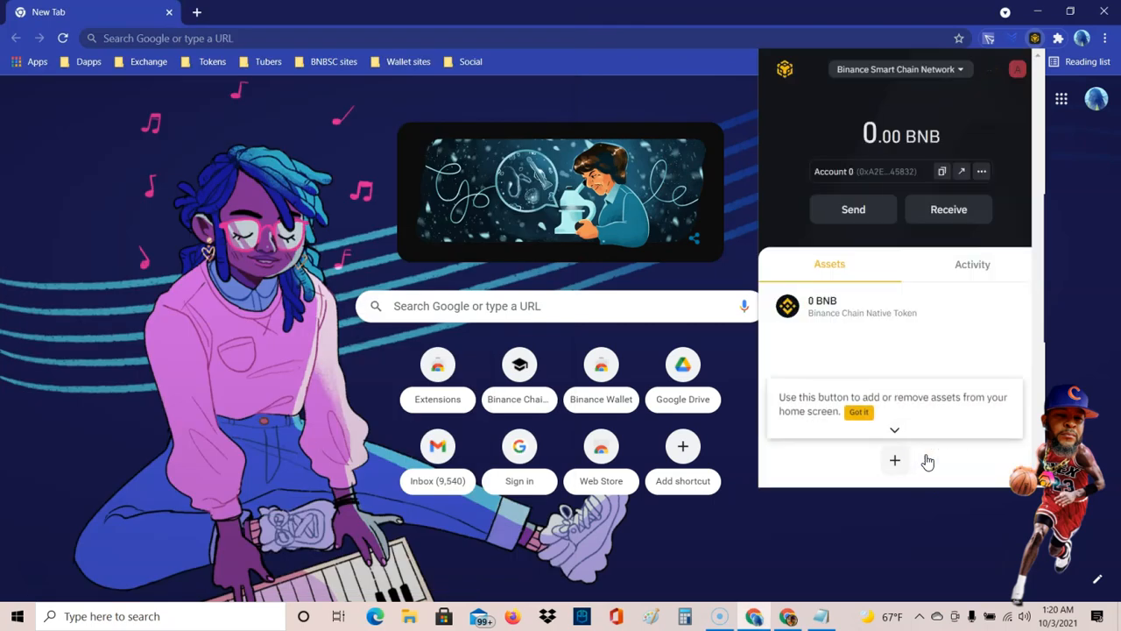
pyautogui.moveTo(889, 204)
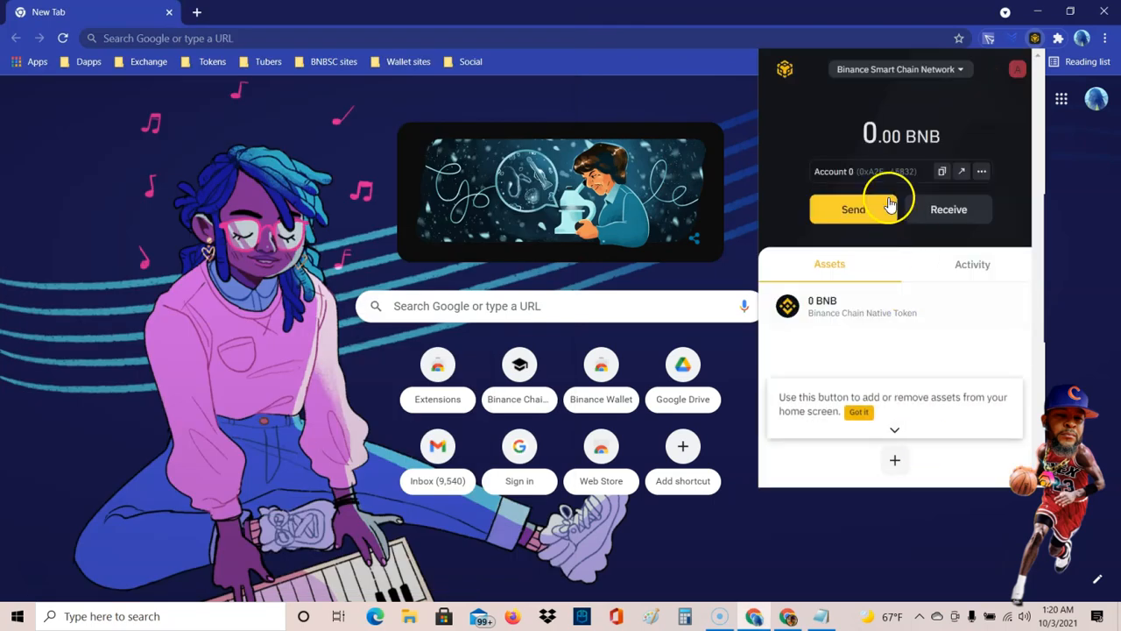
pyautogui.moveTo(823, 140)
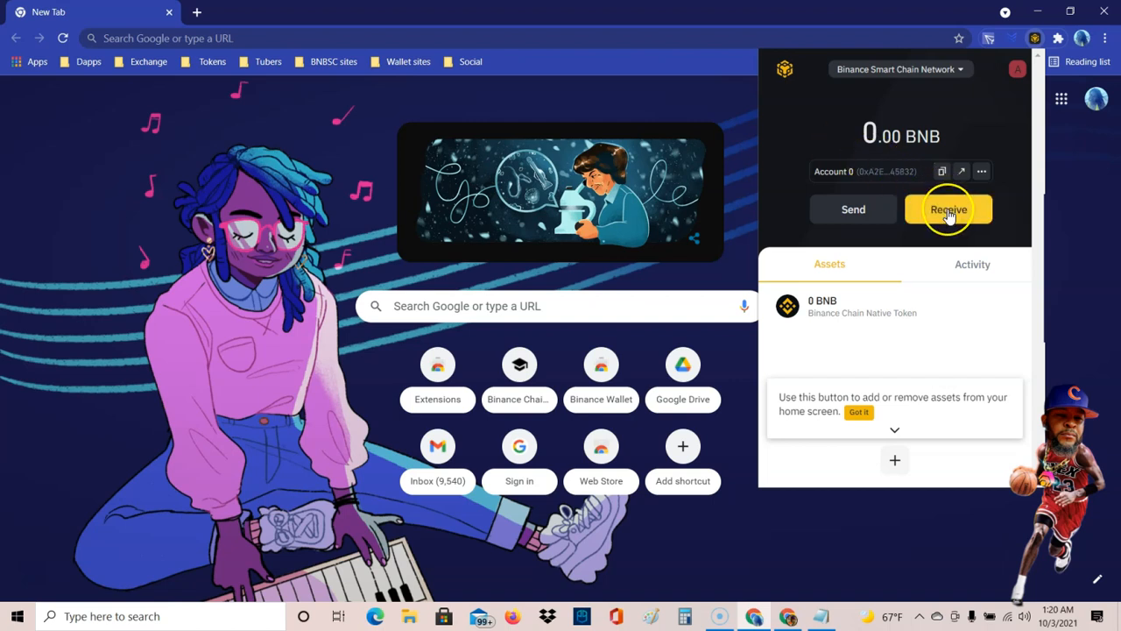
pyautogui.moveTo(890, 172)
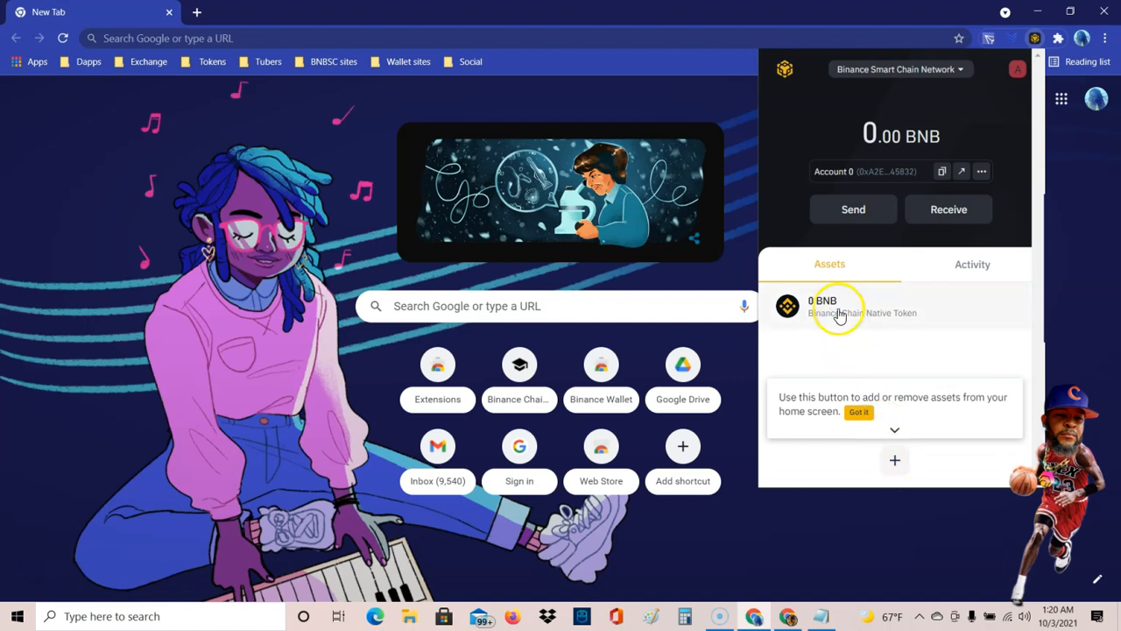
pyautogui.moveTo(830, 311)
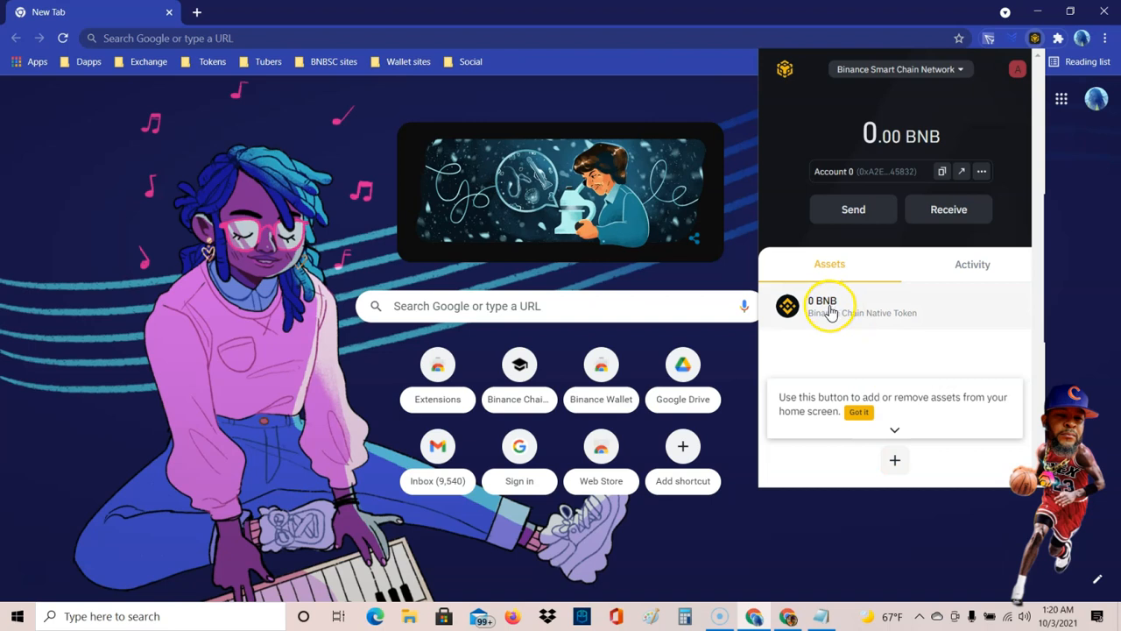
pyautogui.moveTo(894, 460)
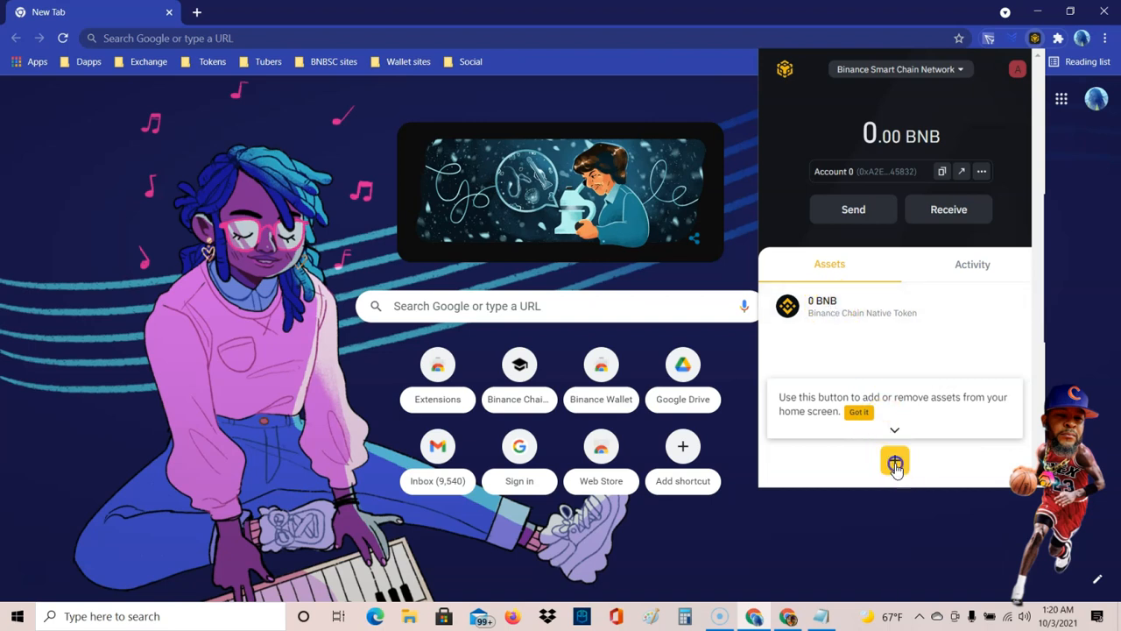
# Step: Open Manage Assets and tick the ADA token
pyautogui.click(894, 463)
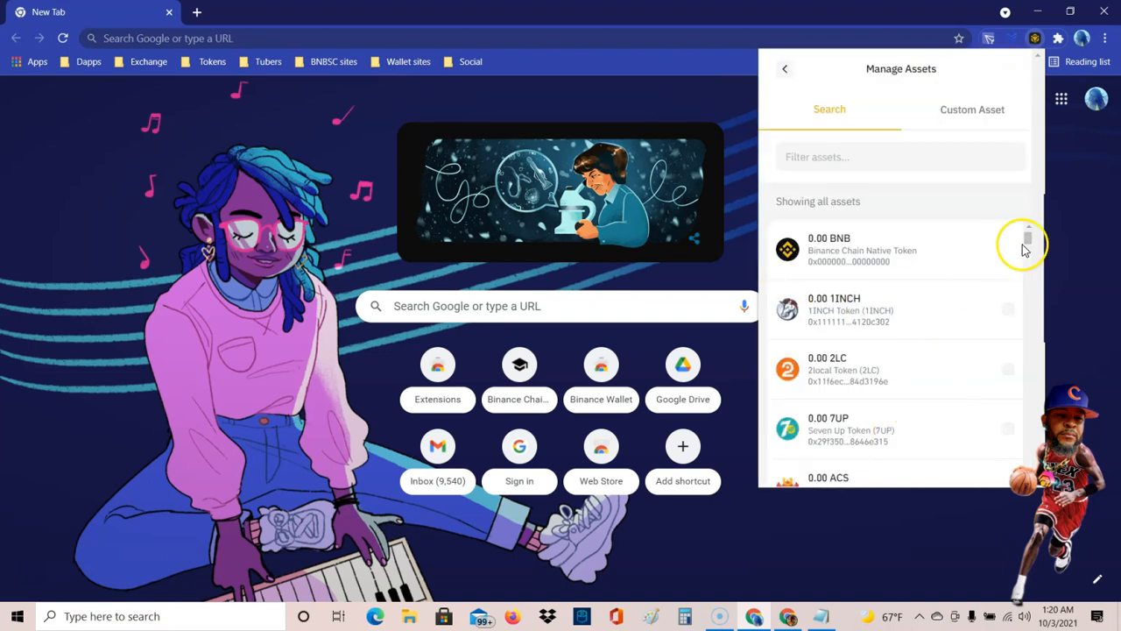
pyautogui.moveTo(1014, 409)
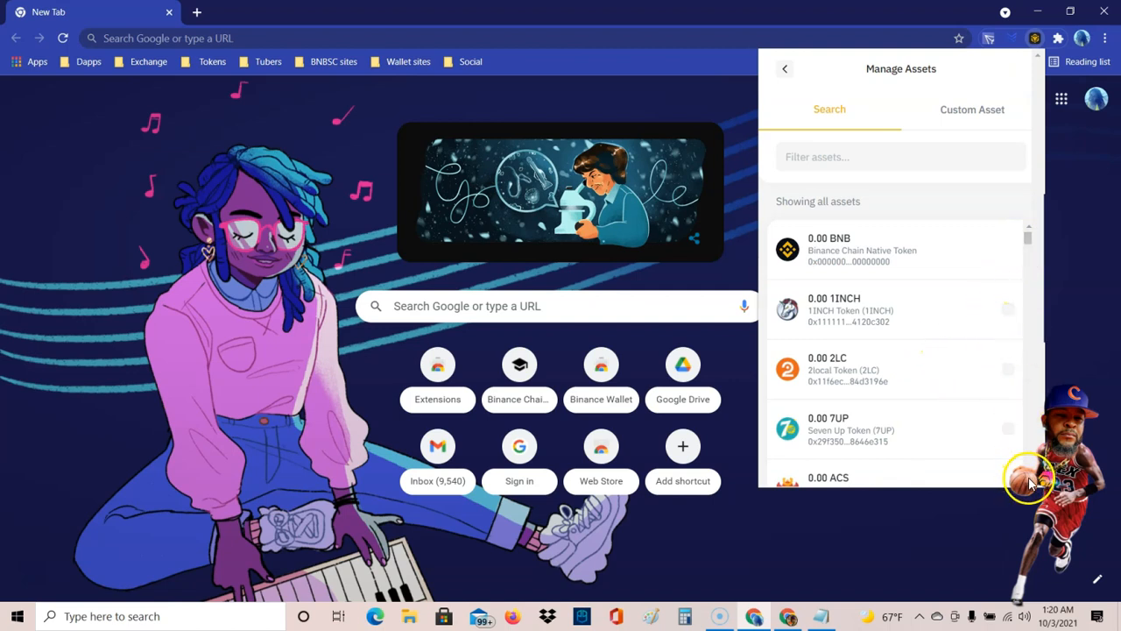
pyautogui.scroll(-3)
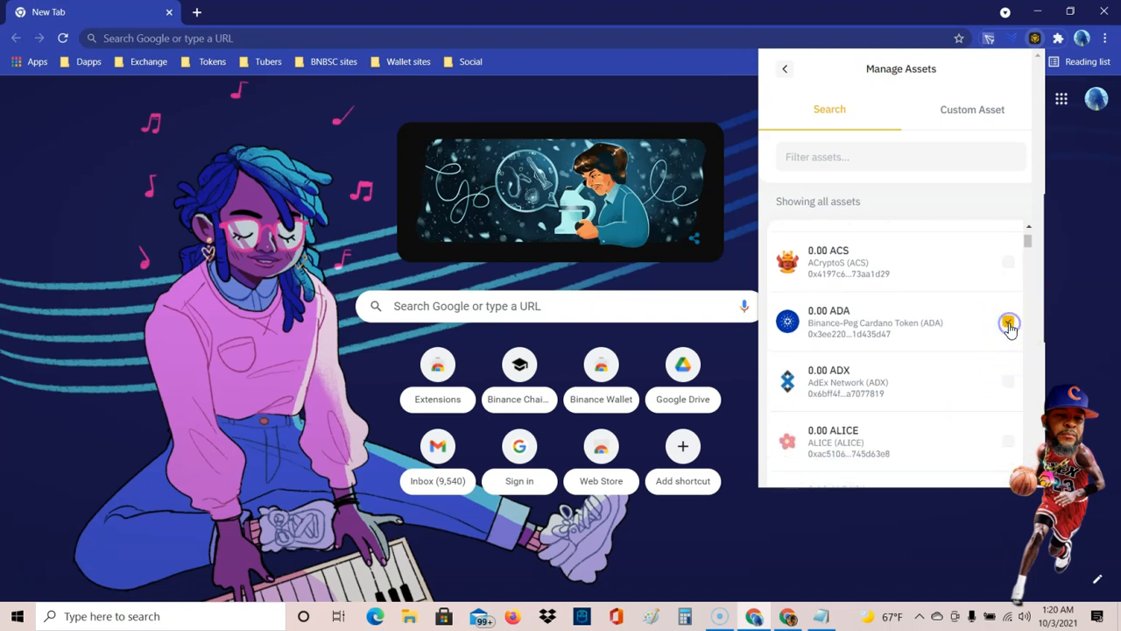
pyautogui.click(1008, 322)
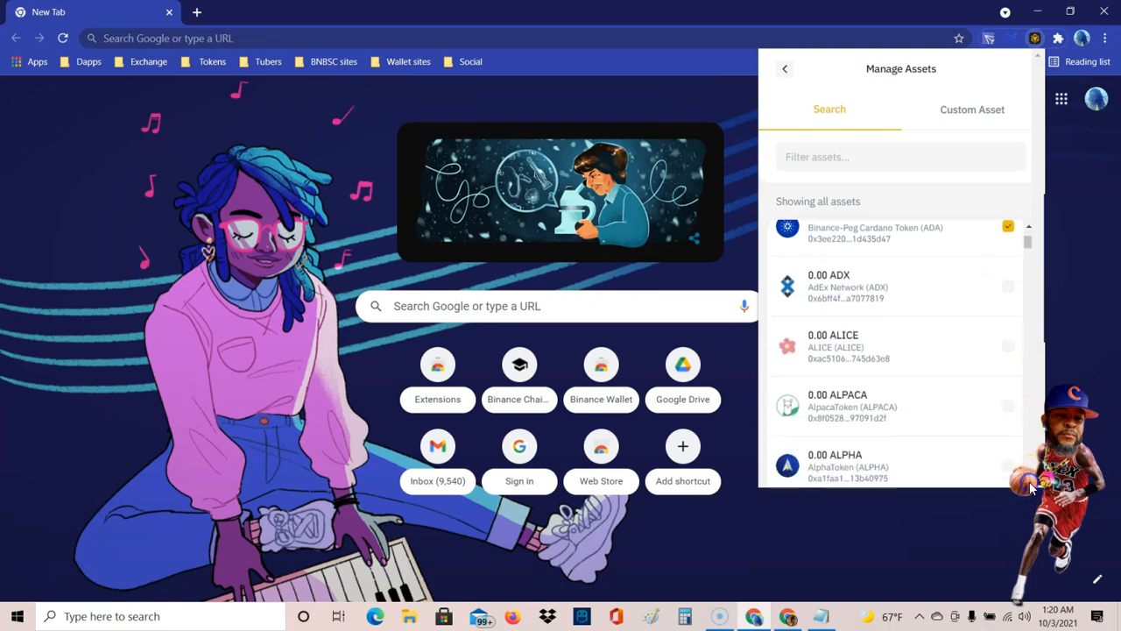
# Step: Scroll down to tick BTCB and go back to the wallet home
pyautogui.scroll(-3)
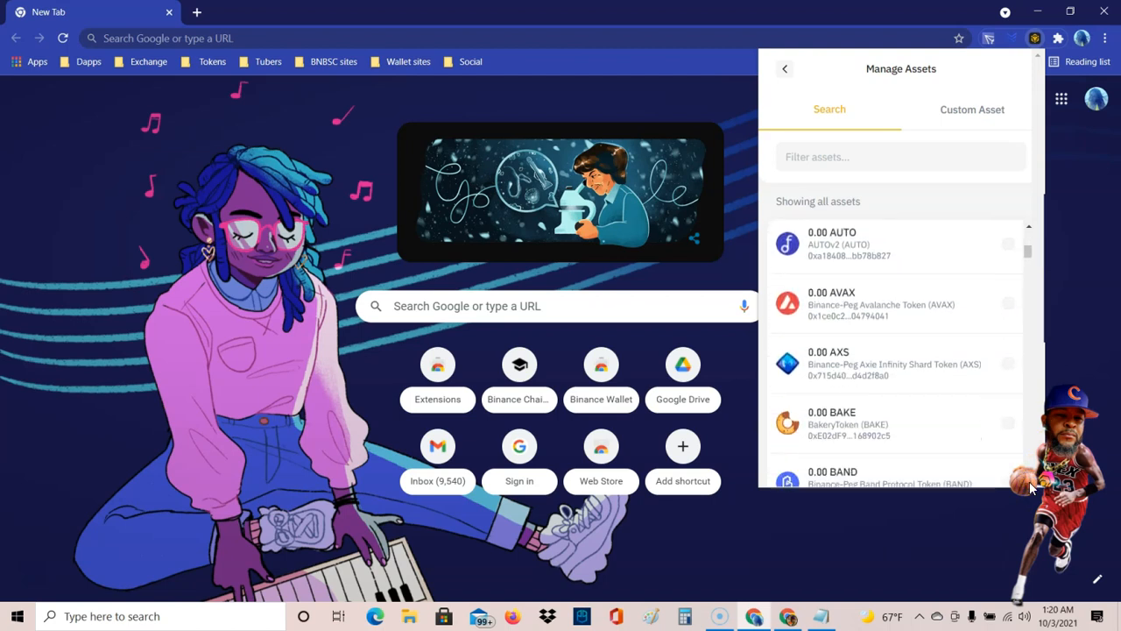
pyautogui.scroll(-3)
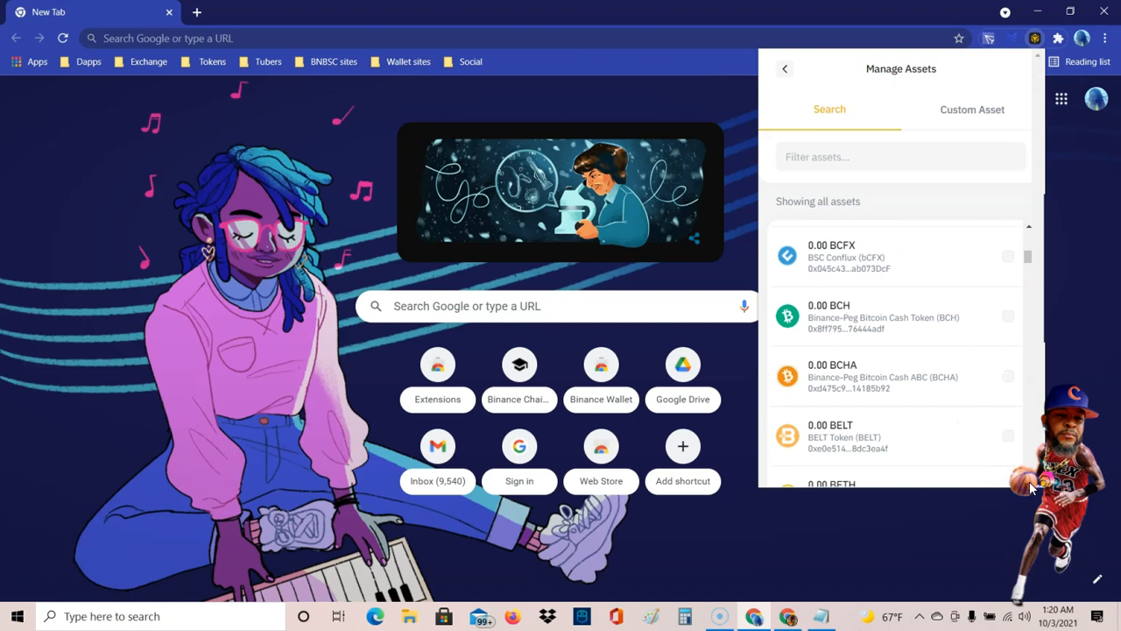
pyautogui.scroll(-3)
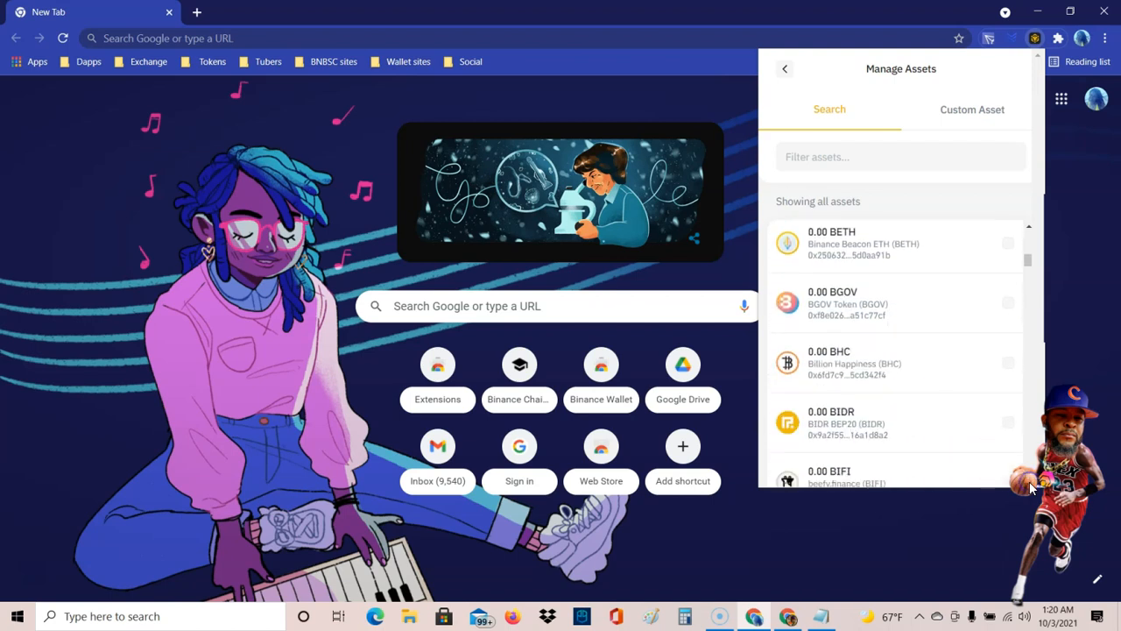
pyautogui.scroll(-3)
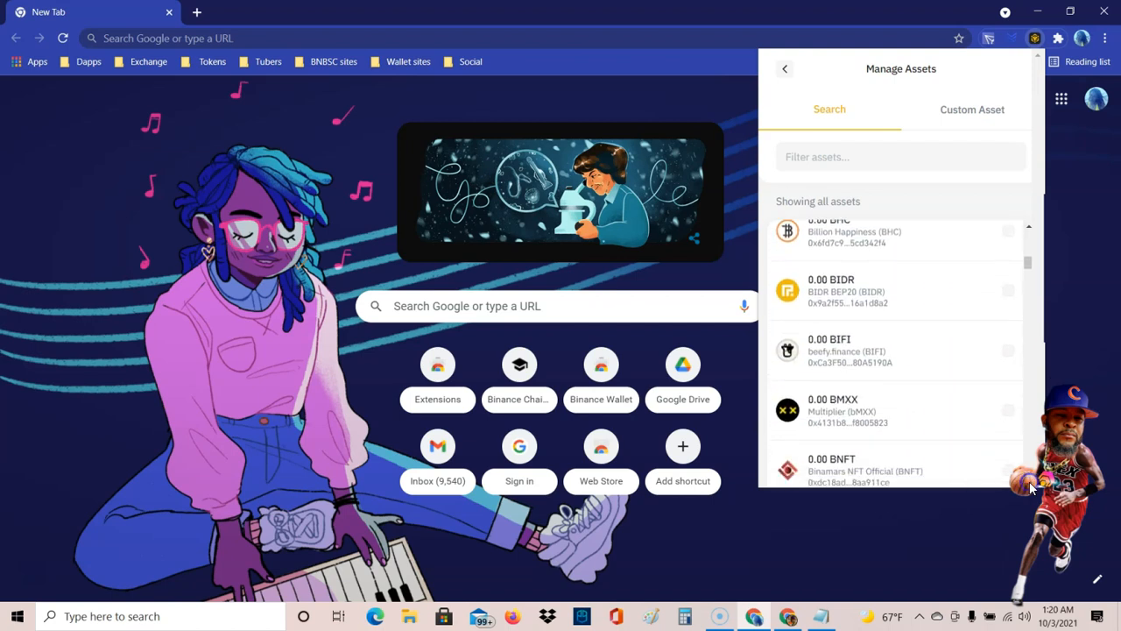
pyautogui.scroll(-3)
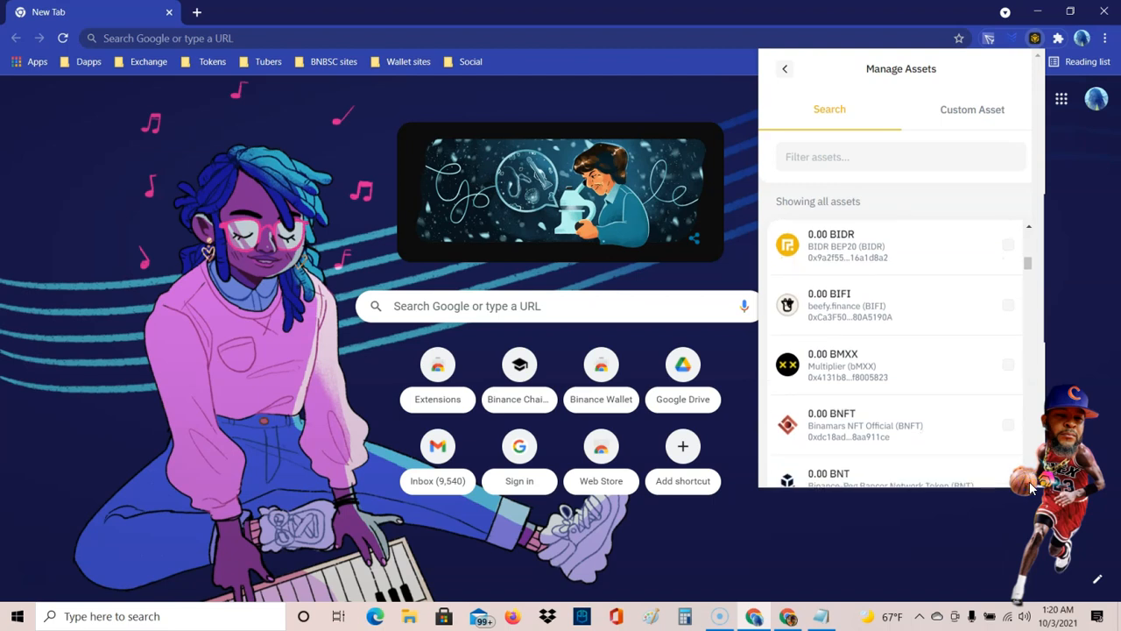
pyautogui.scroll(-3)
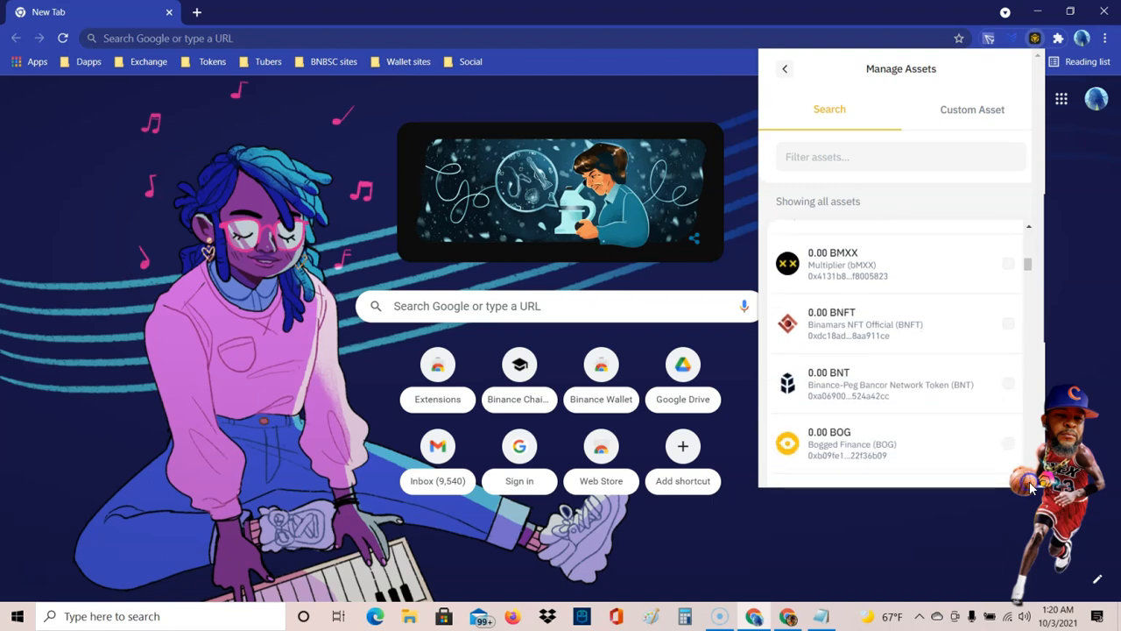
pyautogui.scroll(-3)
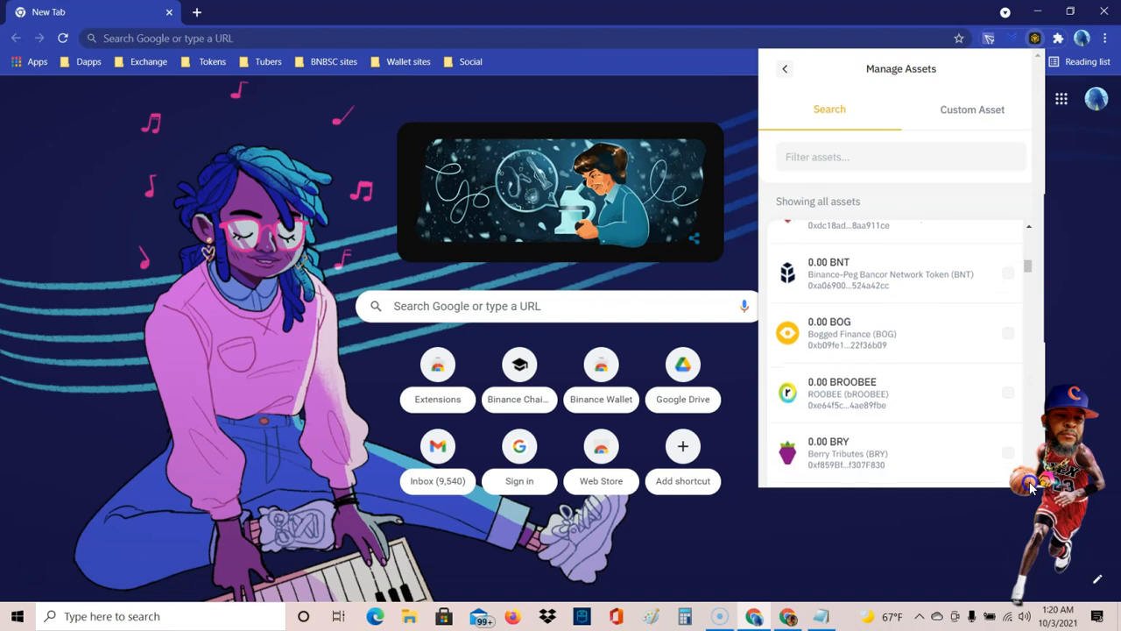
pyautogui.scroll(-3)
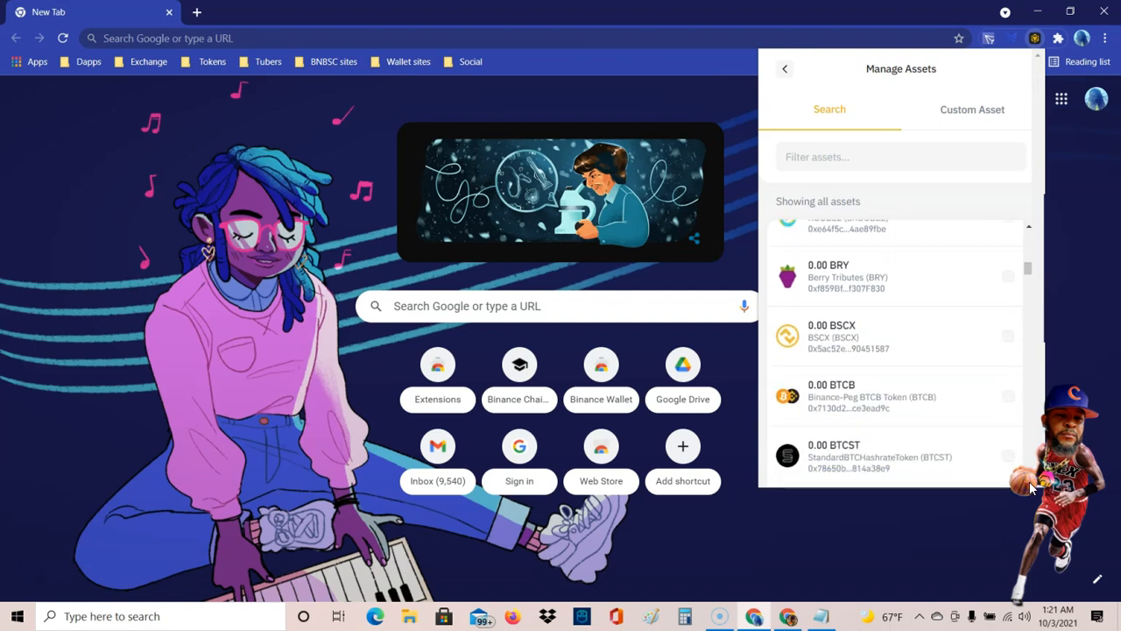
pyautogui.scroll(-3)
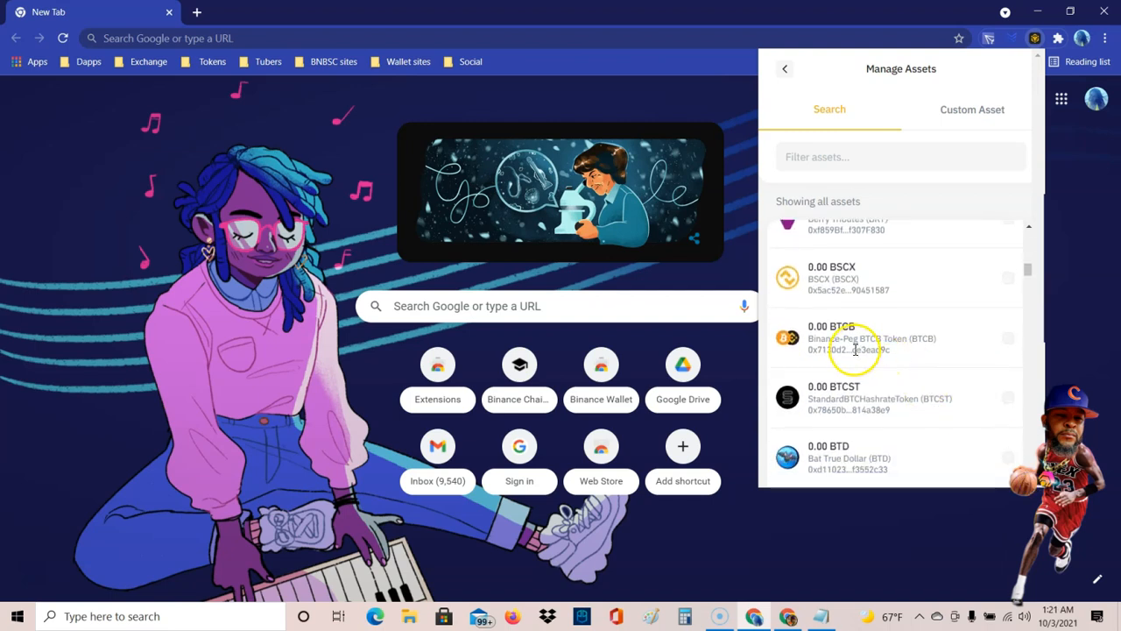
pyautogui.click(1007, 338)
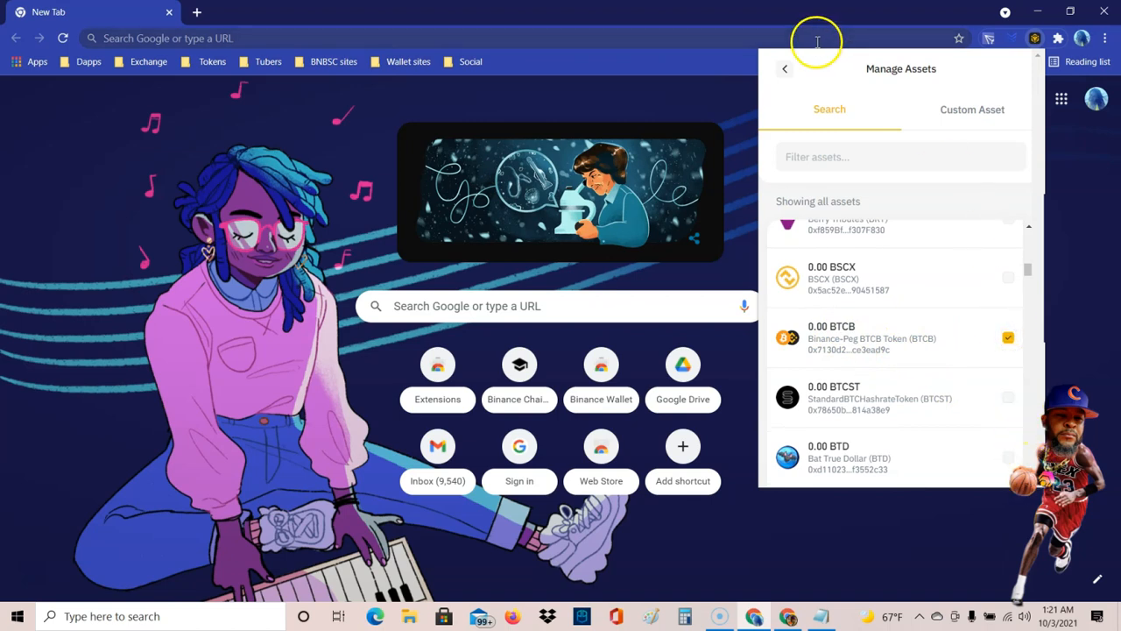
pyautogui.click(785, 68)
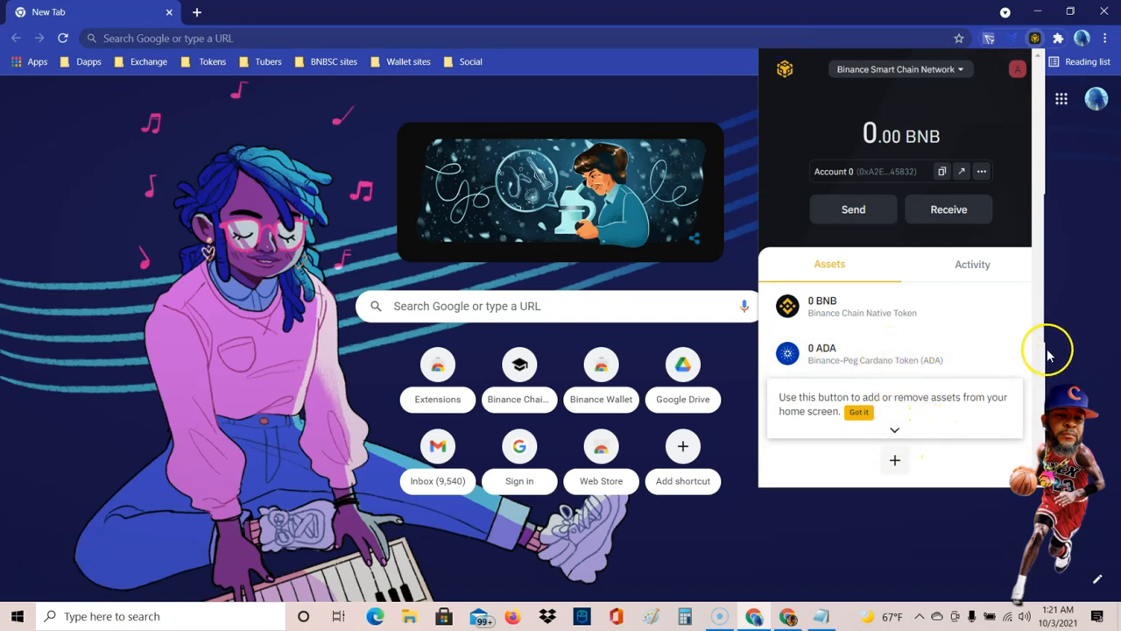
pyautogui.moveTo(1042, 427)
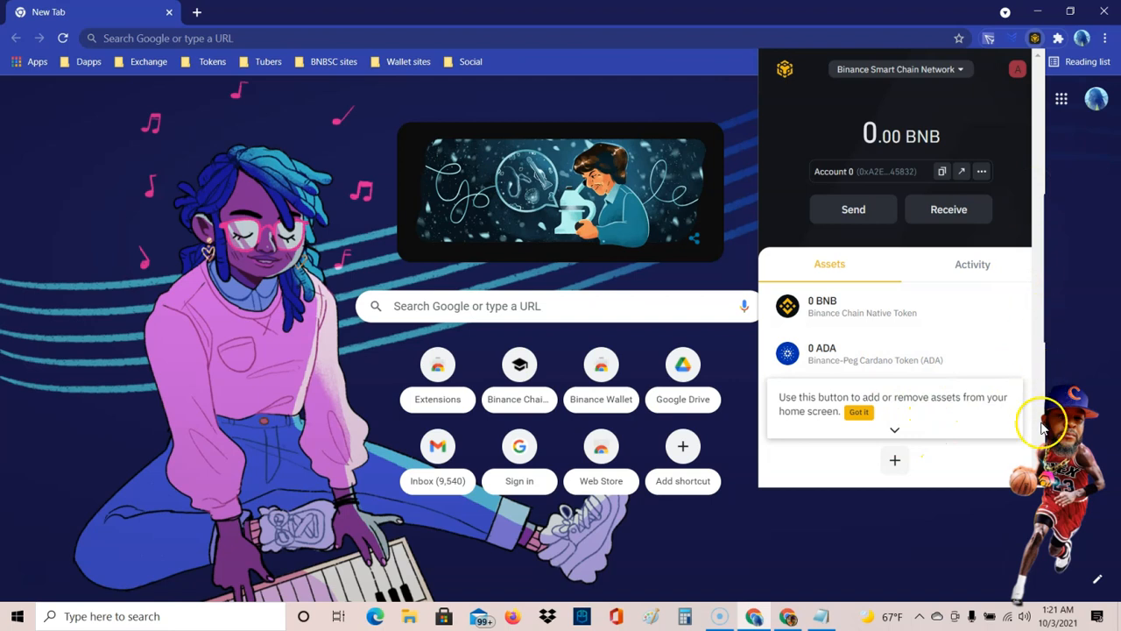
pyautogui.moveTo(1051, 355)
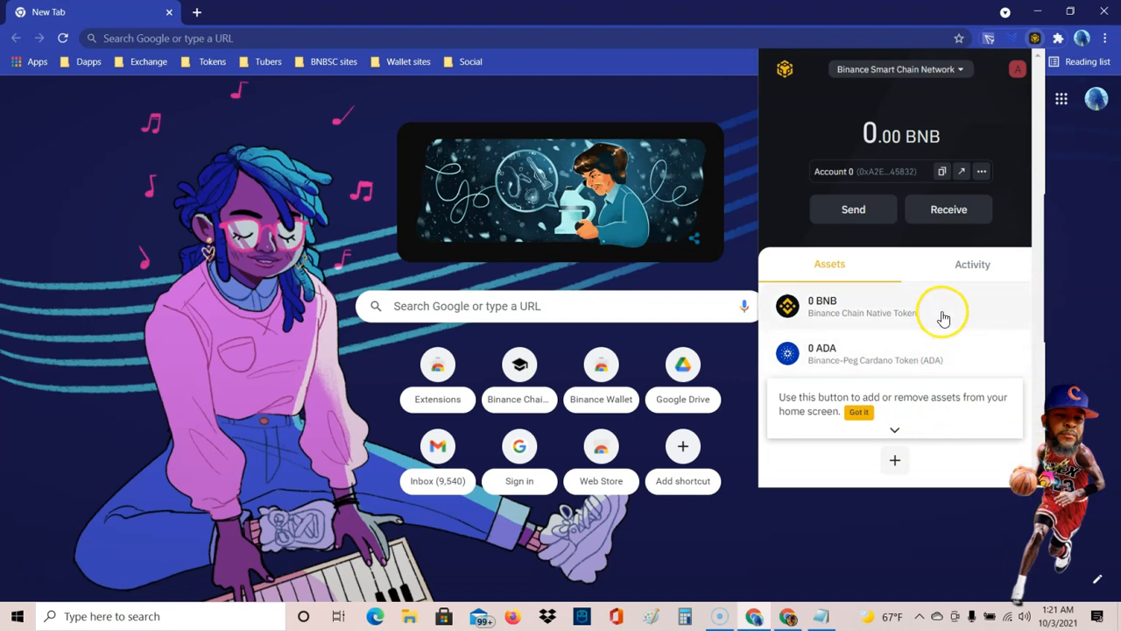
pyautogui.moveTo(954, 366)
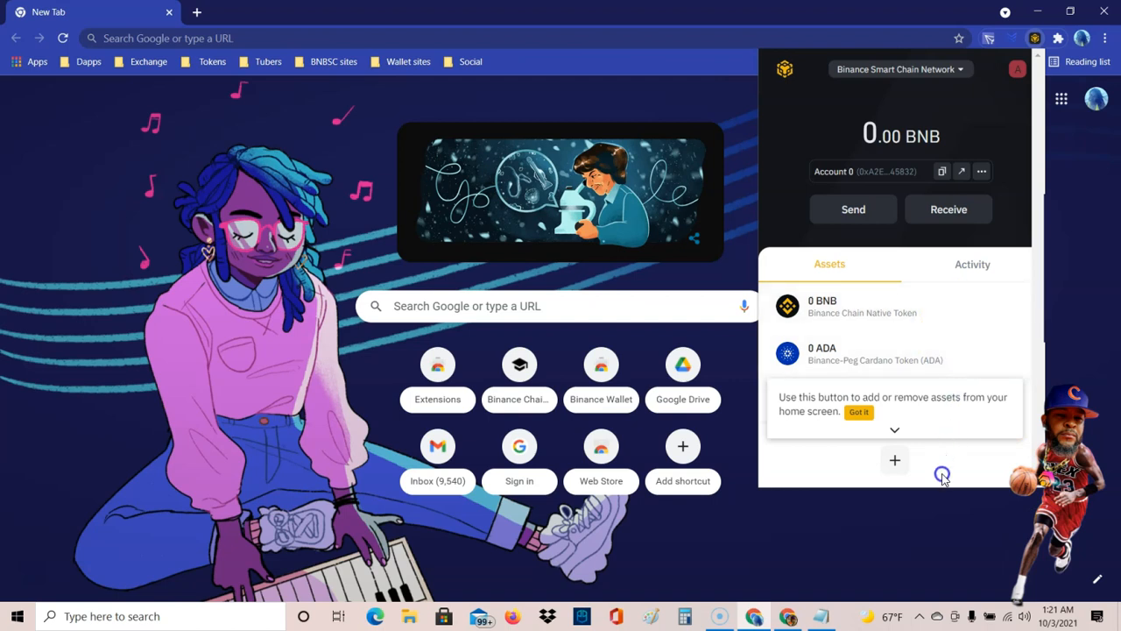
# Step: Click Got it on the asset tip so BNB, ADA and BTCB show
pyautogui.click(858, 412)
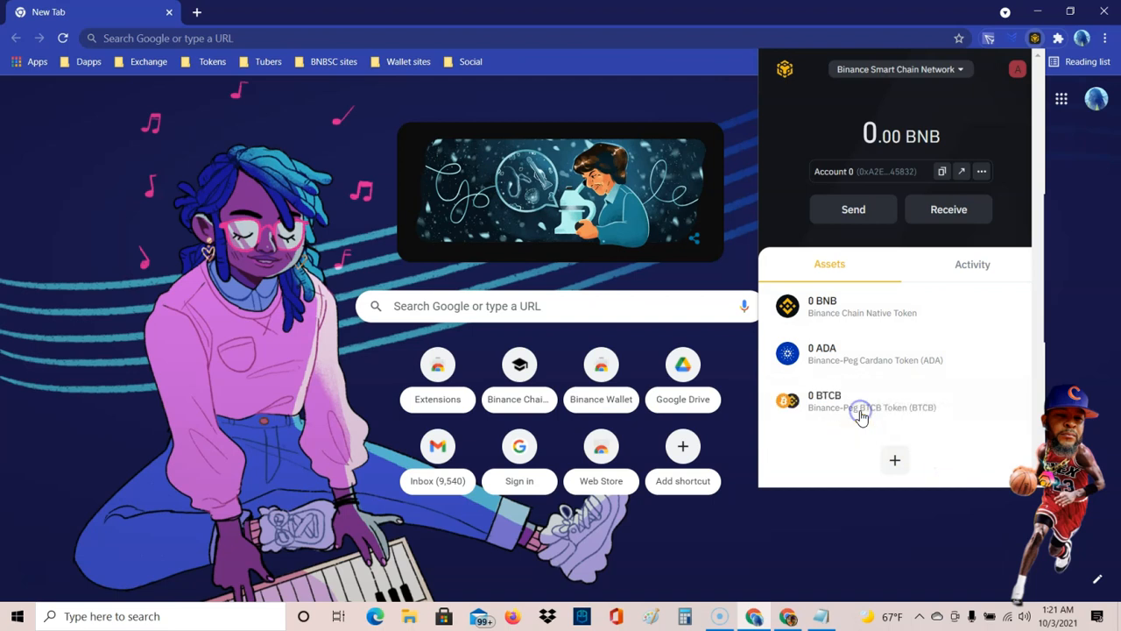
pyautogui.moveTo(975, 386)
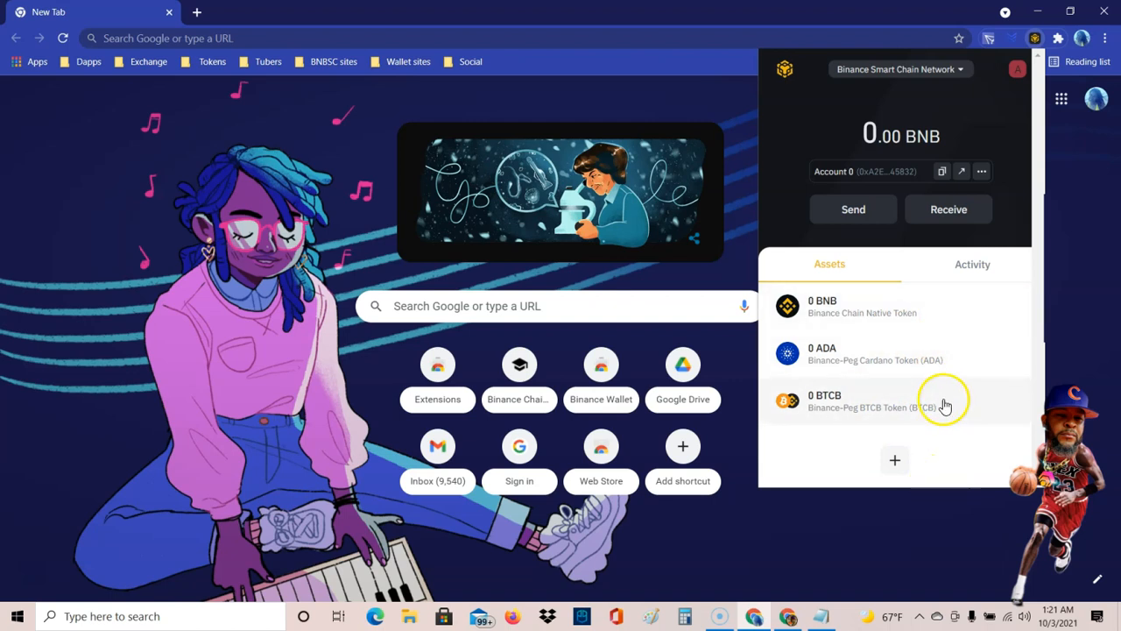
pyautogui.moveTo(970, 319)
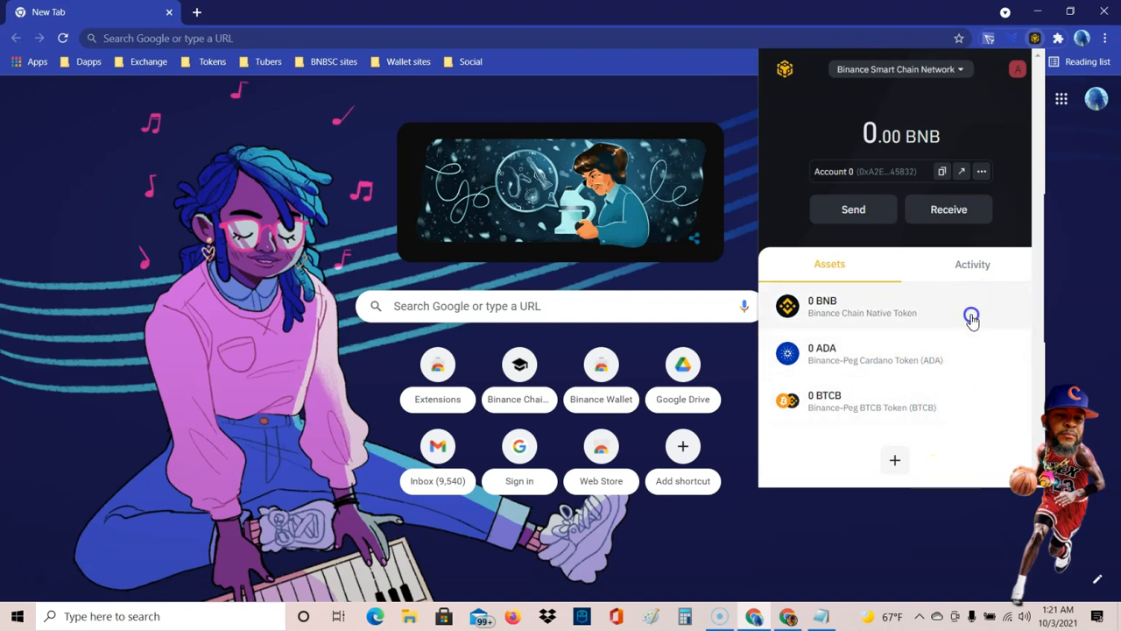
pyautogui.moveTo(1042, 241)
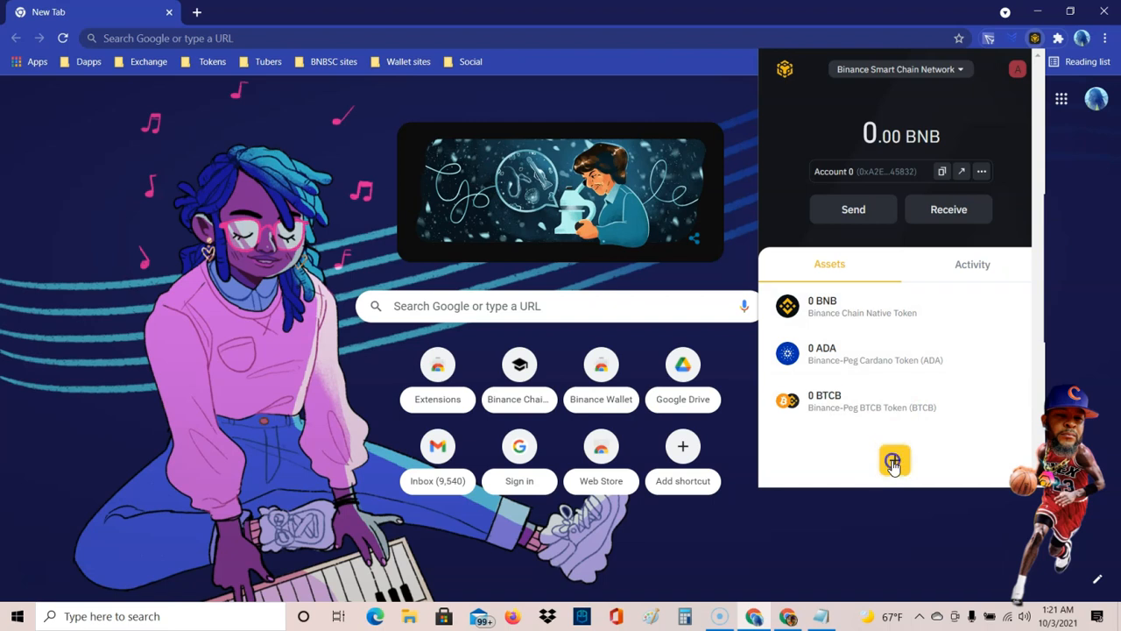
# Step: Search Manage Assets for 'busd', tick BUSD, and return to the overview
pyautogui.click(893, 461)
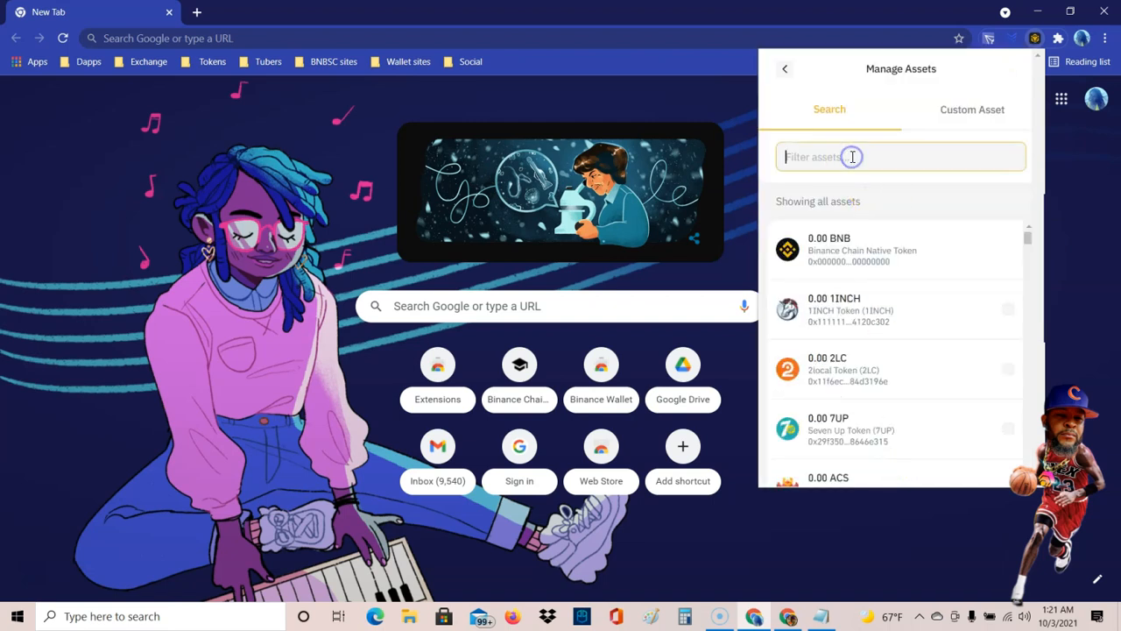
pyautogui.write('cake')
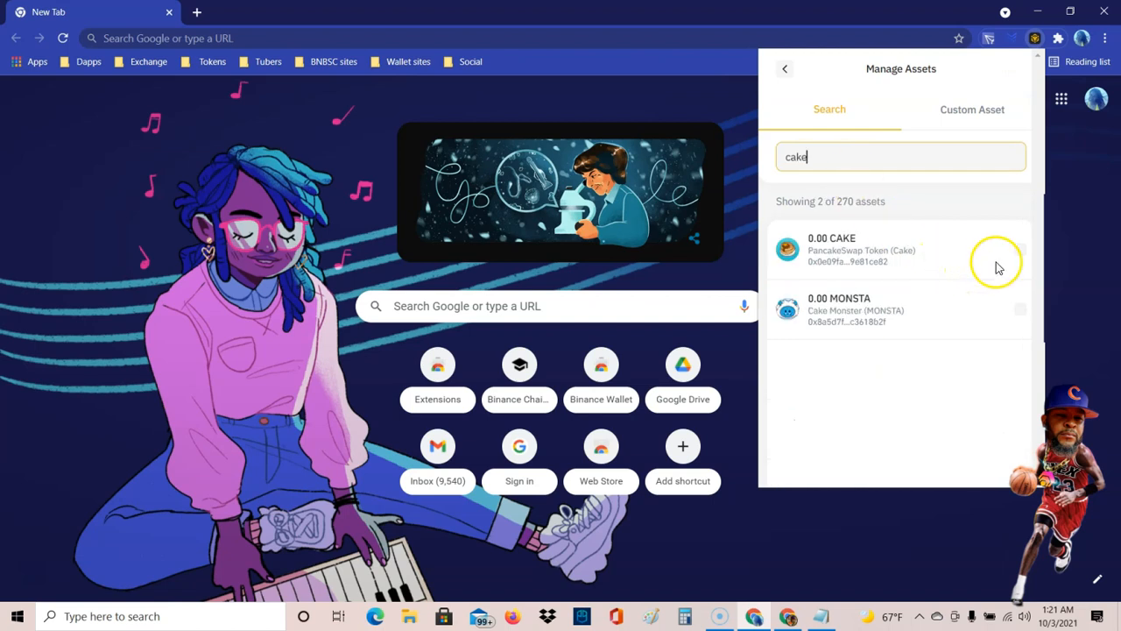
pyautogui.click(1020, 250)
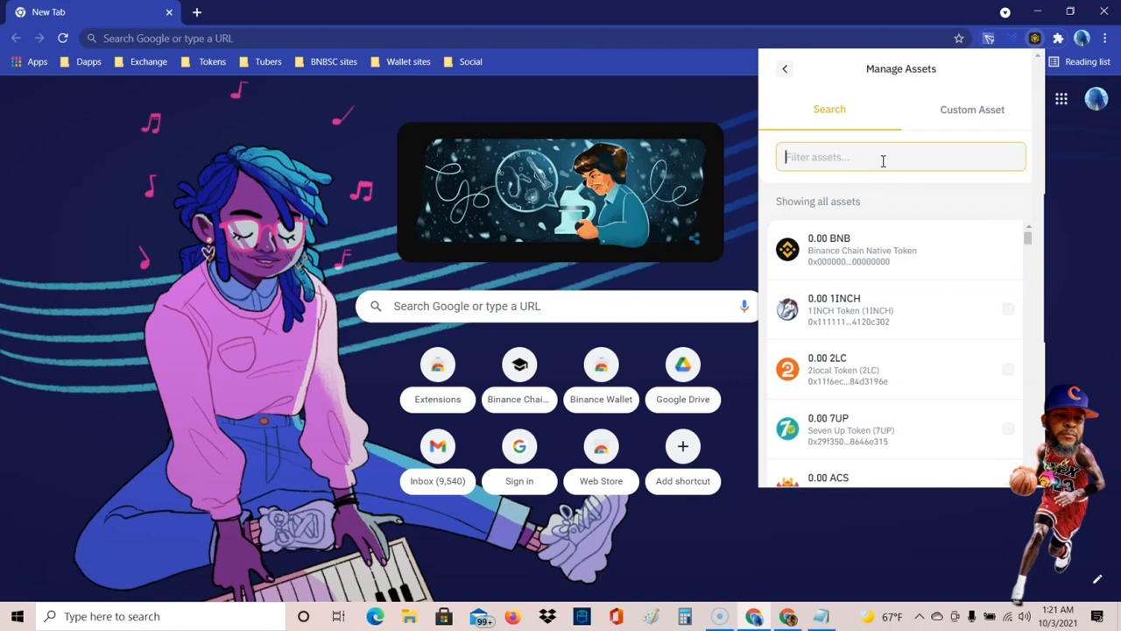
pyautogui.write('eth')
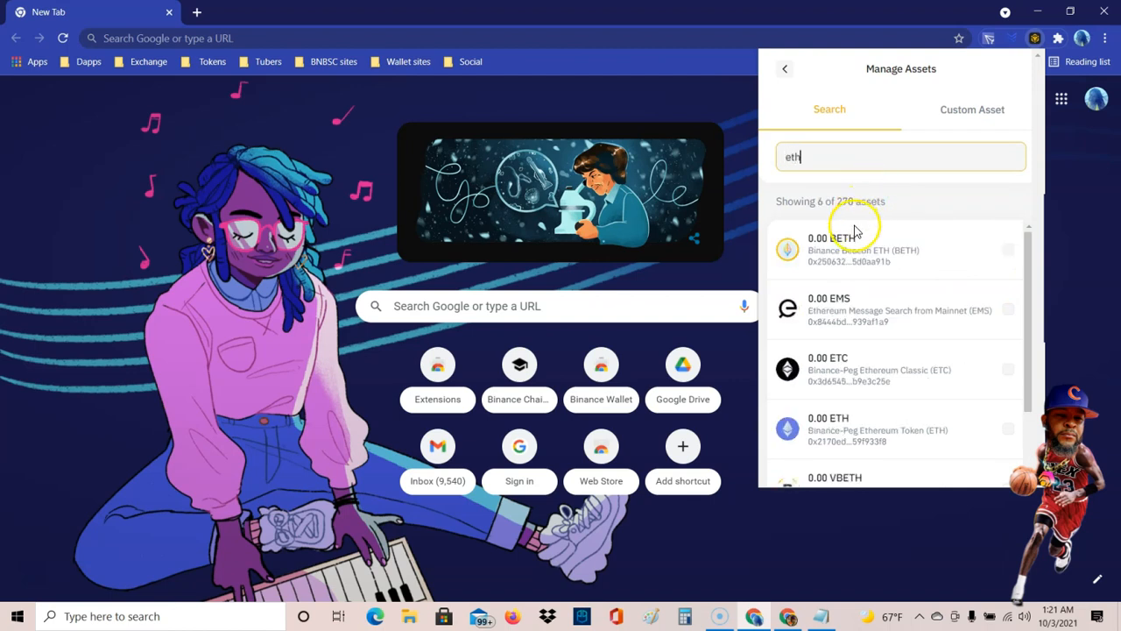
pyautogui.moveTo(843, 434)
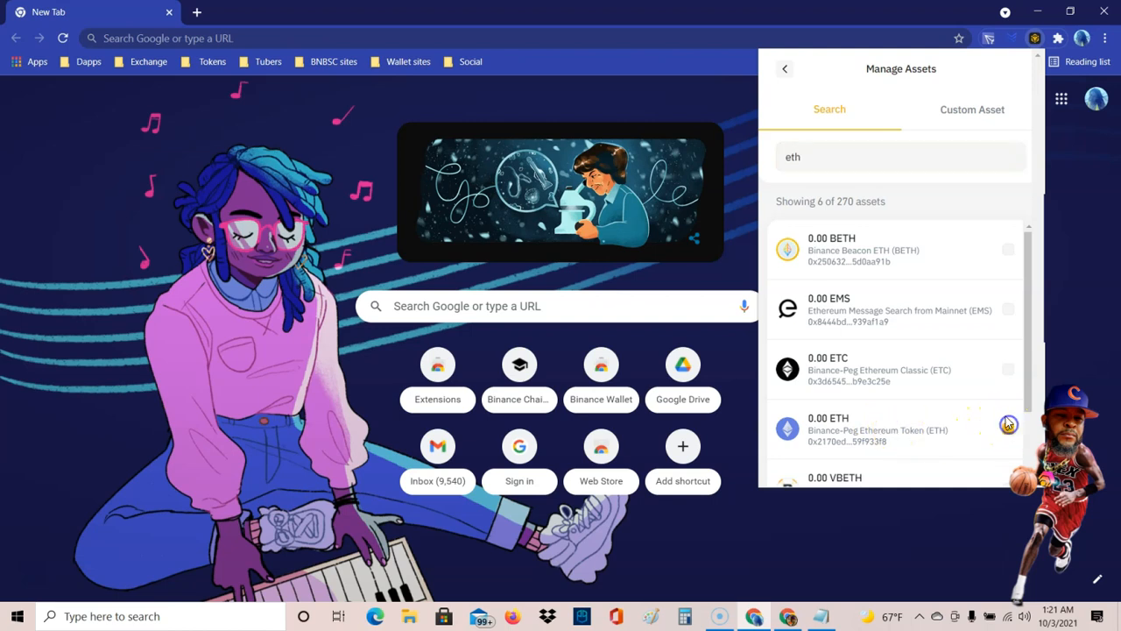
pyautogui.write('e')
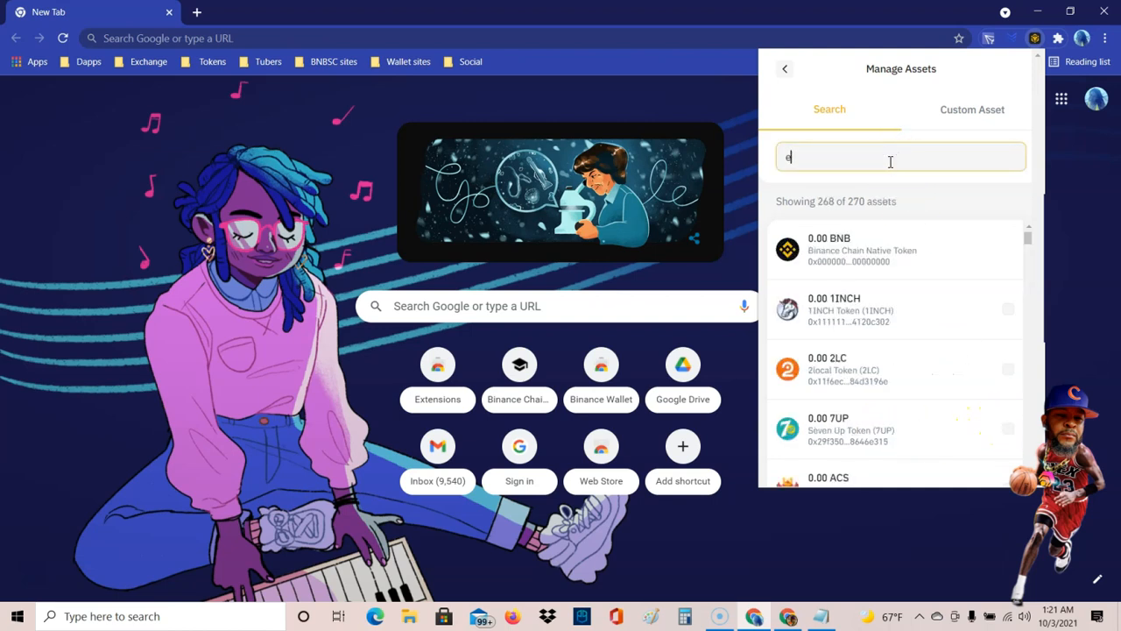
pyautogui.write('busd')
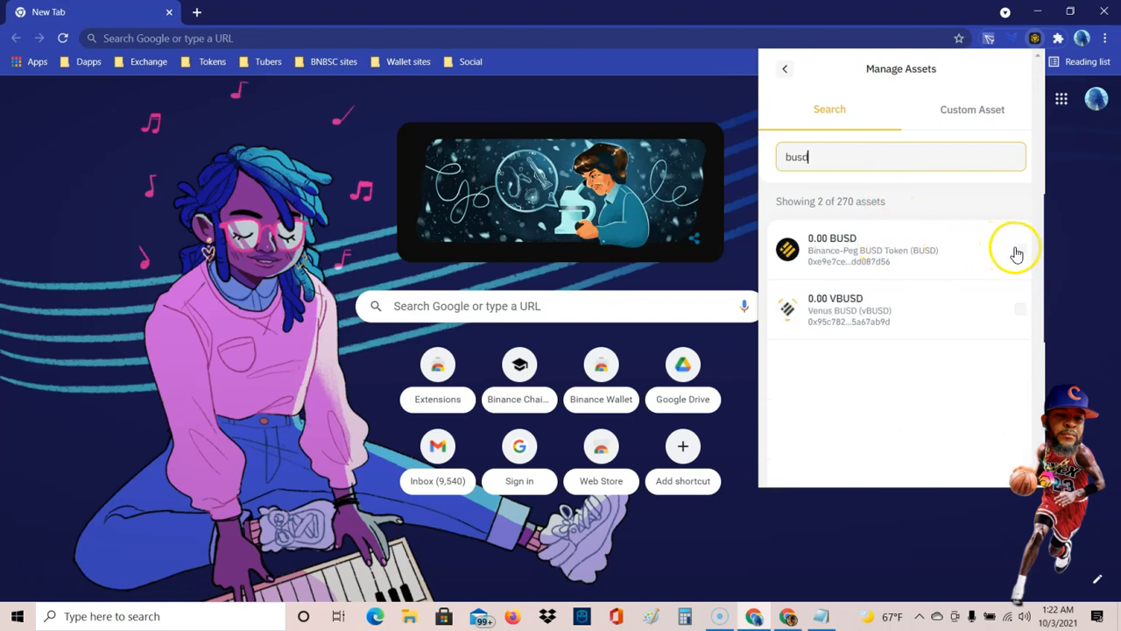
pyautogui.click(1021, 250)
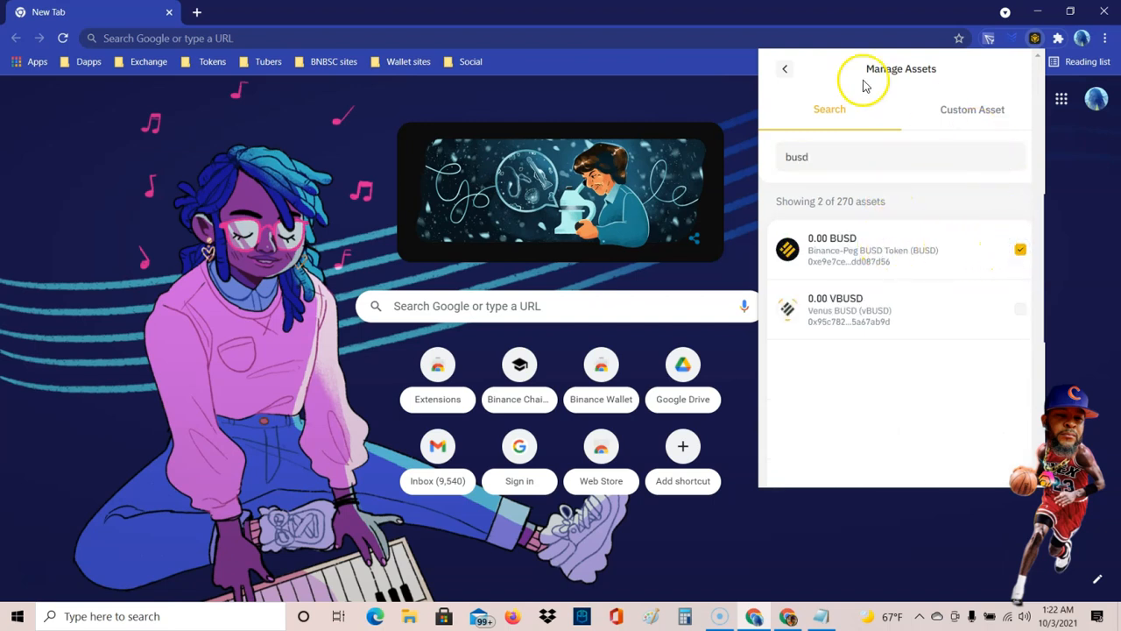
pyautogui.click(785, 69)
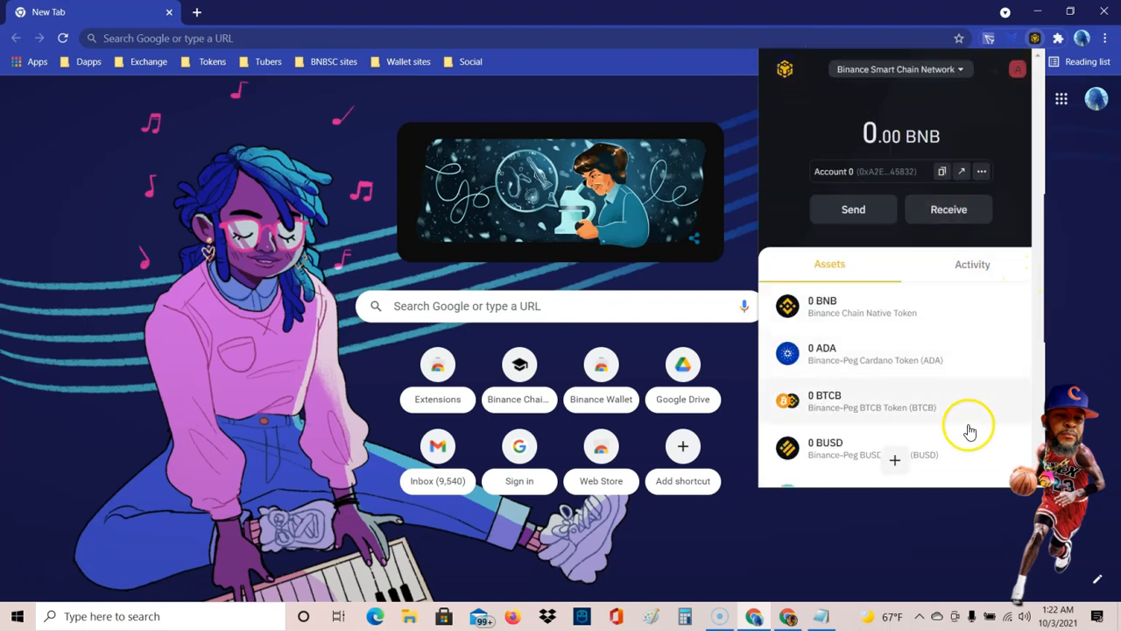
pyautogui.click(894, 460)
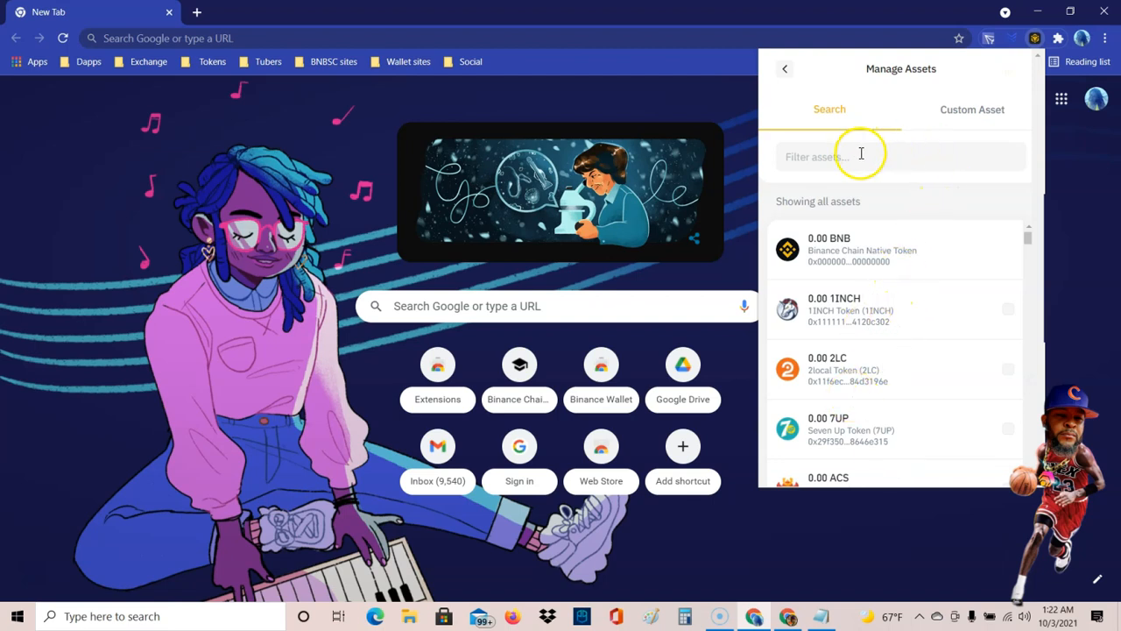
pyautogui.click(971, 109)
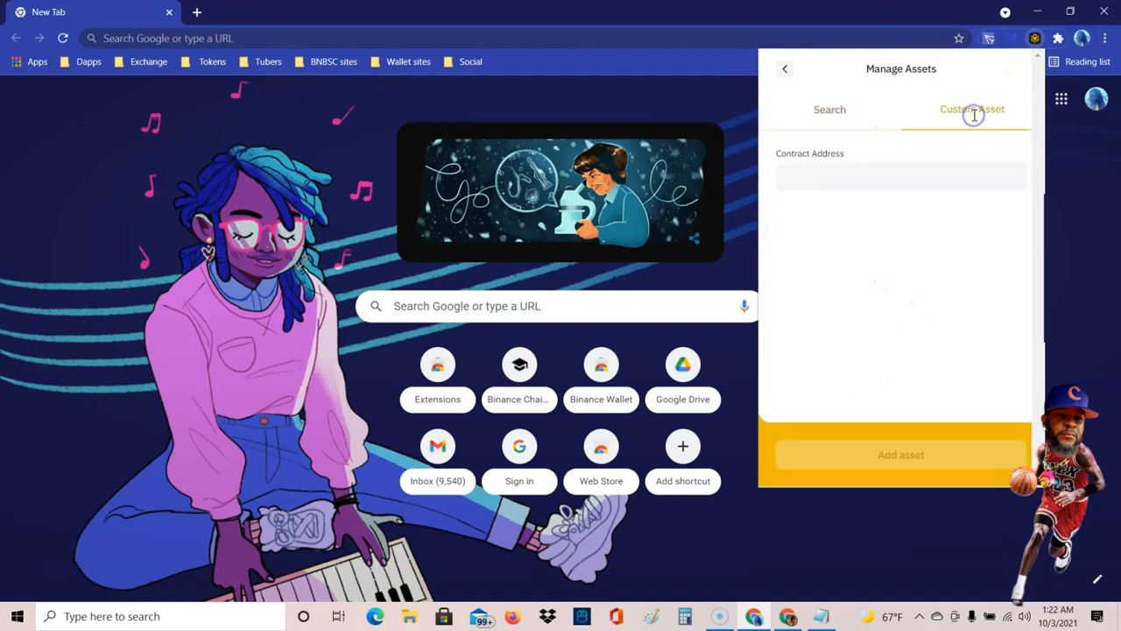
pyautogui.click(899, 176)
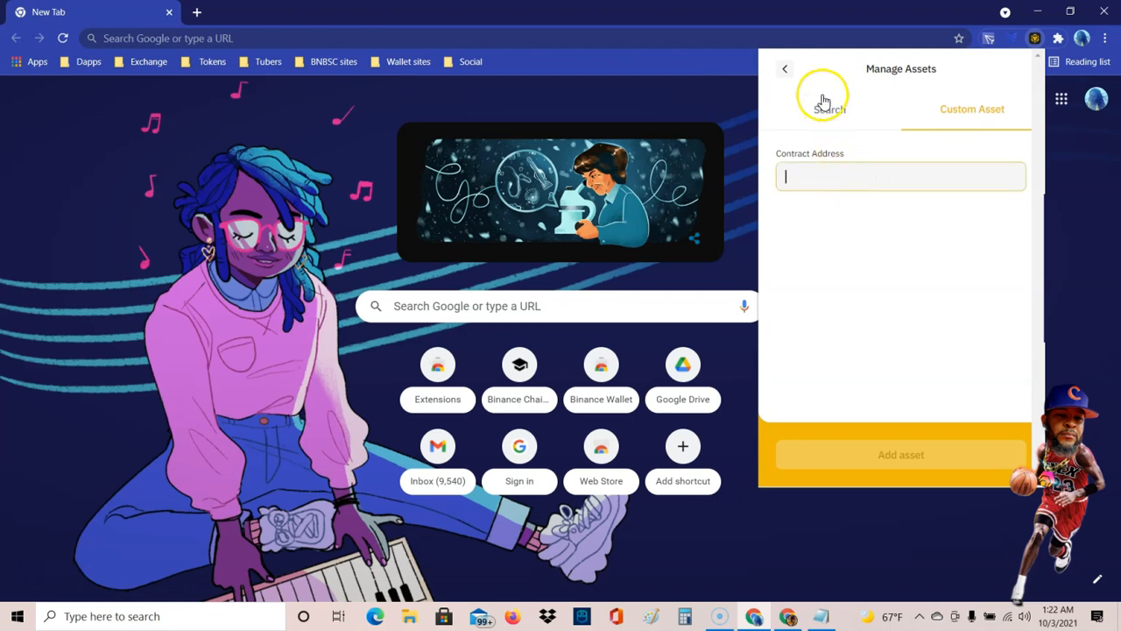
pyautogui.click(784, 68)
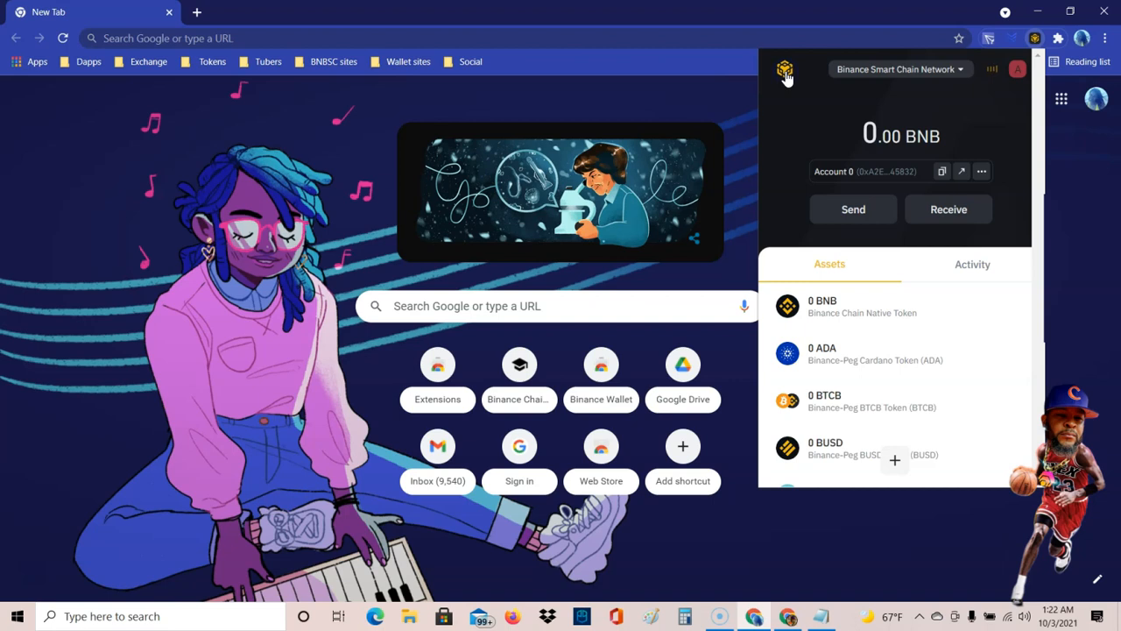
pyautogui.moveTo(845, 166)
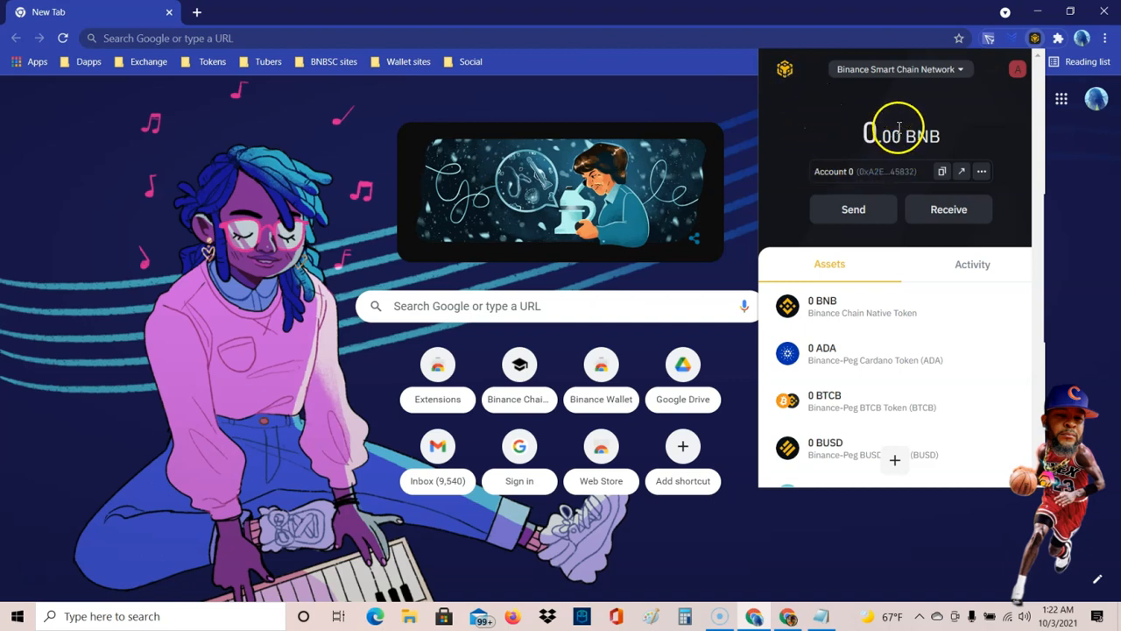
pyautogui.moveTo(887, 74)
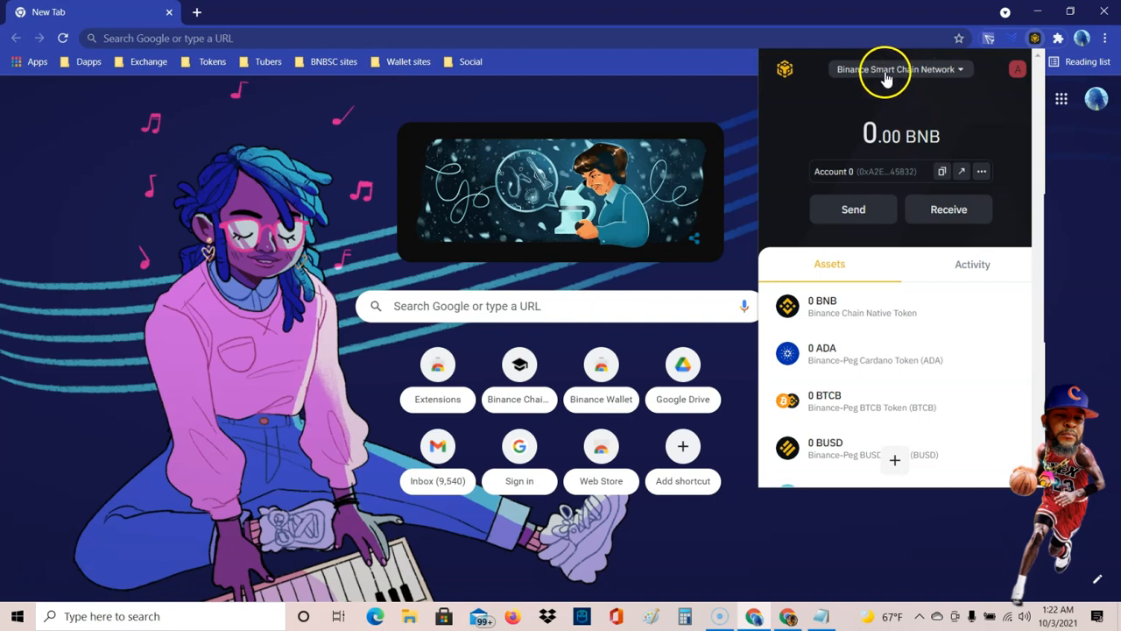
pyautogui.click(900, 70)
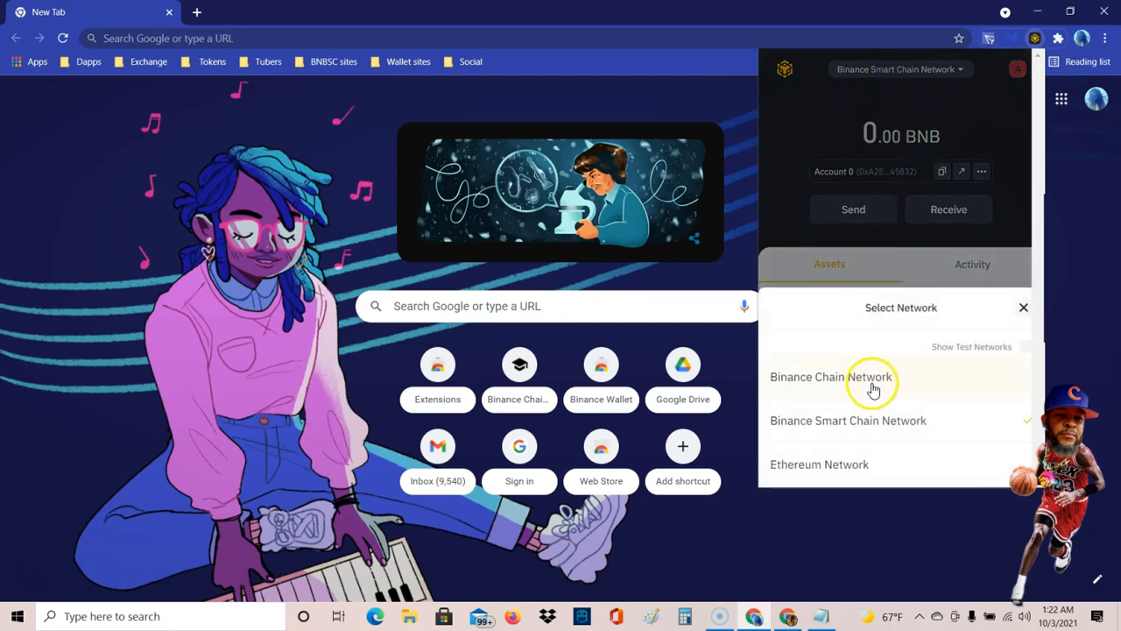
pyautogui.moveTo(831, 464)
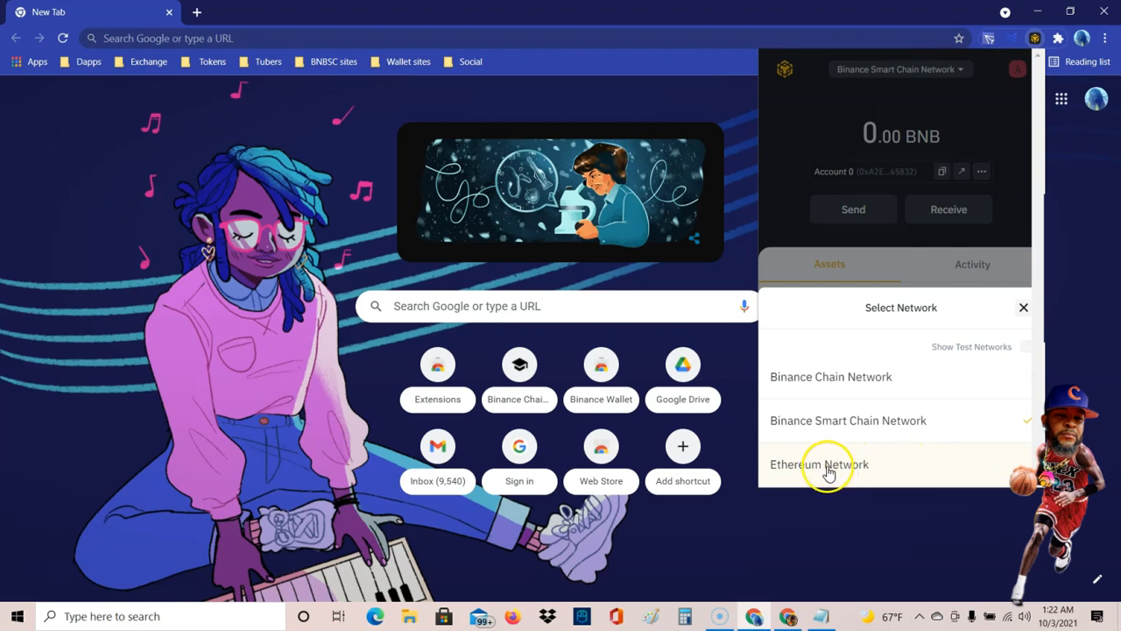
pyautogui.moveTo(861, 464)
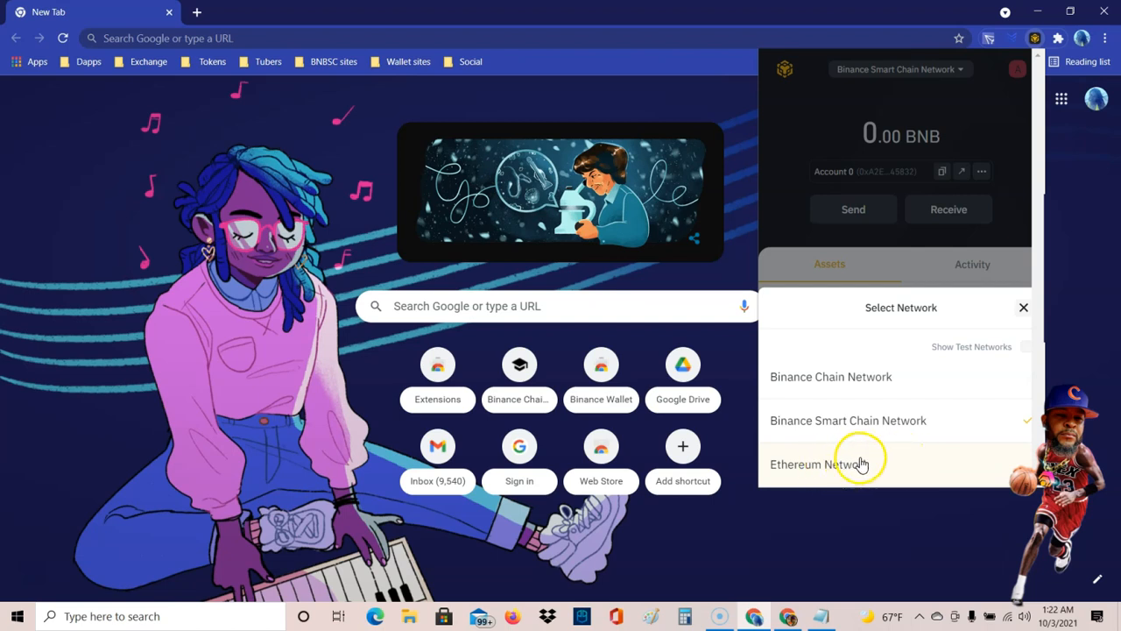
pyautogui.moveTo(808, 385)
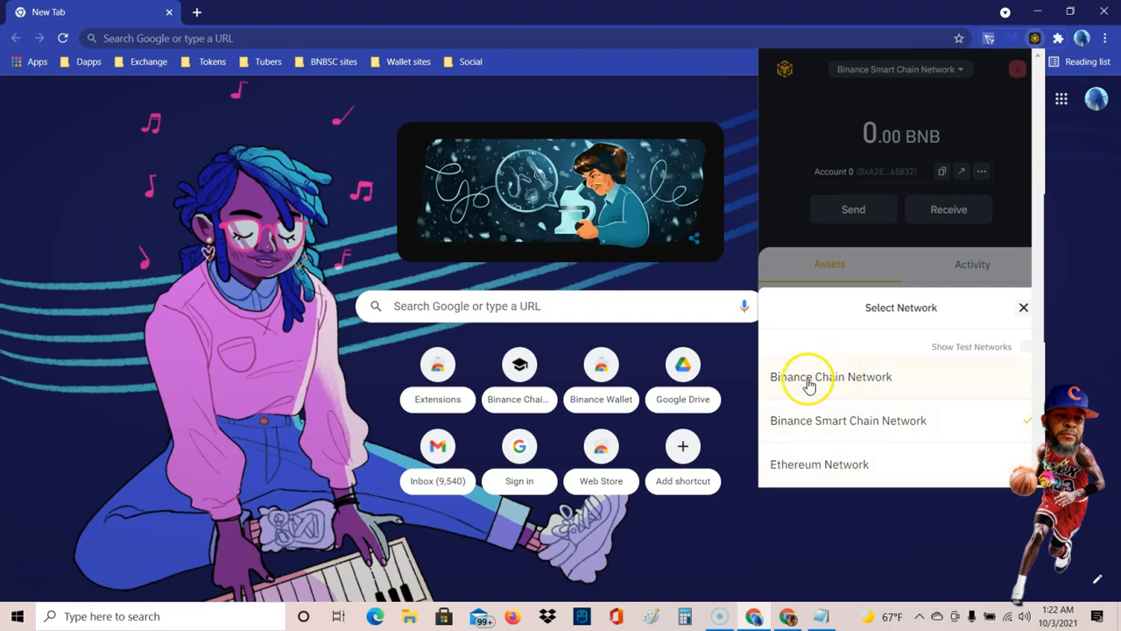
pyautogui.moveTo(830, 420)
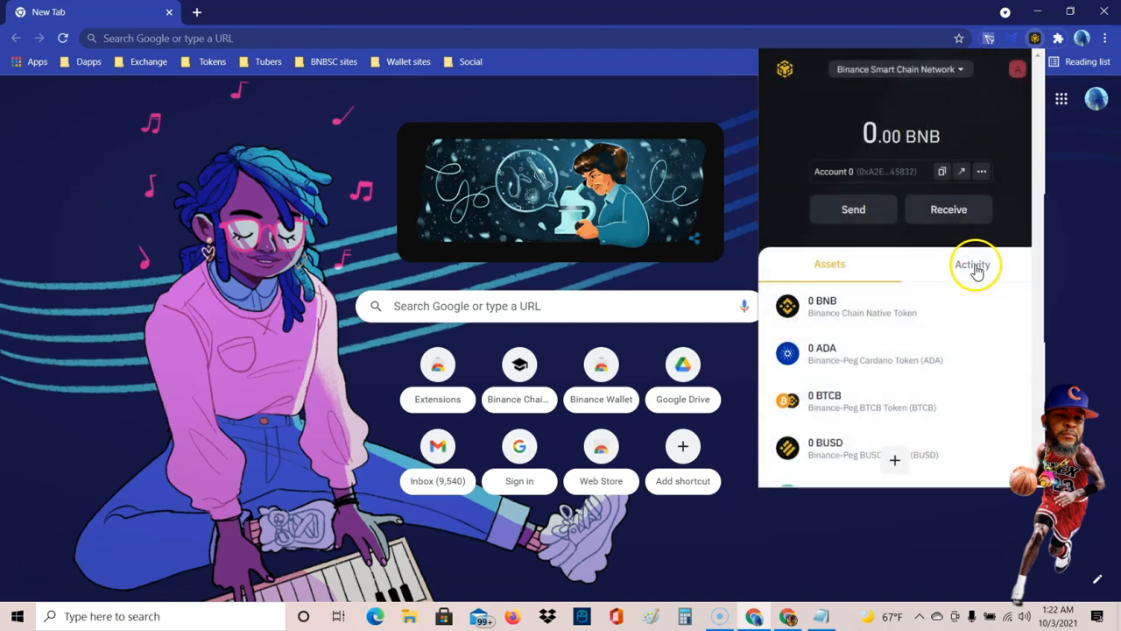
pyautogui.click(972, 263)
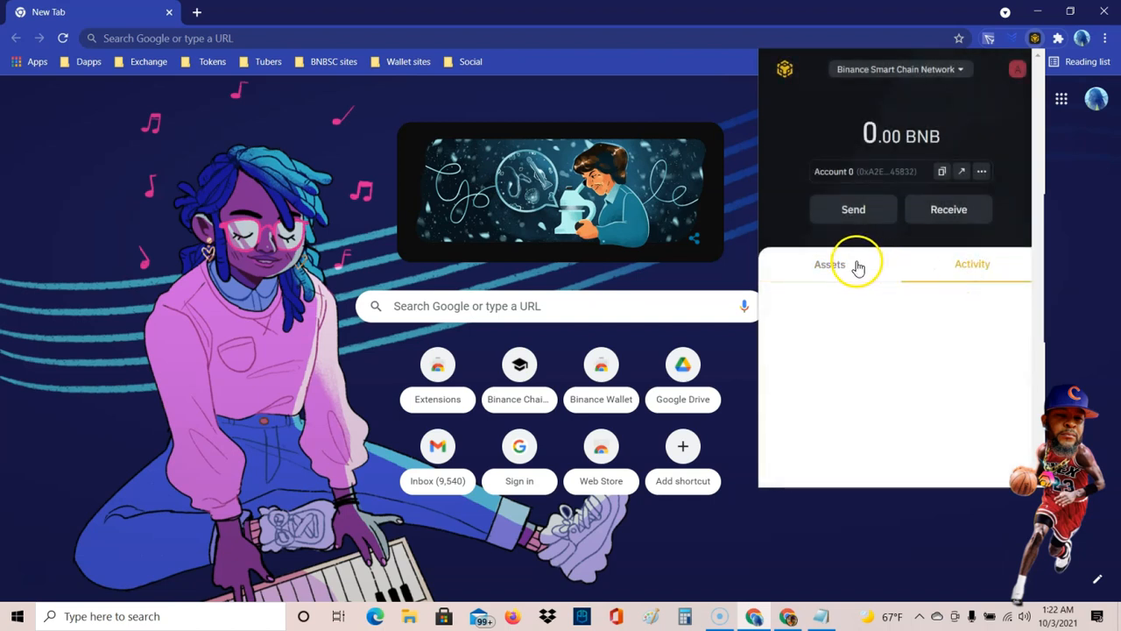
pyautogui.click(828, 264)
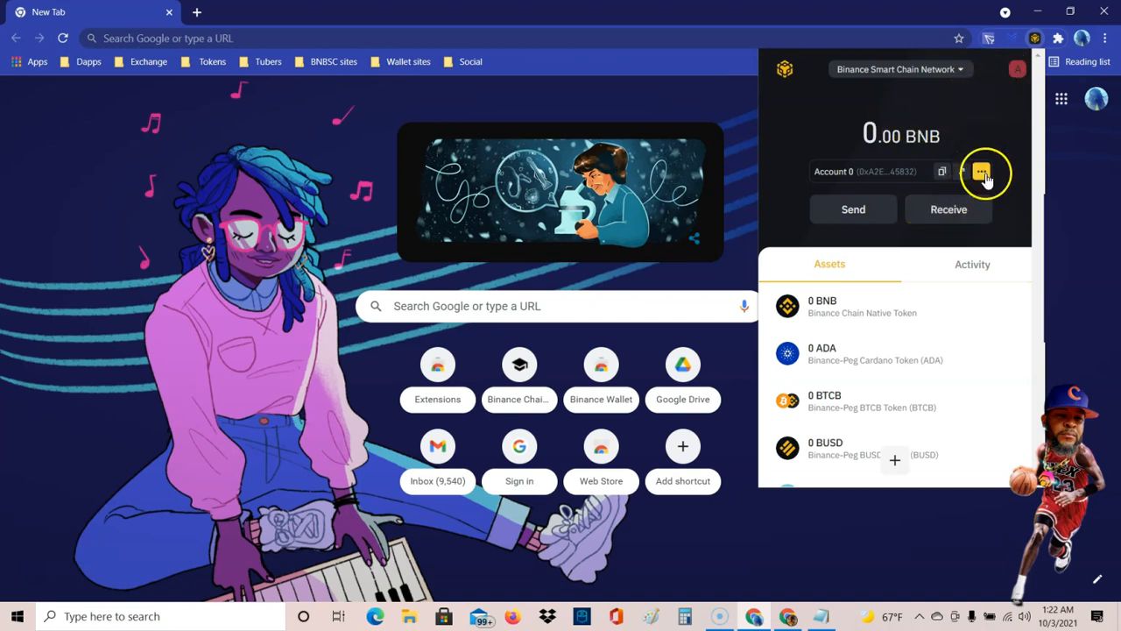
pyautogui.click(981, 171)
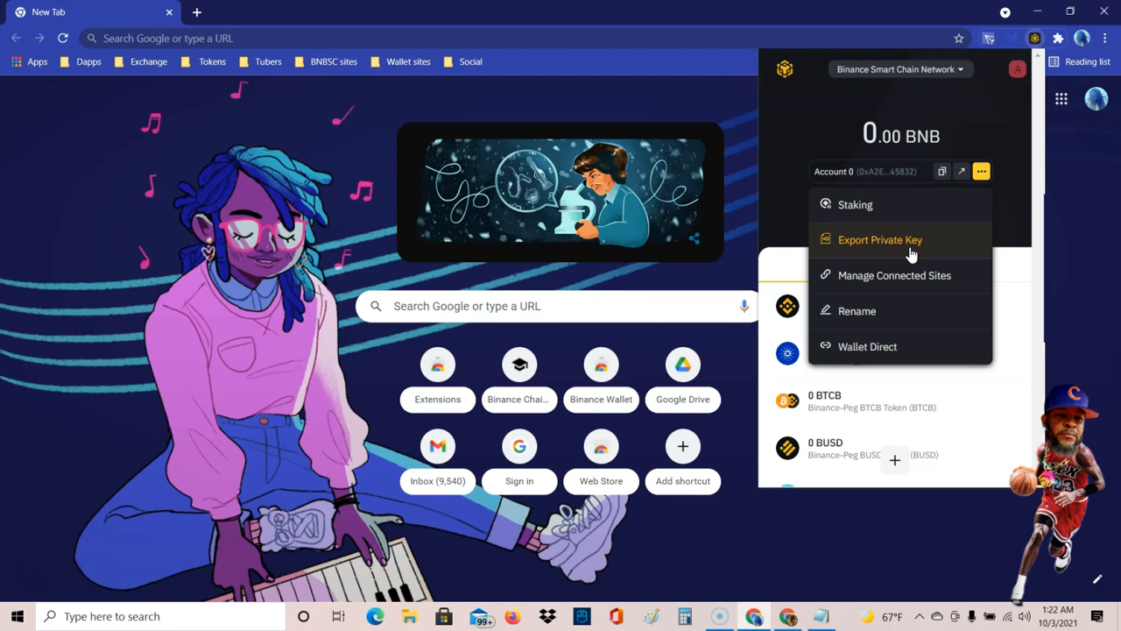
pyautogui.moveTo(915, 248)
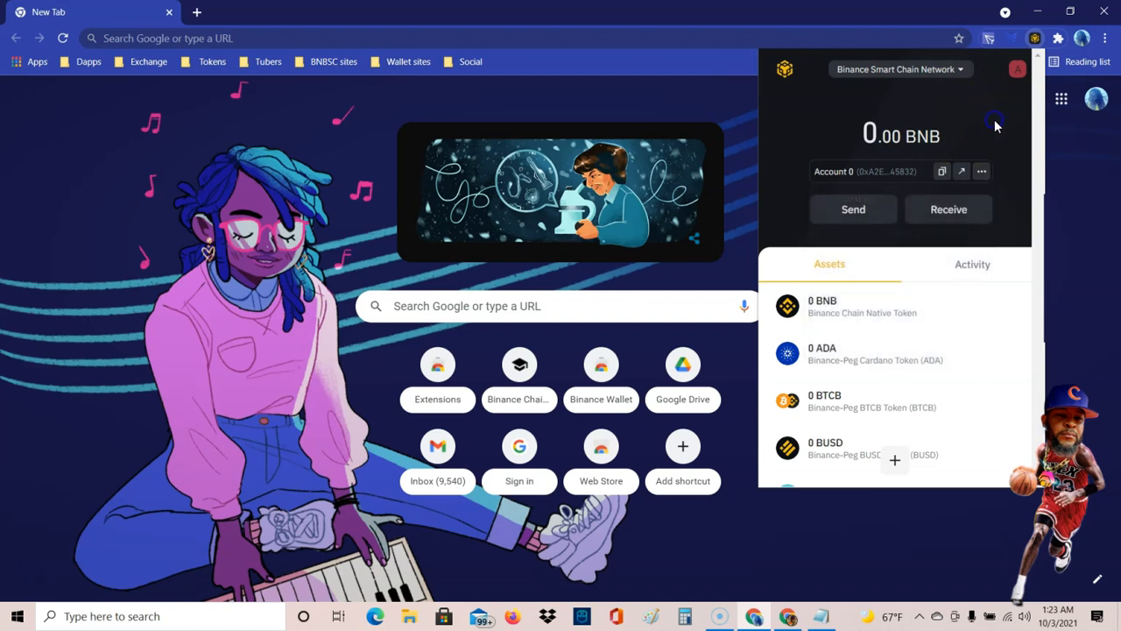
pyautogui.moveTo(950, 173)
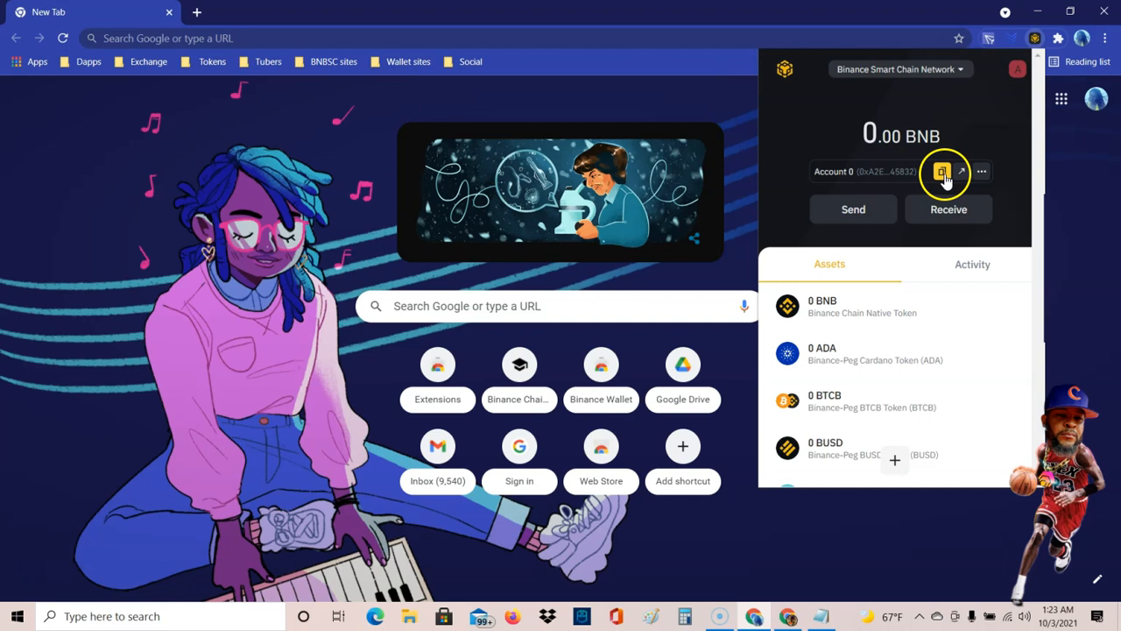
# Step: Show Account 0's receiving address and QR code on Binance Smart Chain Network
pyautogui.click(942, 171)
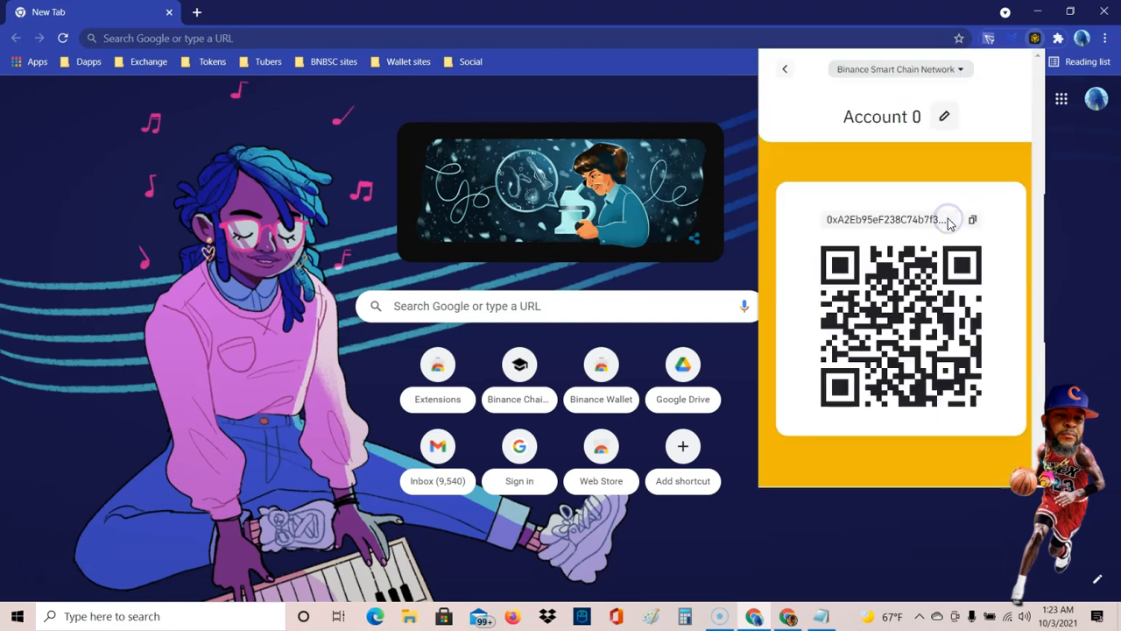
pyautogui.moveTo(889, 272)
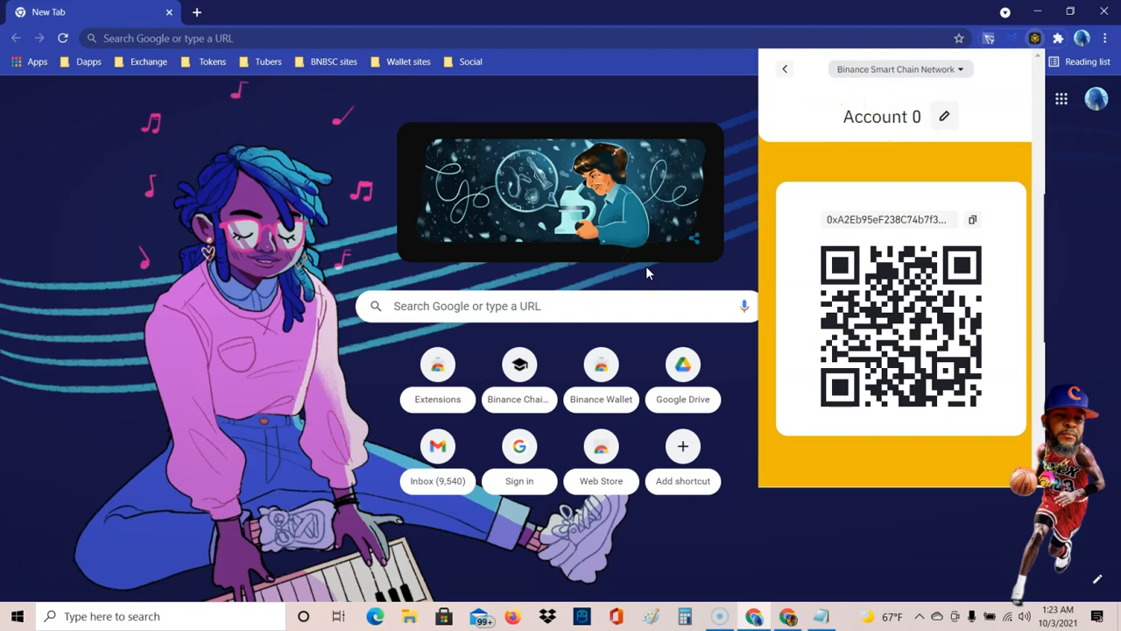
pyautogui.moveTo(109, 570)
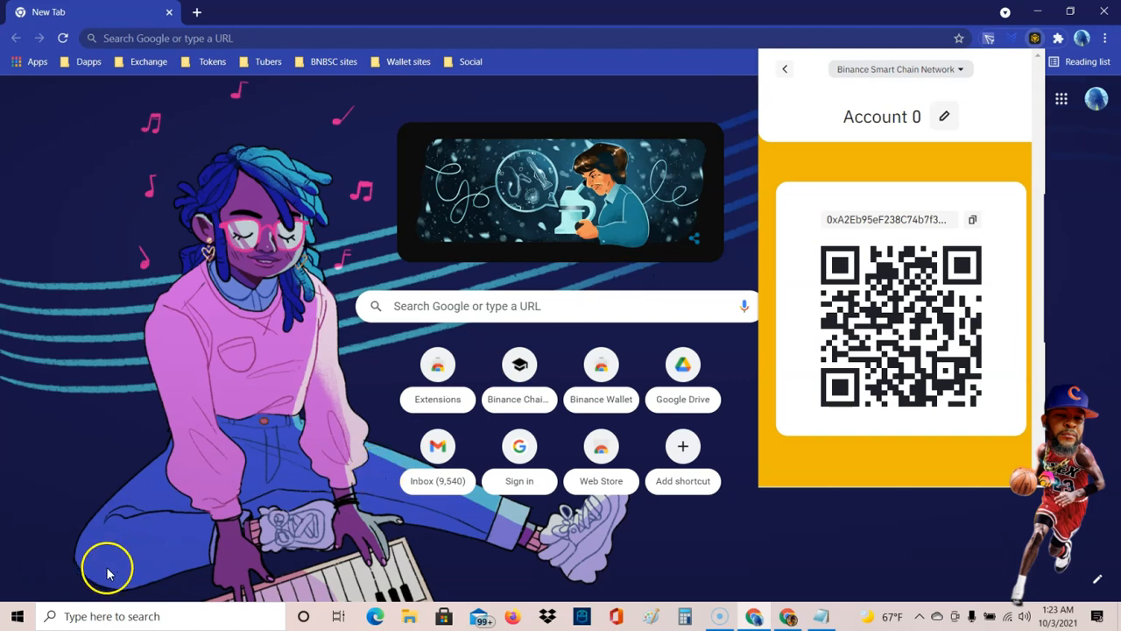